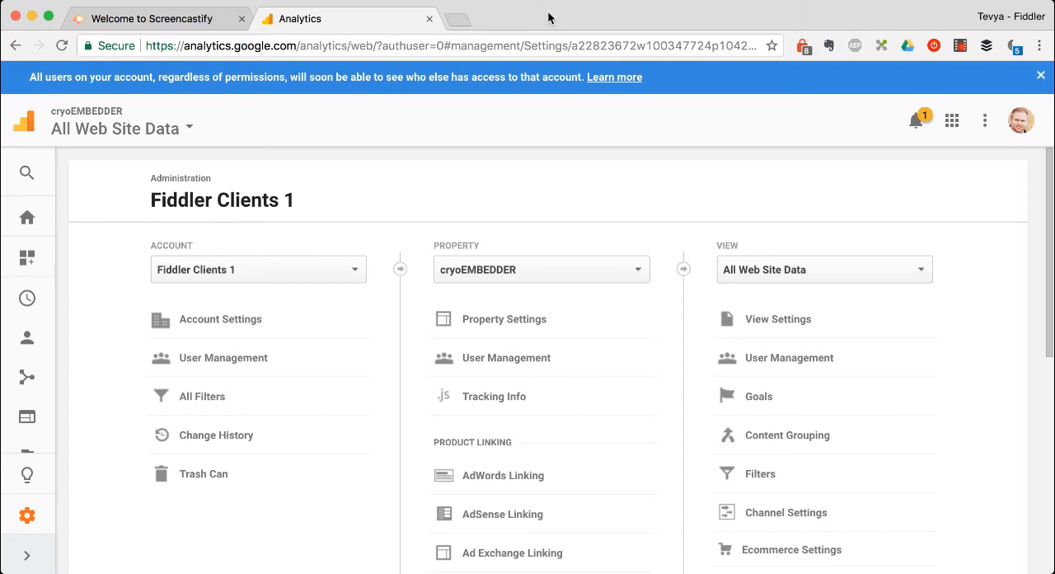
mouse_move(514, 214)
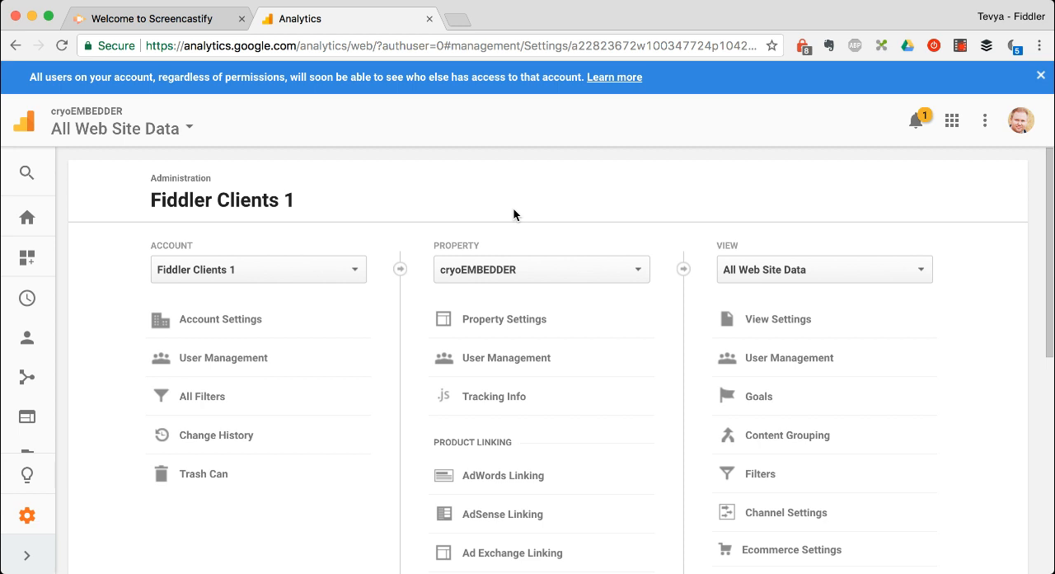
mouse_move(508, 275)
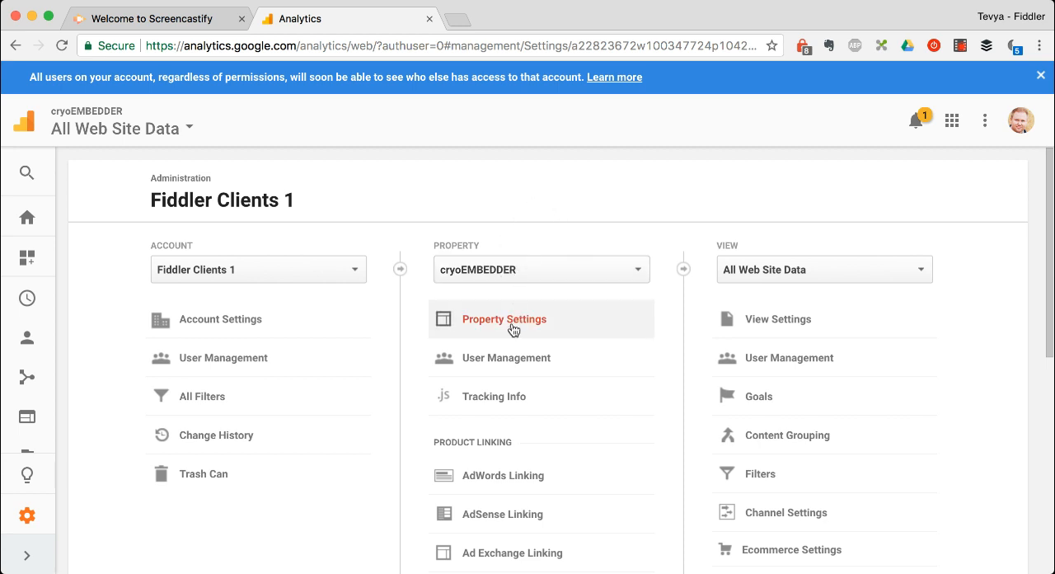
- From administration, start creating a new Google Analytics account via the Account dropdown
left_click(505, 320)
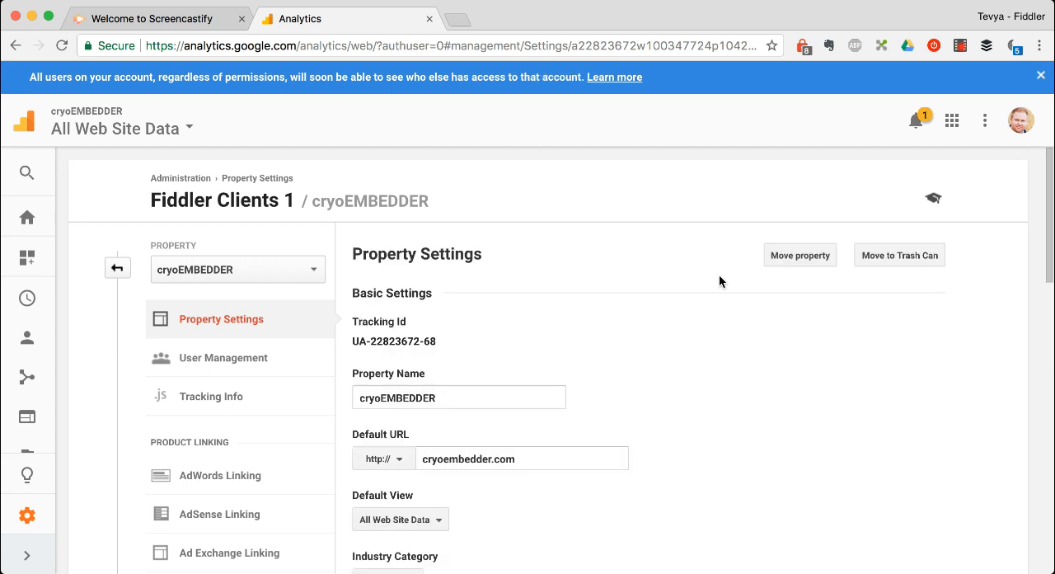
mouse_move(799, 261)
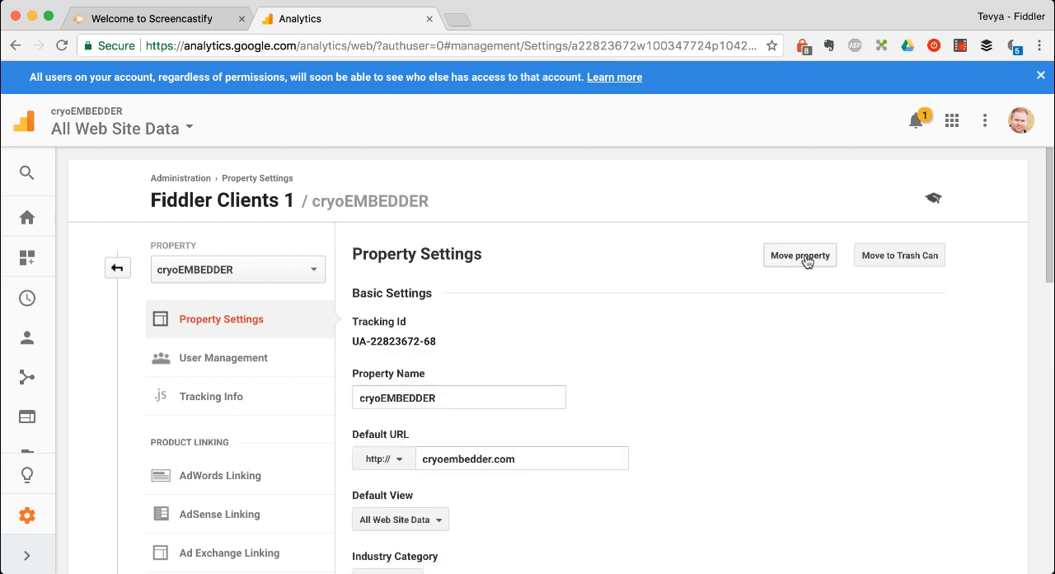
mouse_move(290, 201)
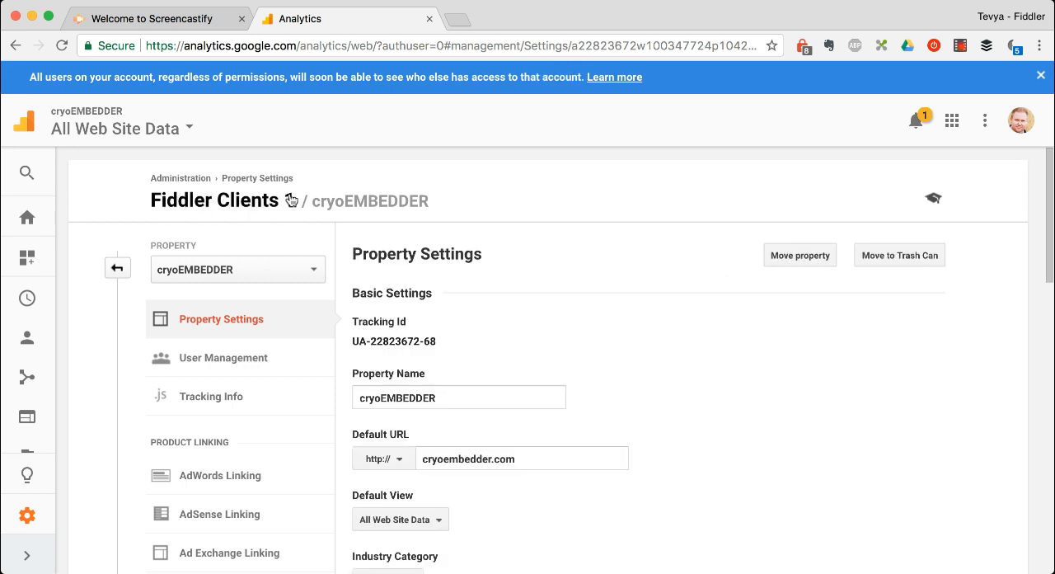
left_click(117, 267)
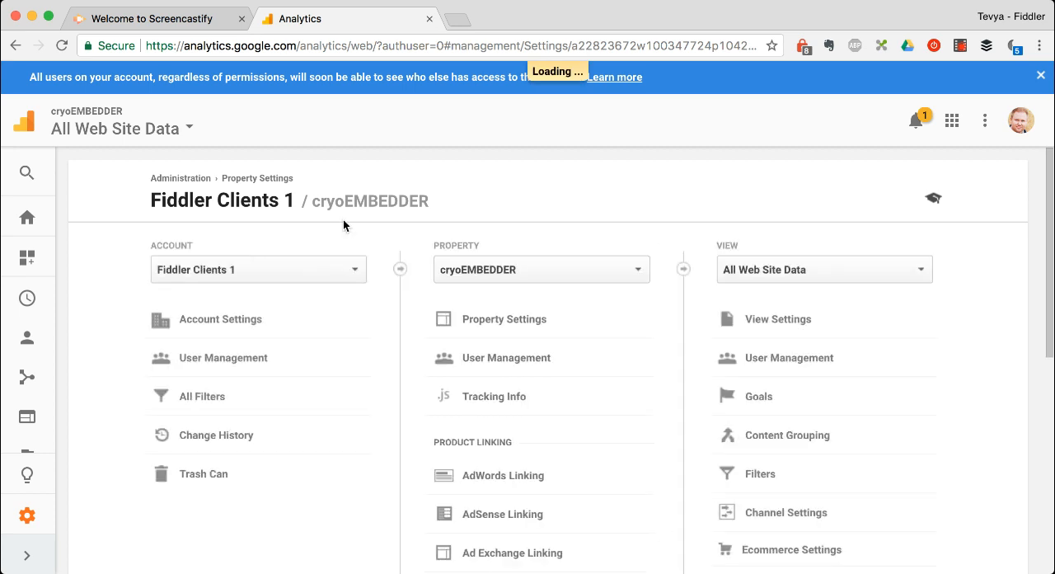
left_click(540, 269)
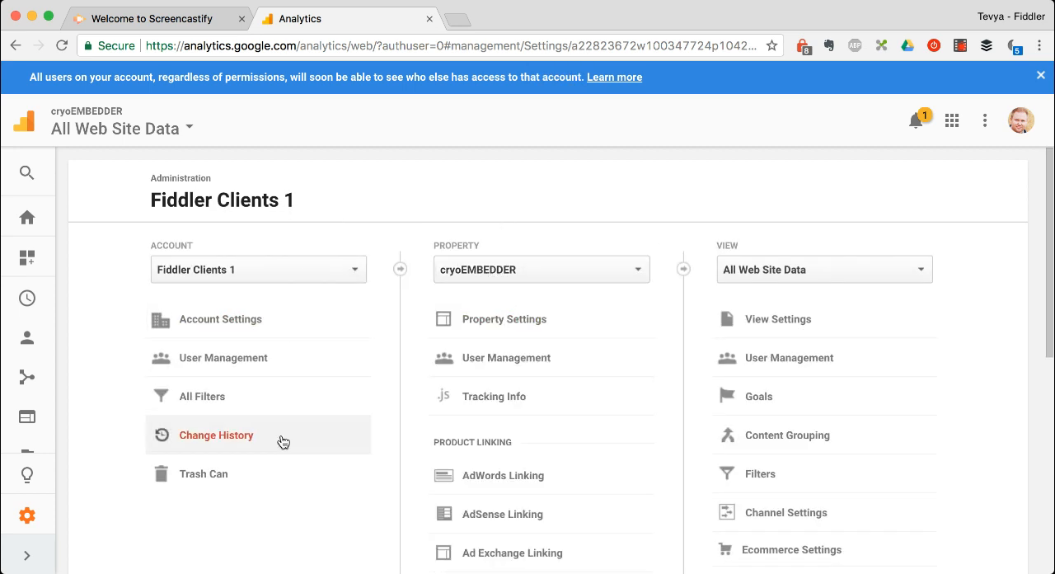
left_click(257, 269)
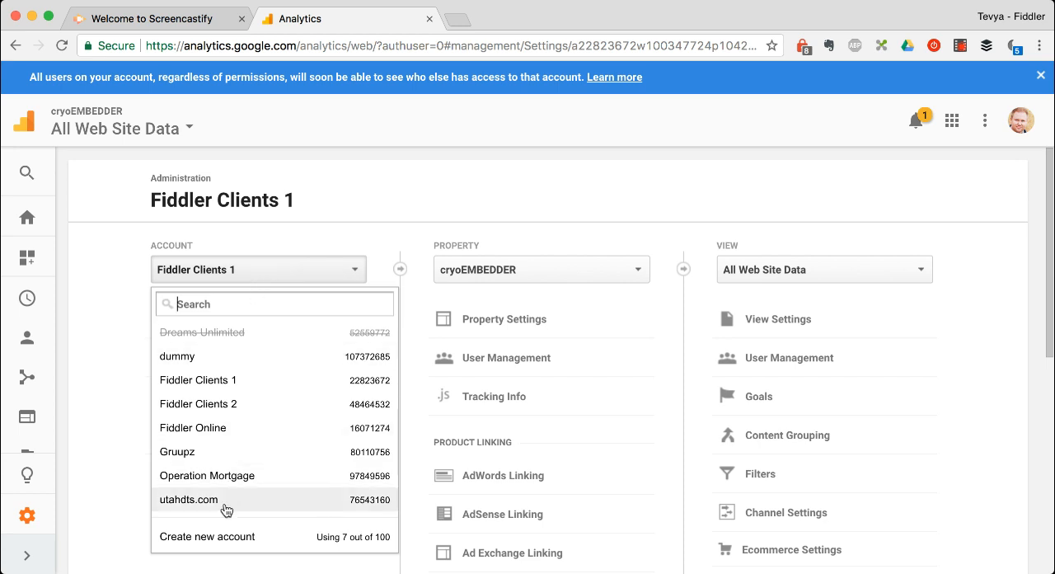
left_click(188, 498)
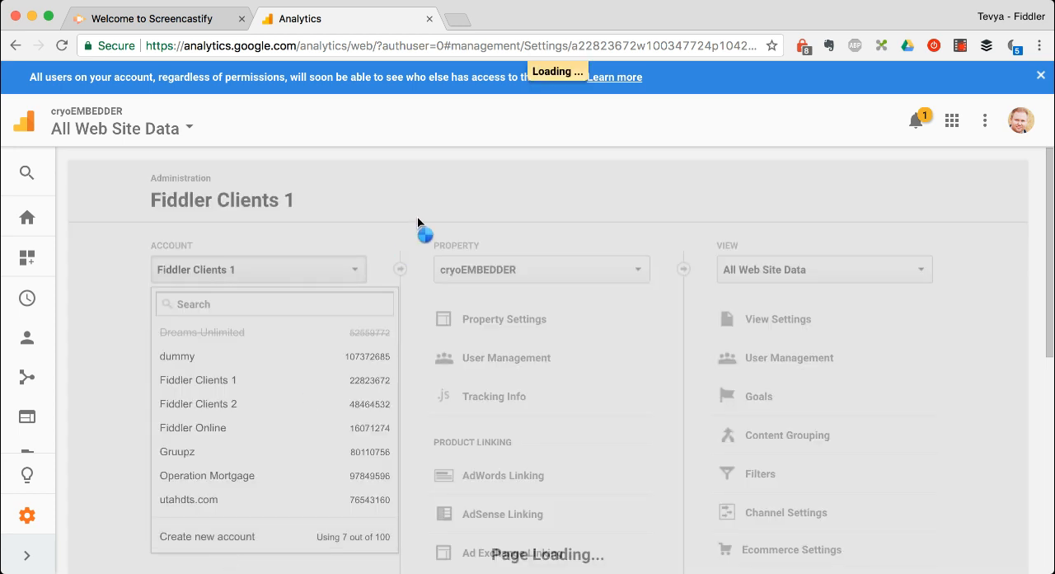
- Enter the account name, replacing 'dummy' with cryoEMBEDDER
left_click(208, 536)
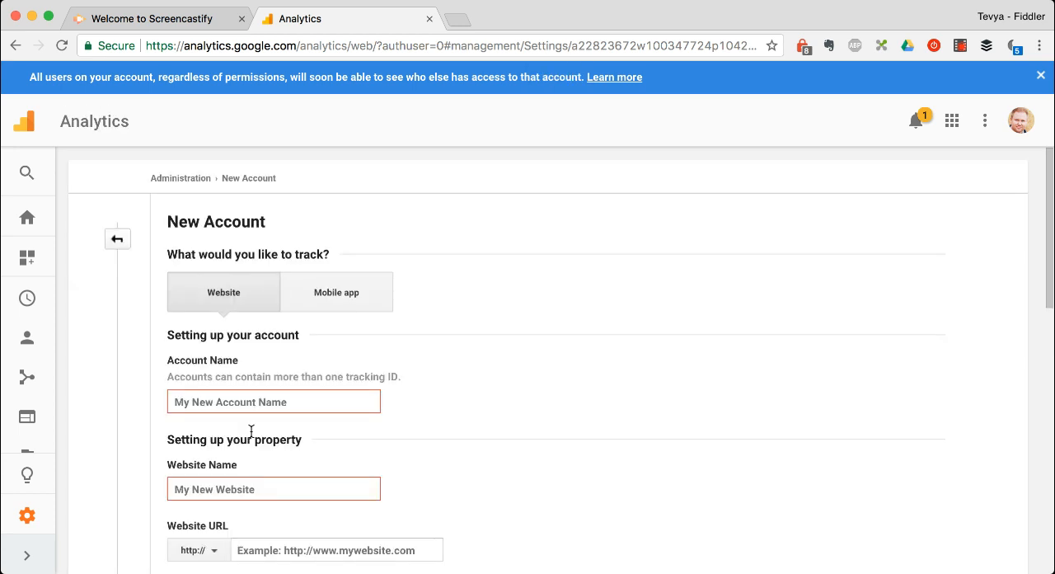
type("dummy")
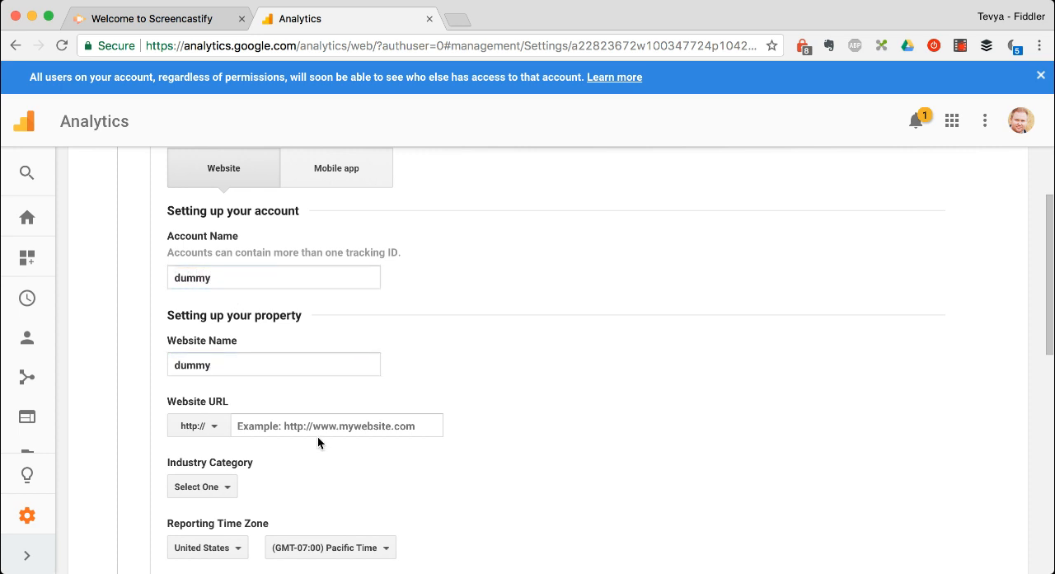
scroll("down", 3)
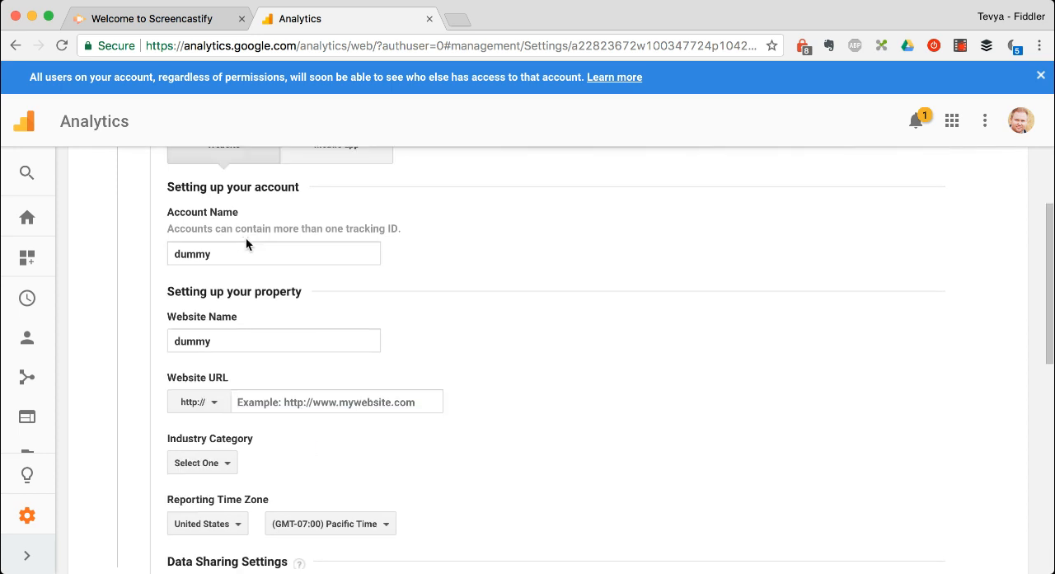
left_click(273, 253)
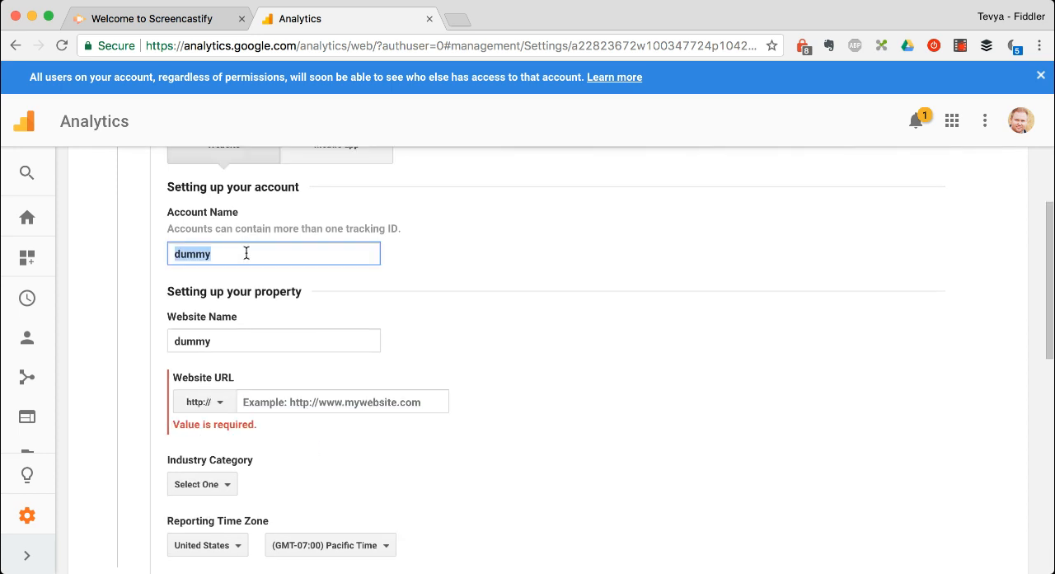
type("cry")
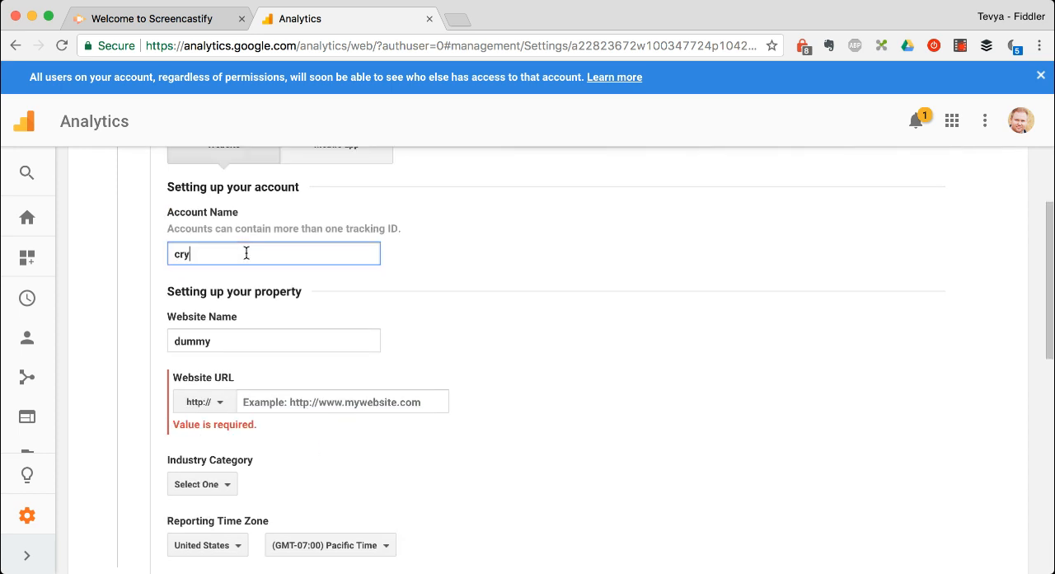
type("oEMBEDDER")
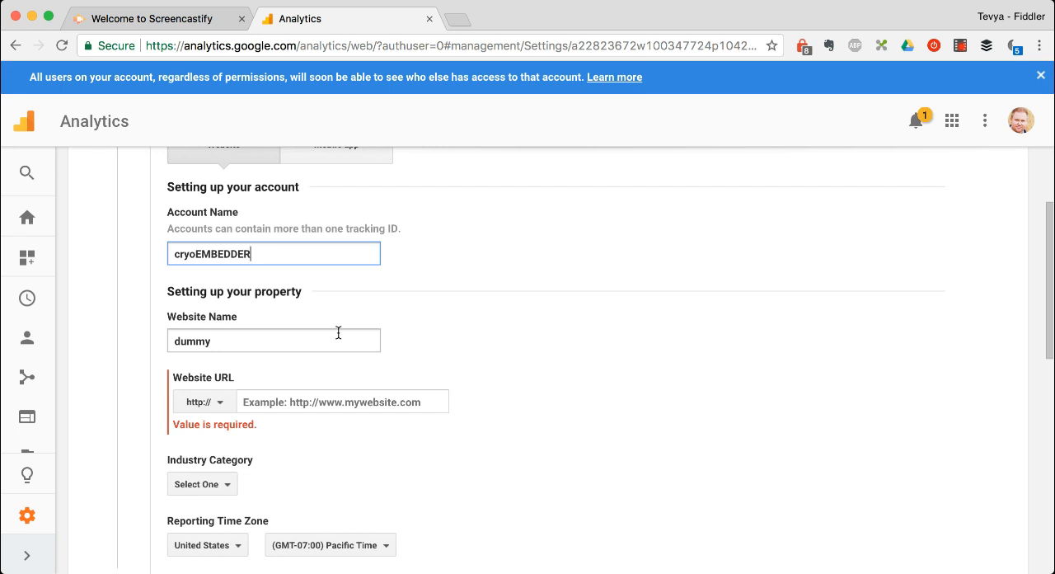
- Fill in website name dummy and URL something.com, reviewing the data-sharing options
scroll("down", 3)
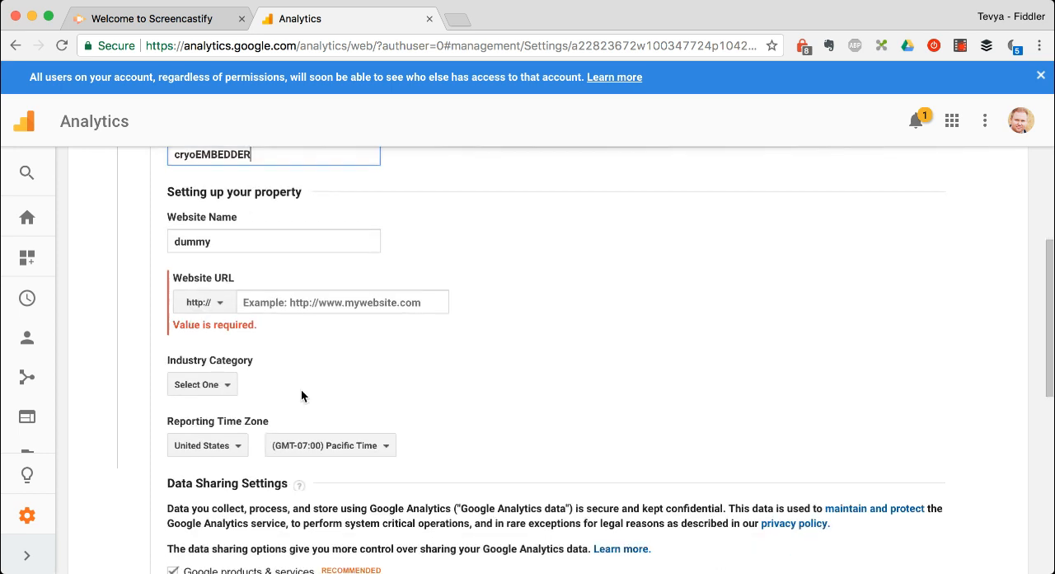
type("something.com")
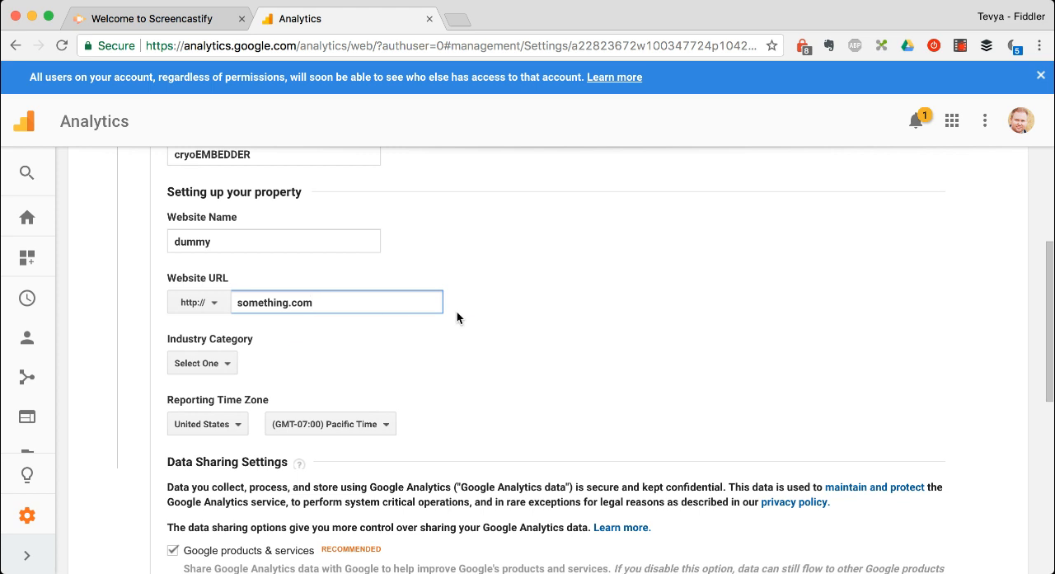
scroll("down", 3)
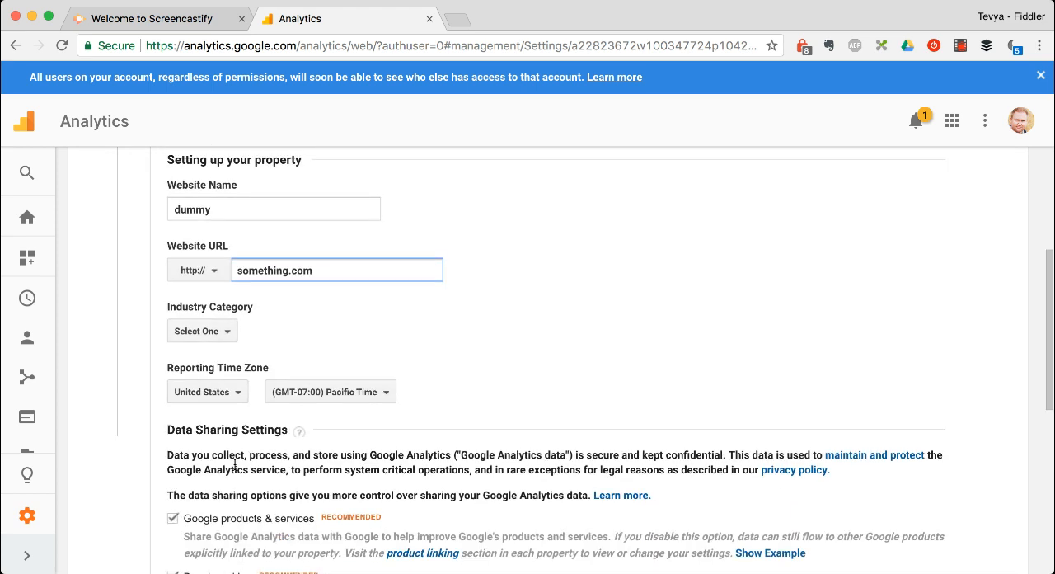
scroll("up", 3)
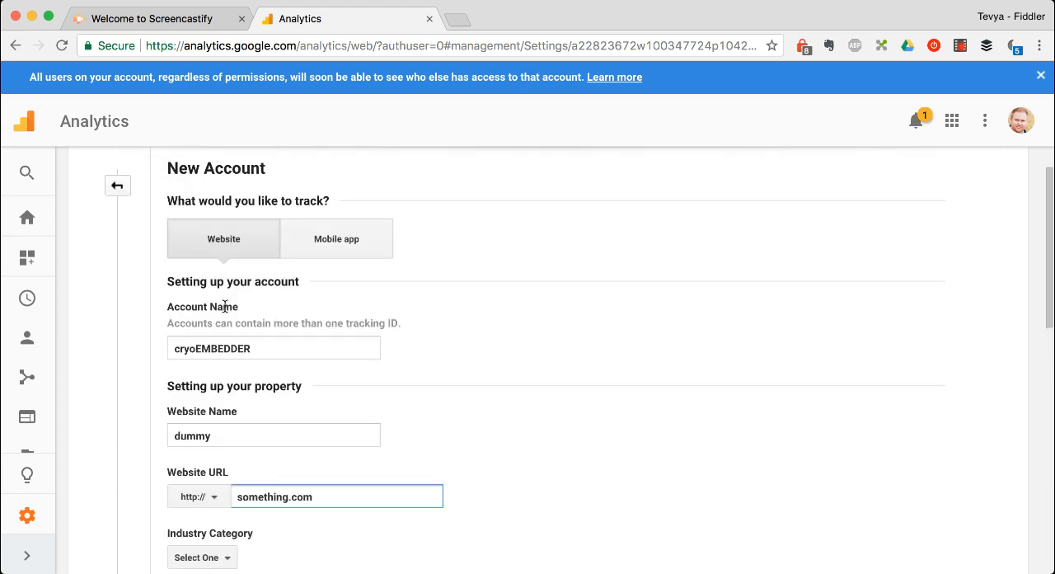
mouse_move(277, 366)
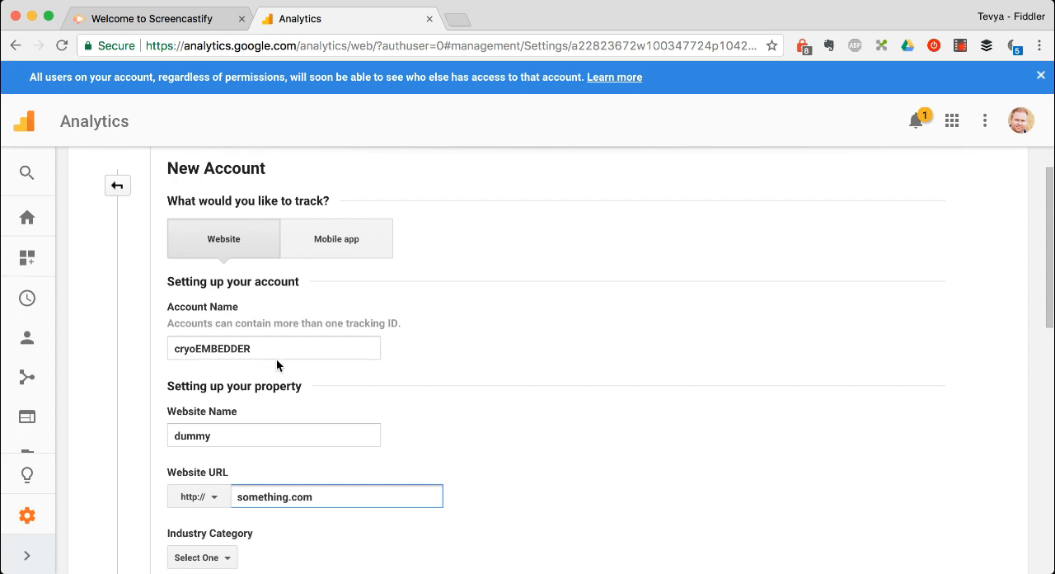
double_click(234, 385)
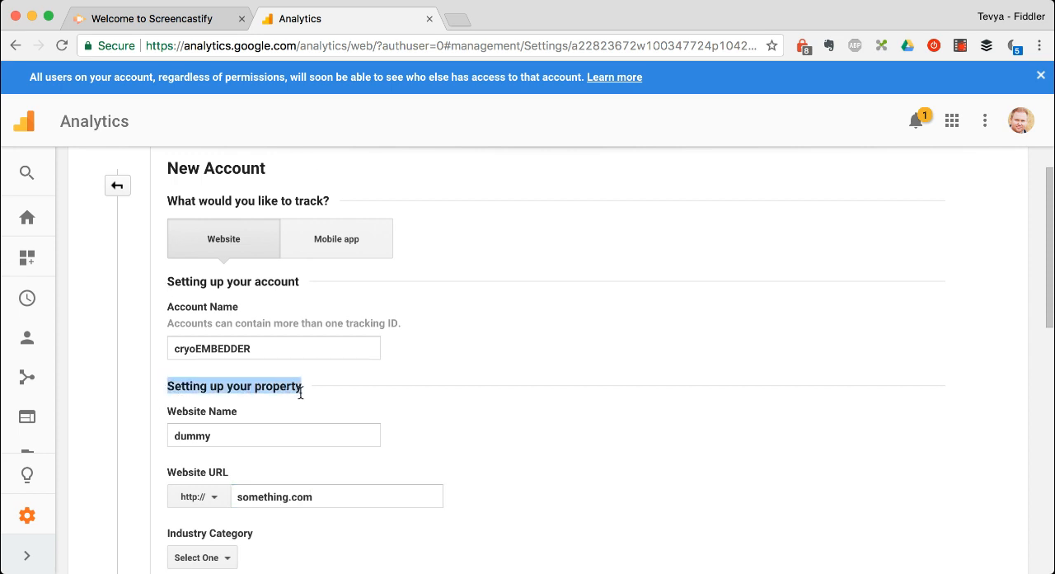
scroll("down", 3)
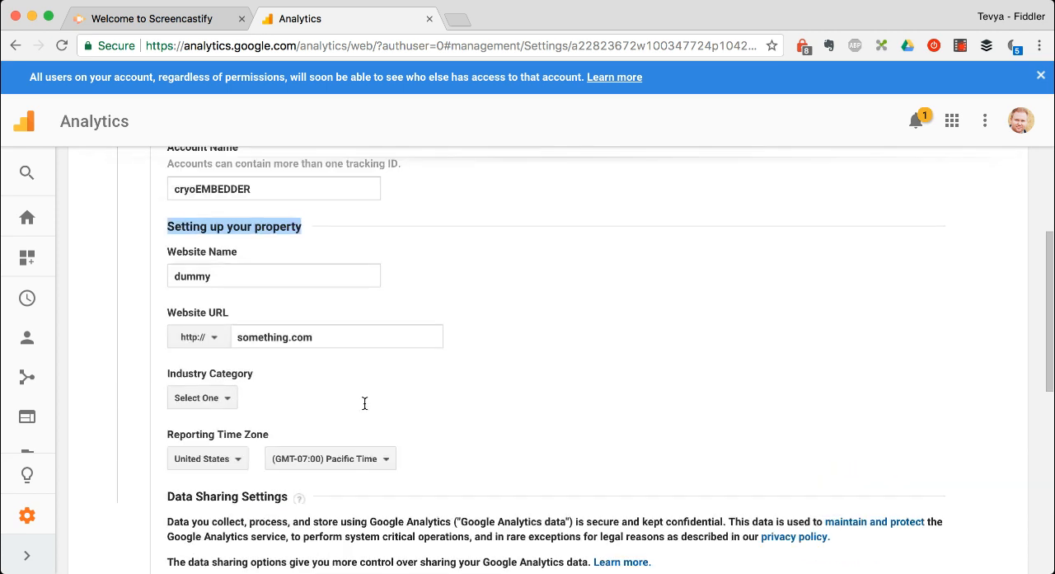
scroll("down", 3)
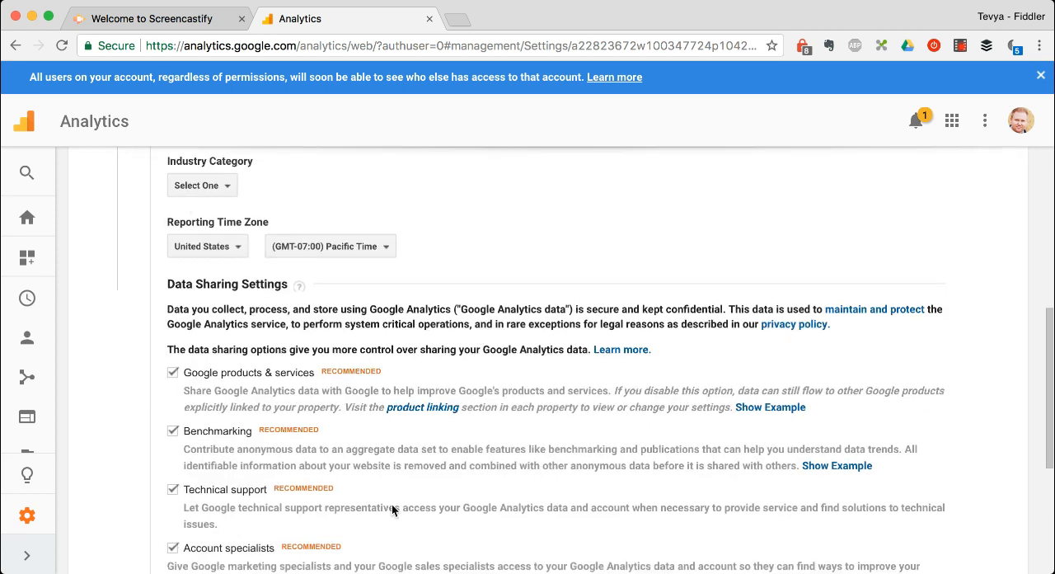
scroll("down", 3)
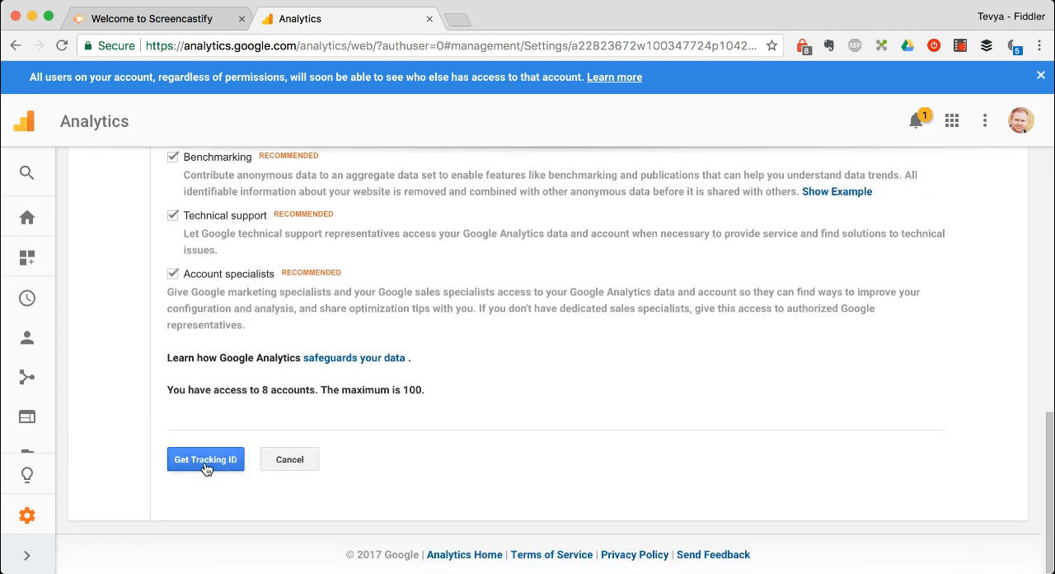
mouse_move(201, 462)
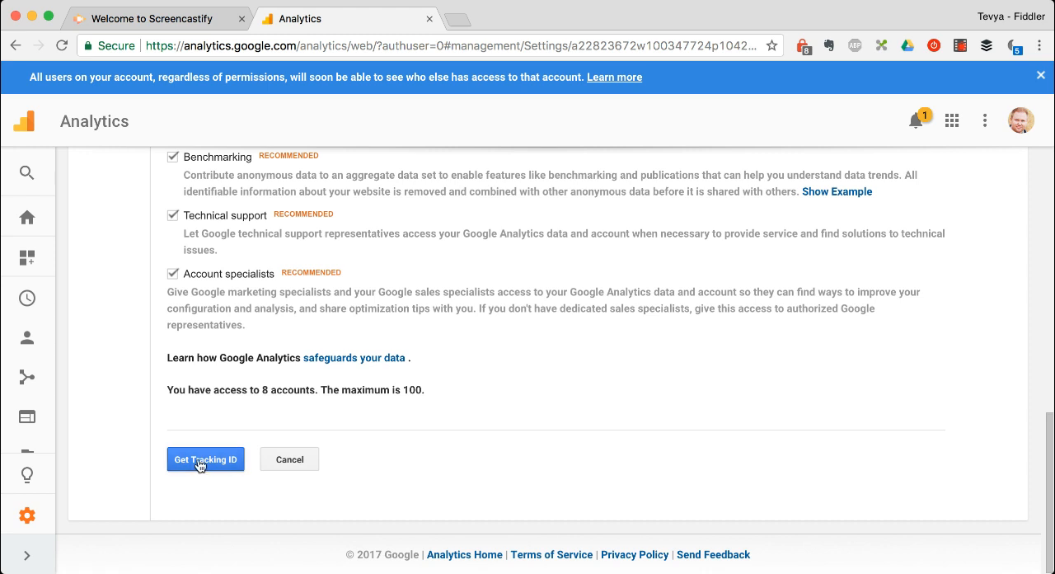
mouse_move(542, 400)
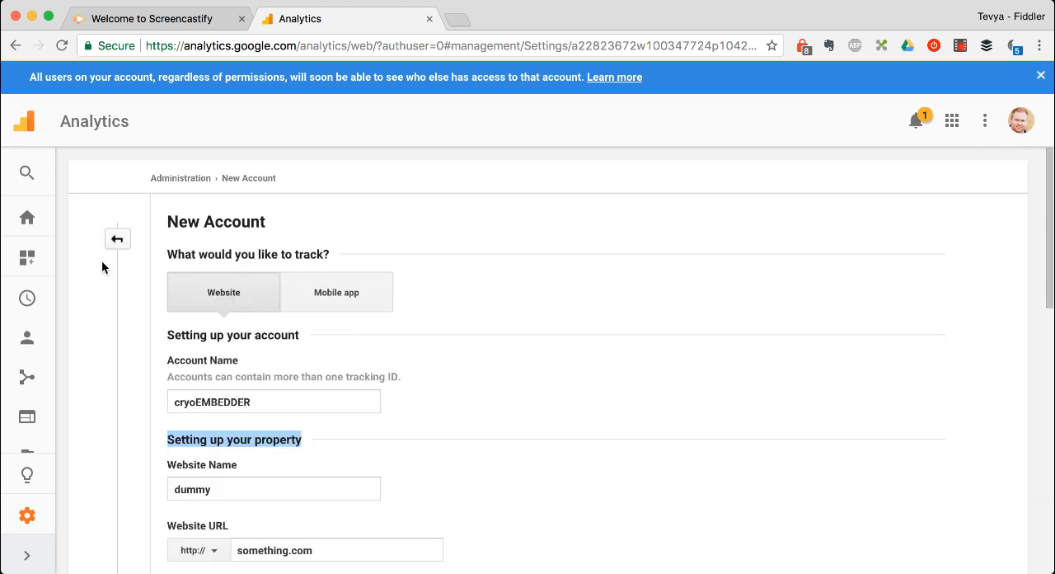
mouse_move(117, 238)
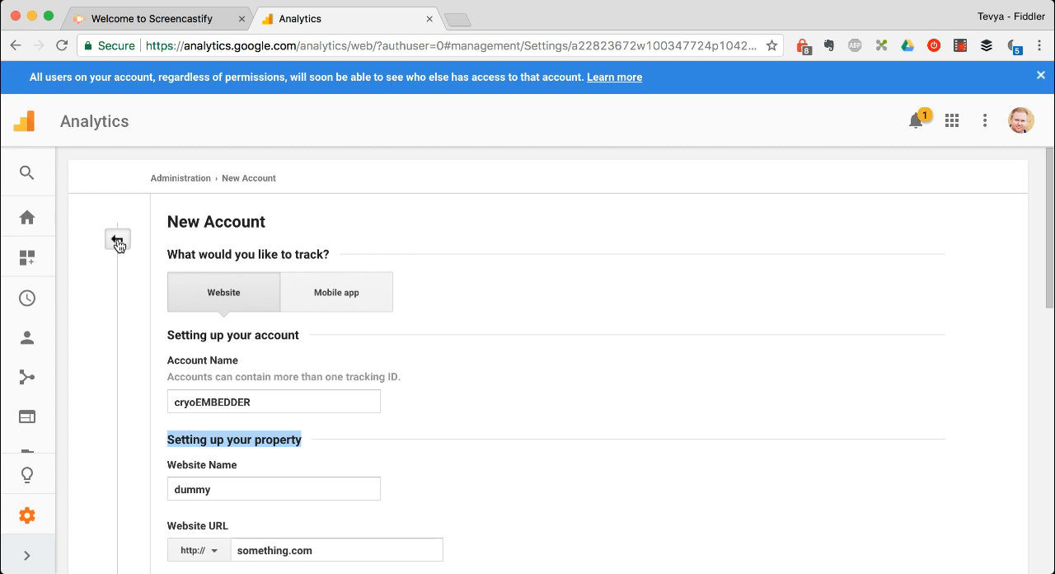
- Switch to the dummy account and bring up its account settings
left_click(117, 240)
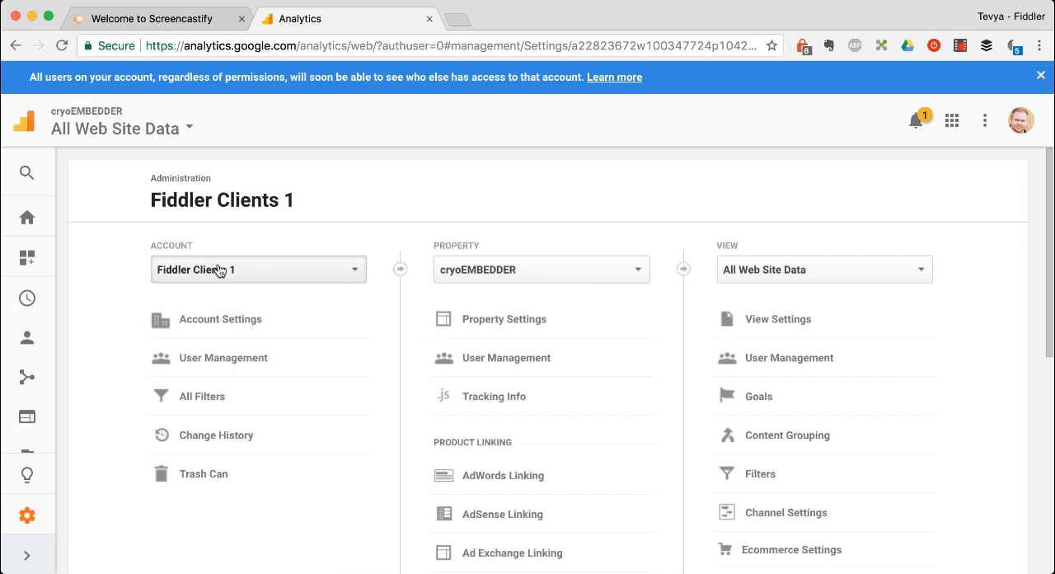
left_click(257, 270)
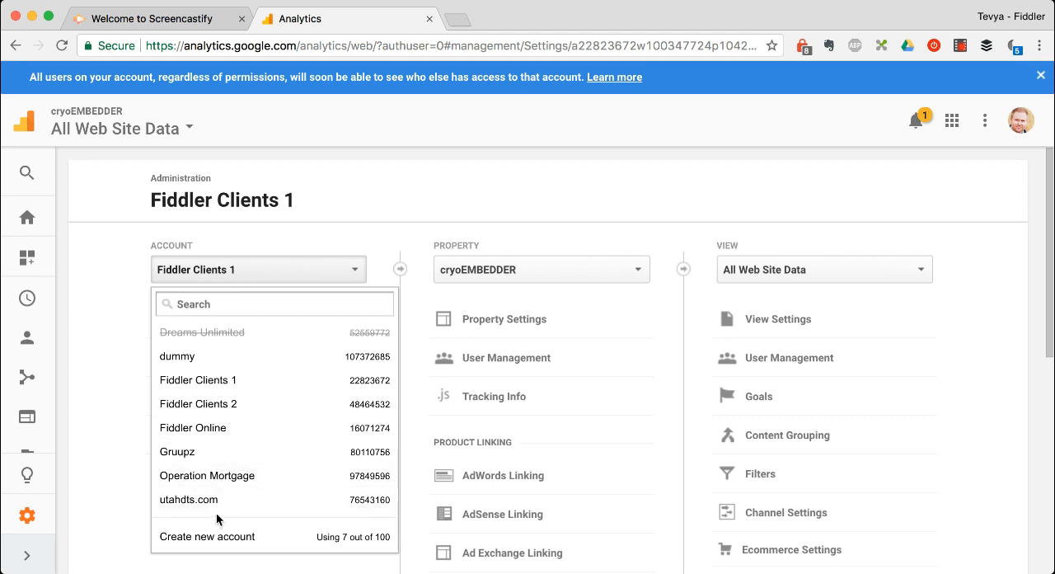
left_click(178, 356)
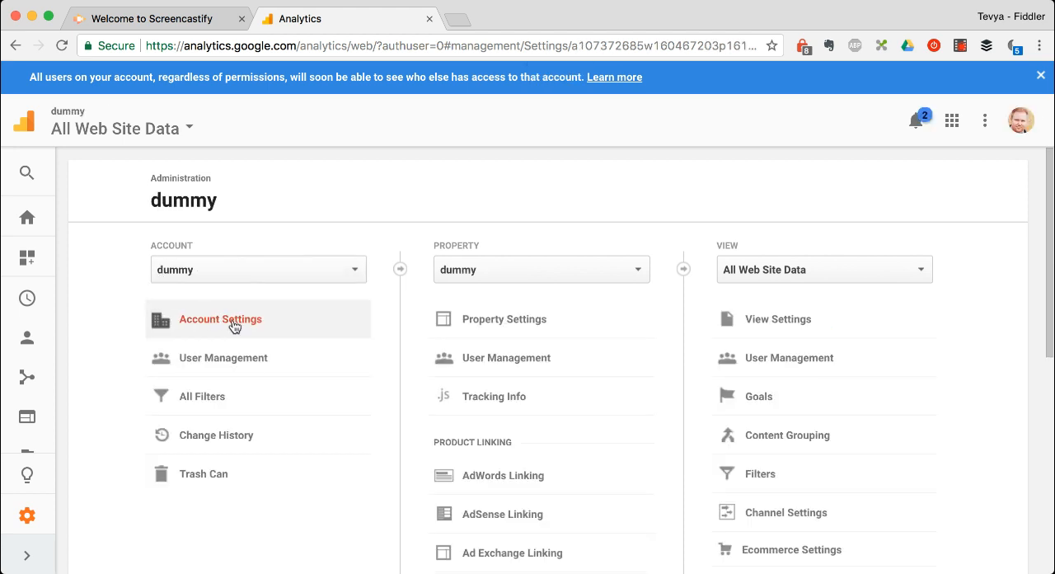
left_click(221, 320)
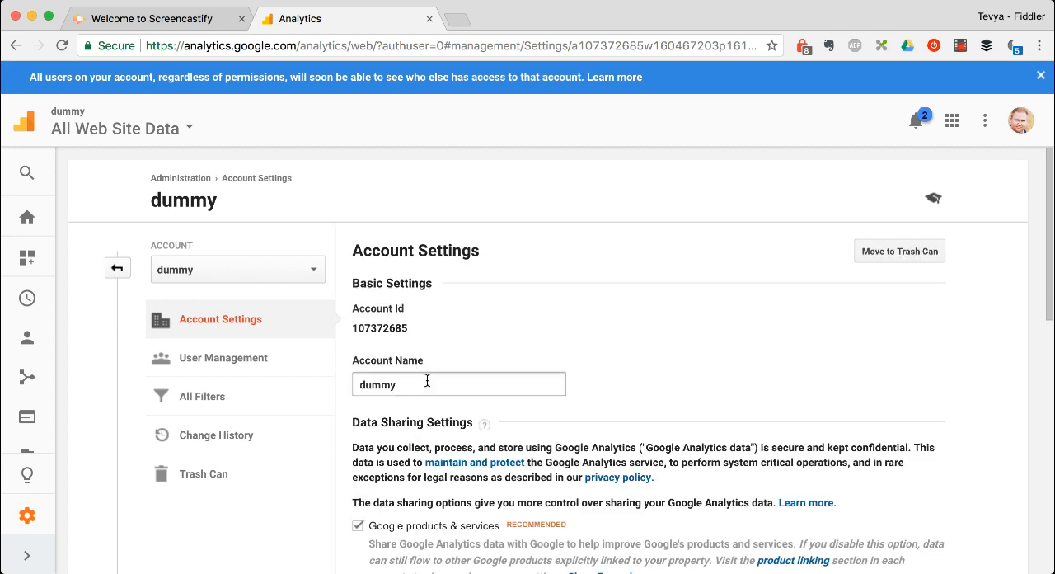
- Change the account name to cryoEMBEDDER and save it
type("cryo")
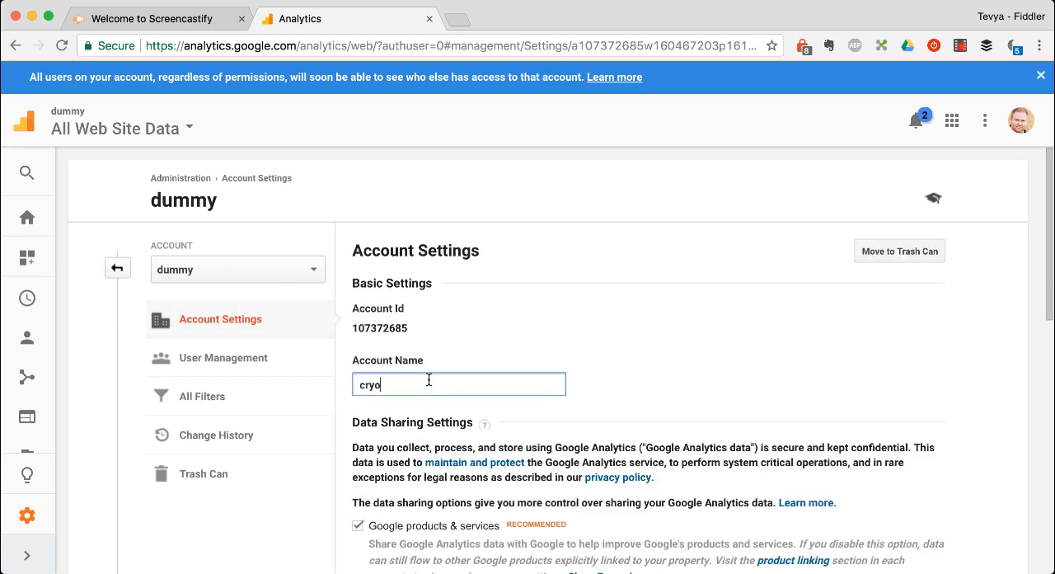
type("EMBEDDER")
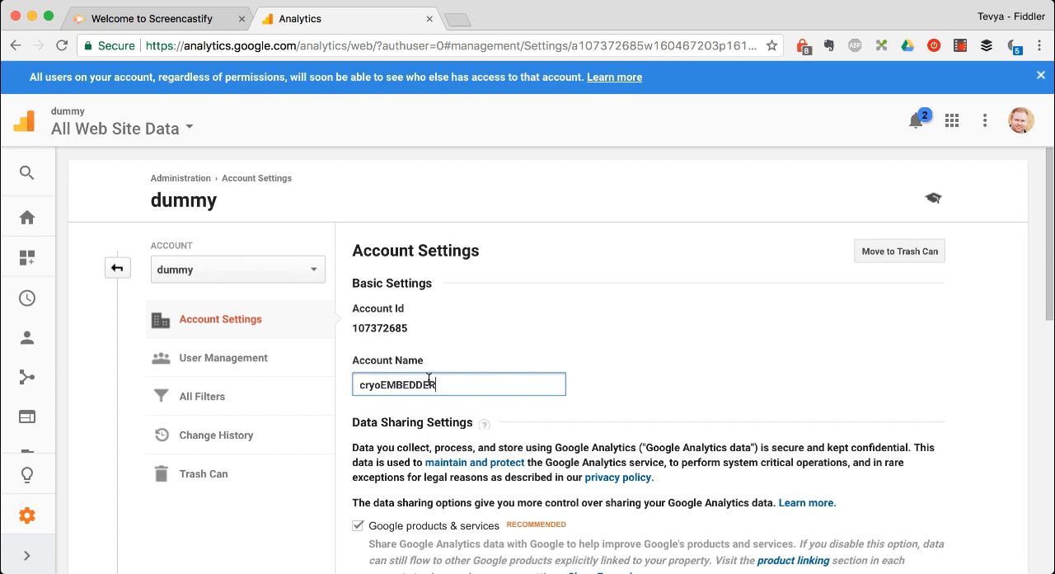
scroll("down", 3)
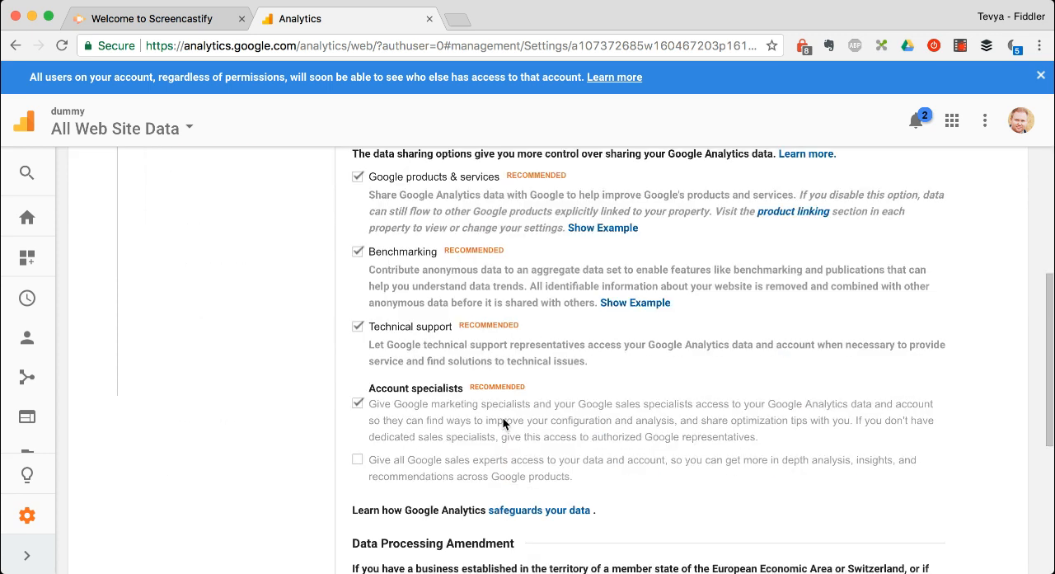
scroll("down", 3)
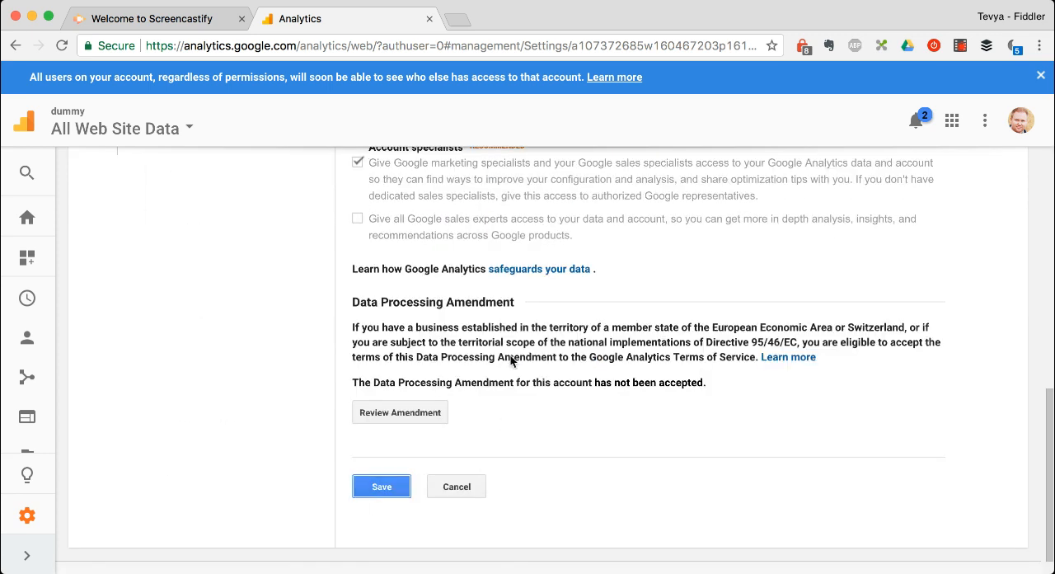
left_click(381, 484)
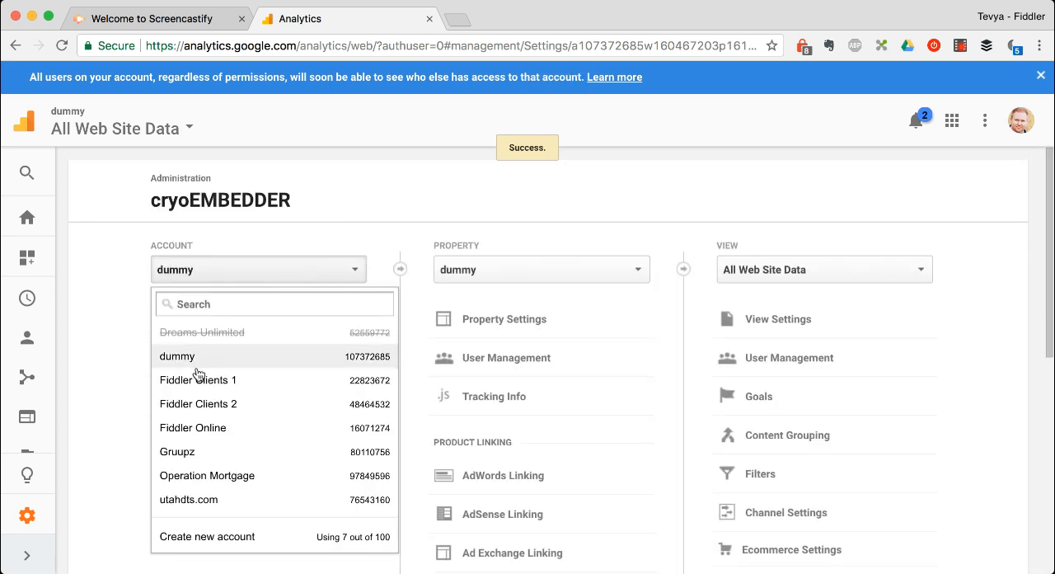
- In Fiddler Clients 1, find the cryoEMBEDDER property and begin moving it to another account
left_click(198, 379)
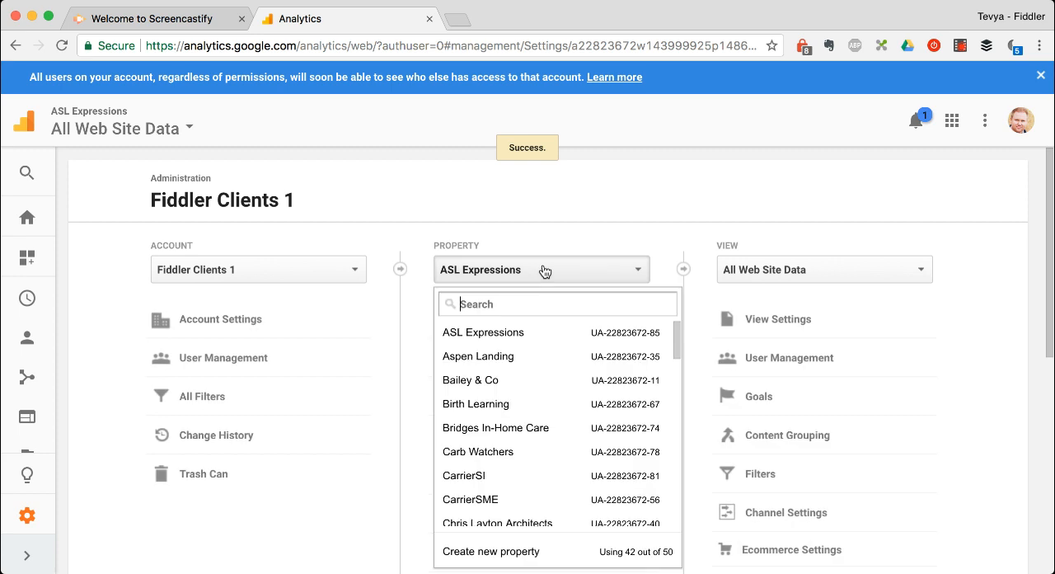
type("cry")
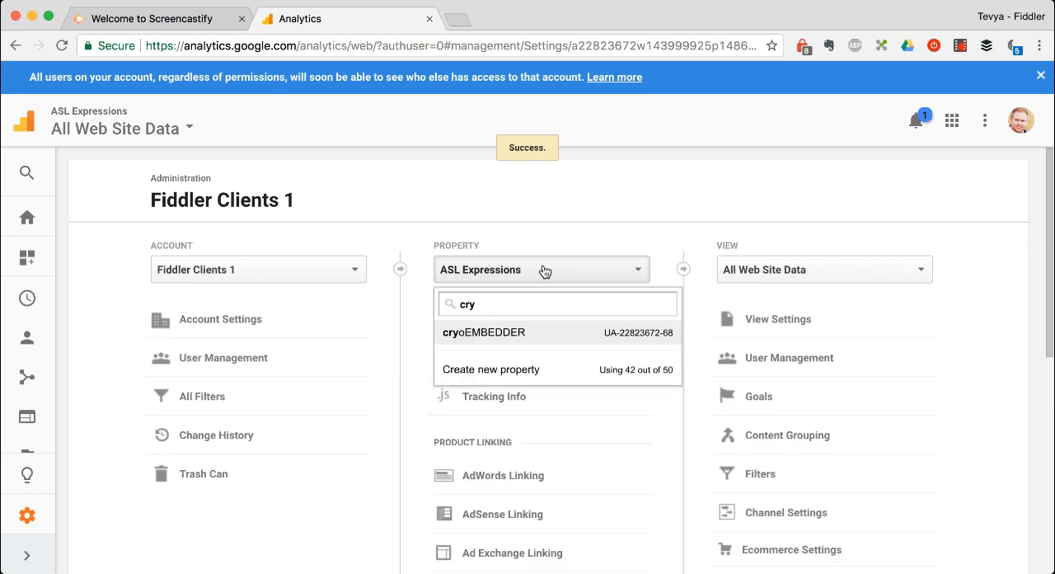
left_click(483, 331)
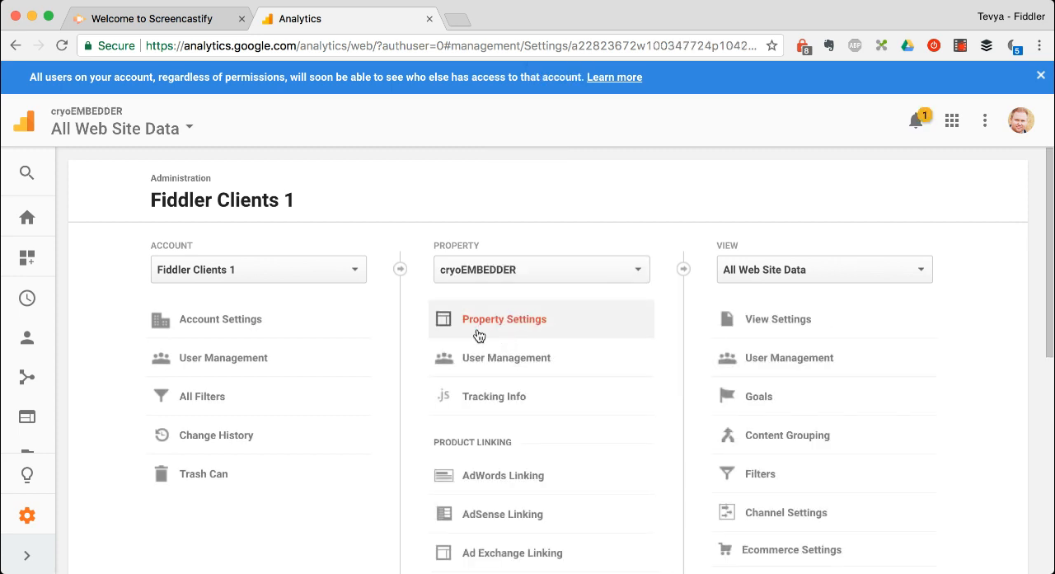
left_click(505, 319)
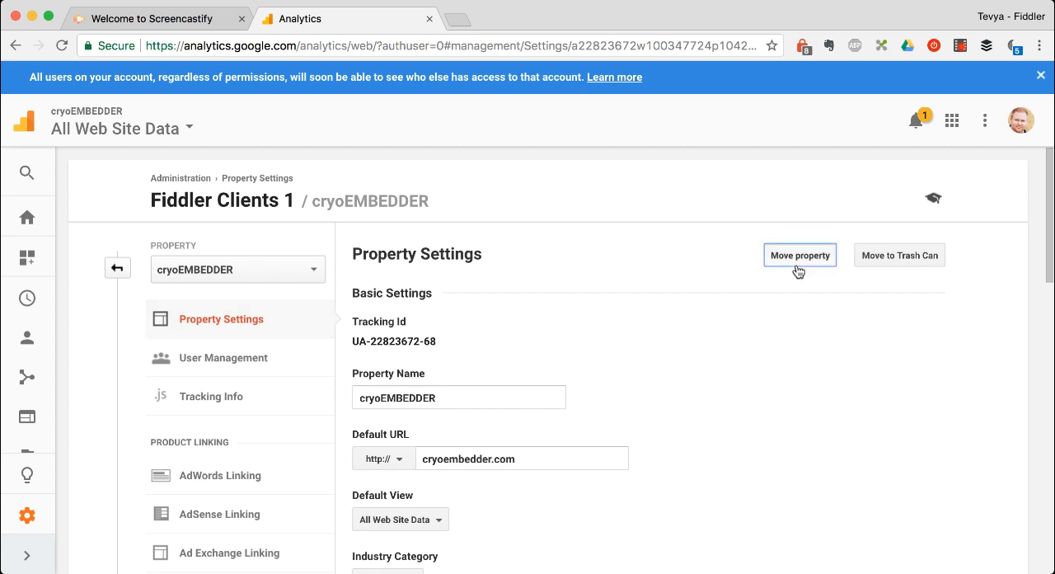
left_click(797, 254)
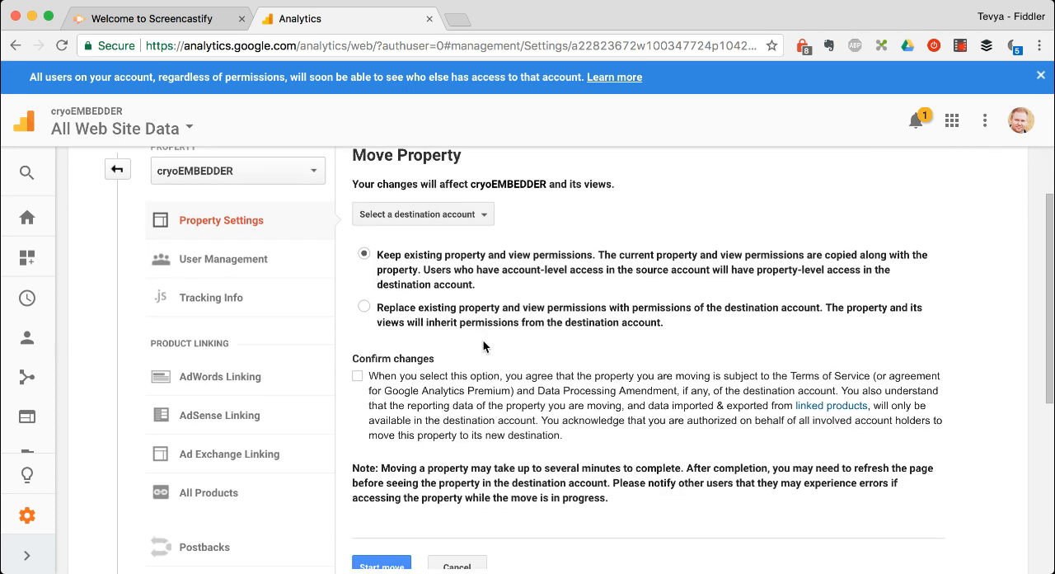
- Choose cryoEMBEDDER as destination, keep existing permissions and confirm the move terms
left_click(422, 214)
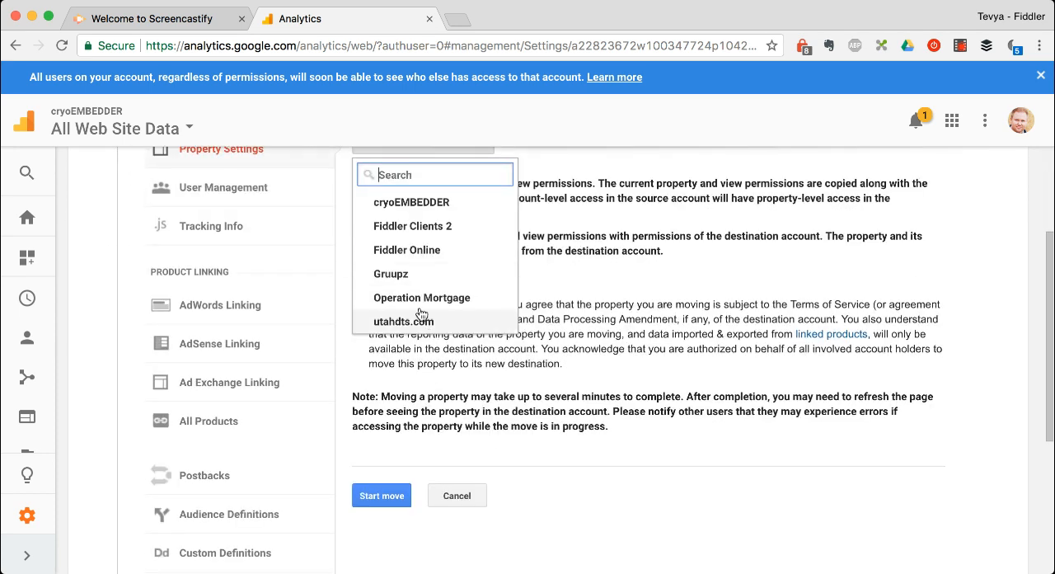
mouse_move(415, 206)
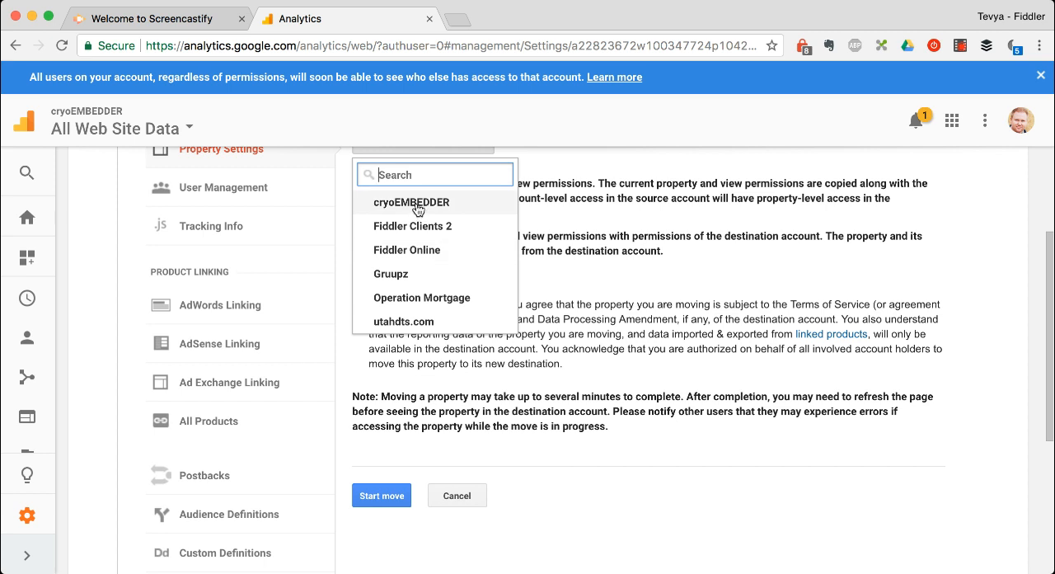
left_click(412, 201)
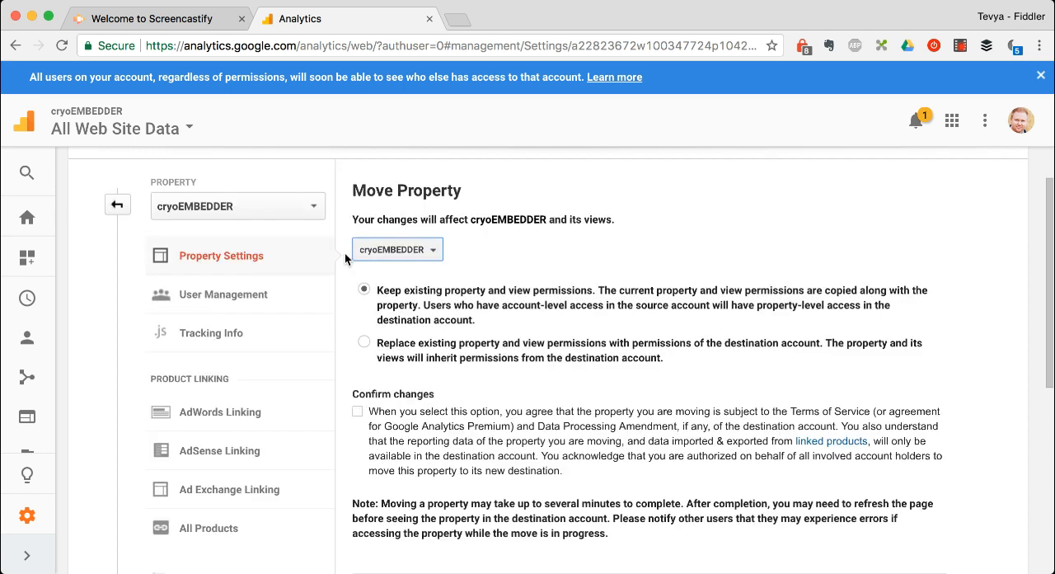
mouse_move(459, 306)
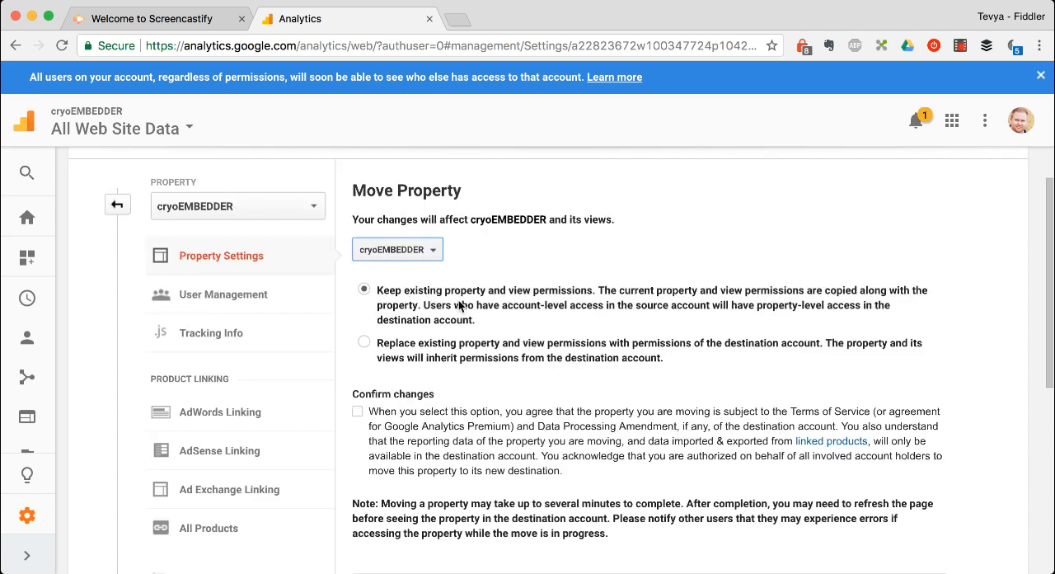
mouse_move(953, 300)
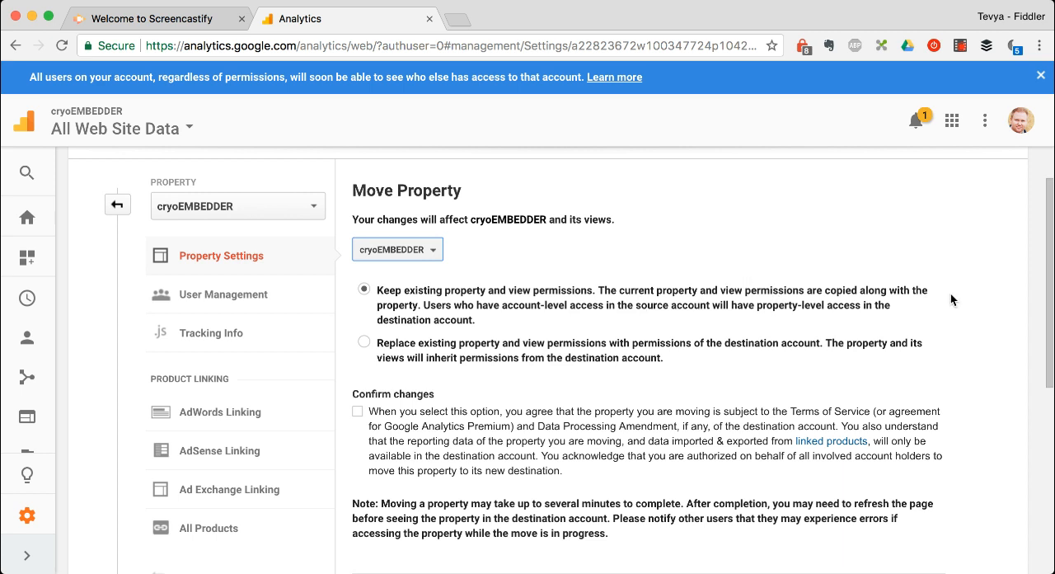
mouse_move(577, 351)
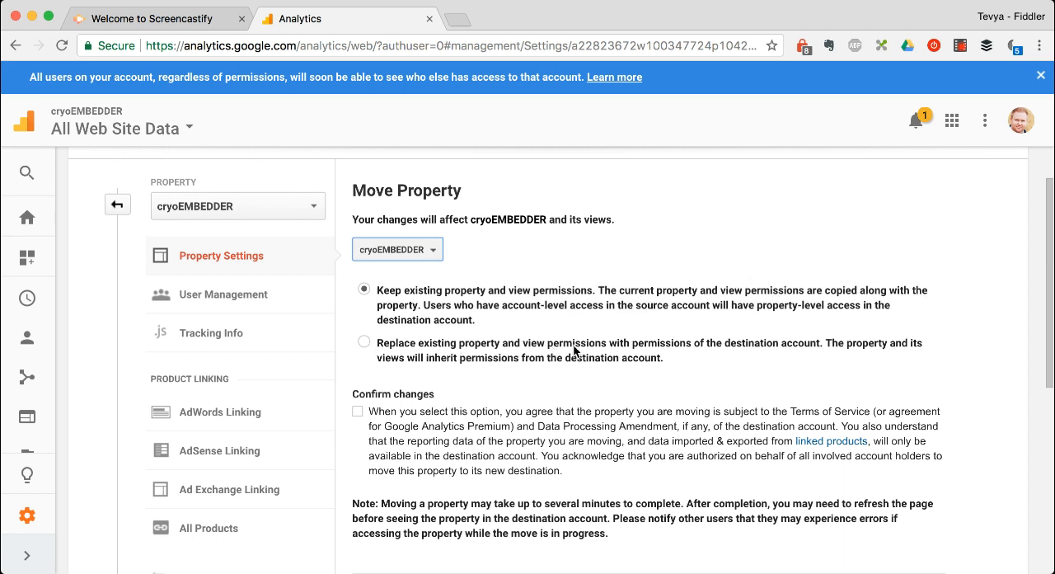
mouse_move(448, 280)
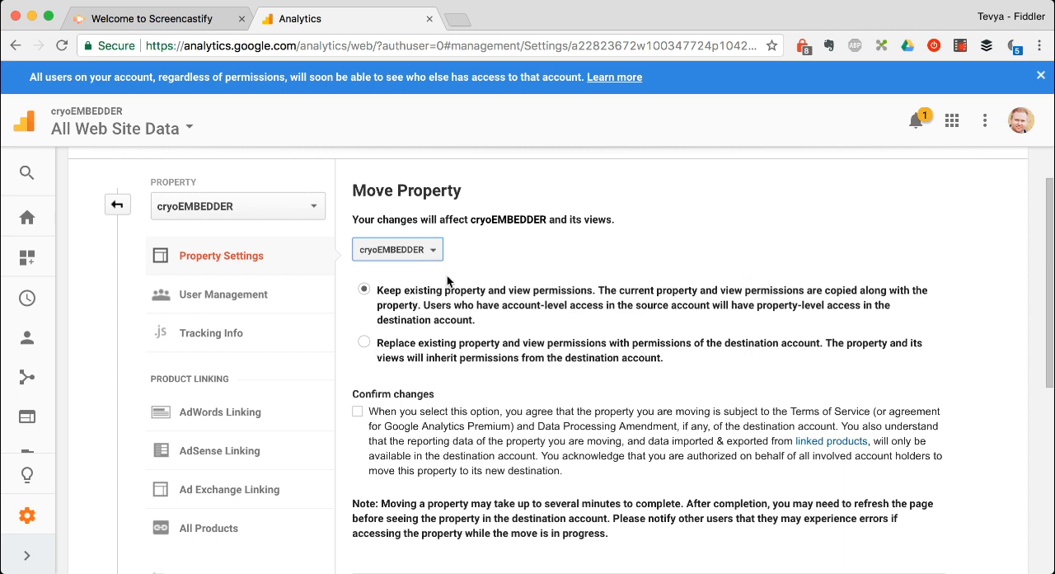
mouse_move(484, 303)
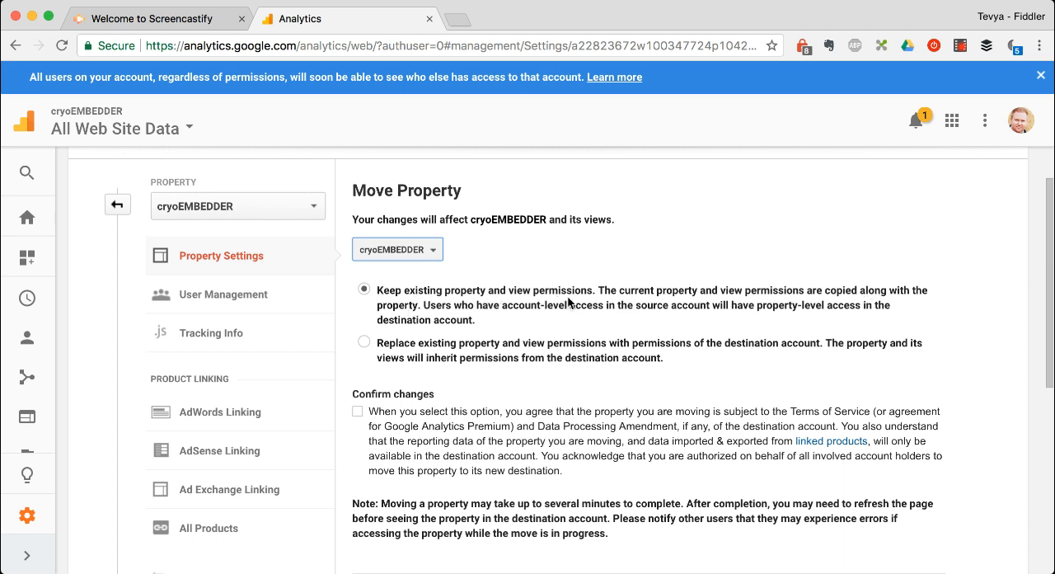
scroll("down", 3)
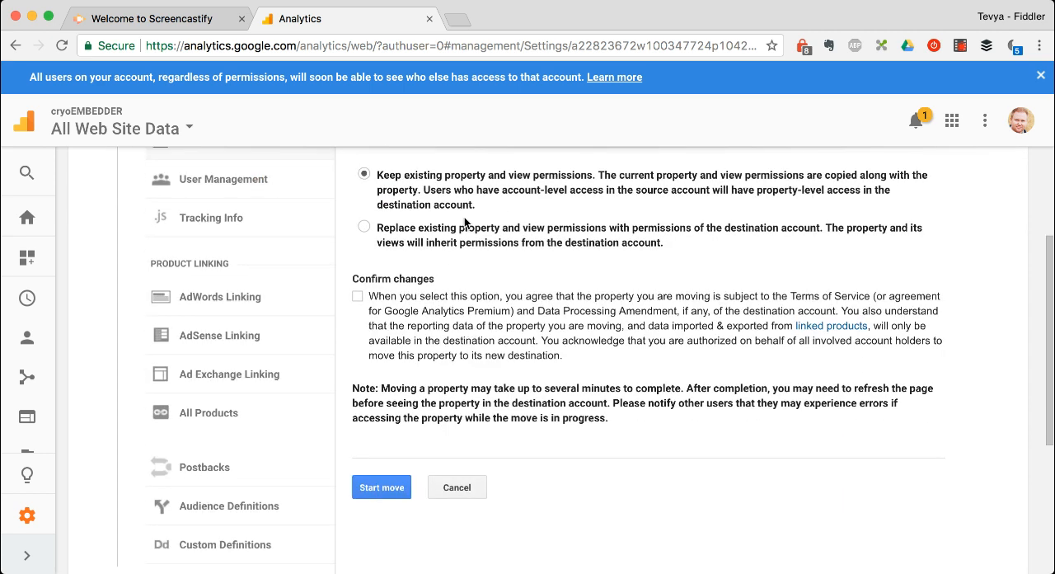
scroll("up", 3)
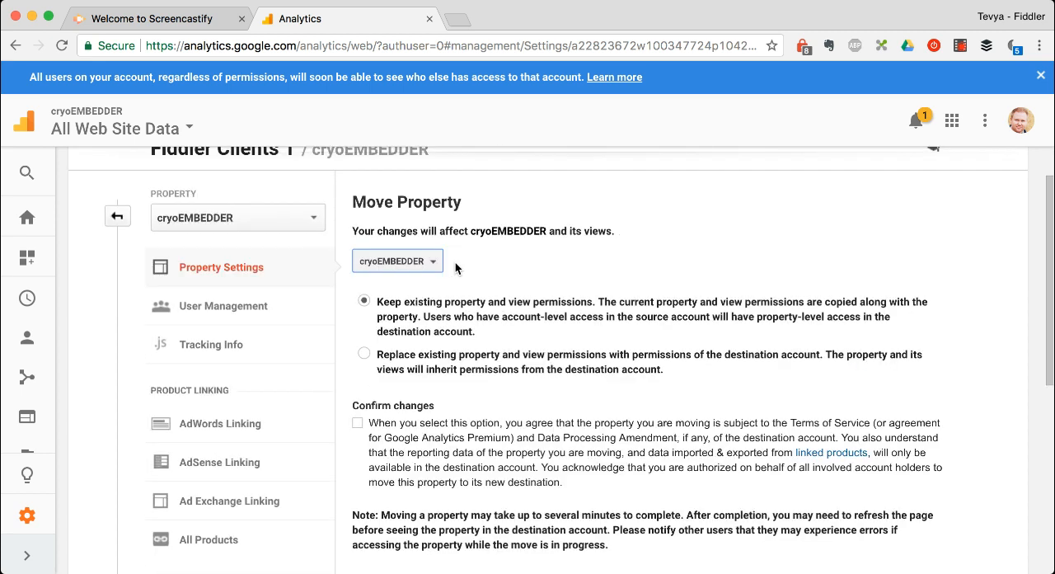
scroll("up", 3)
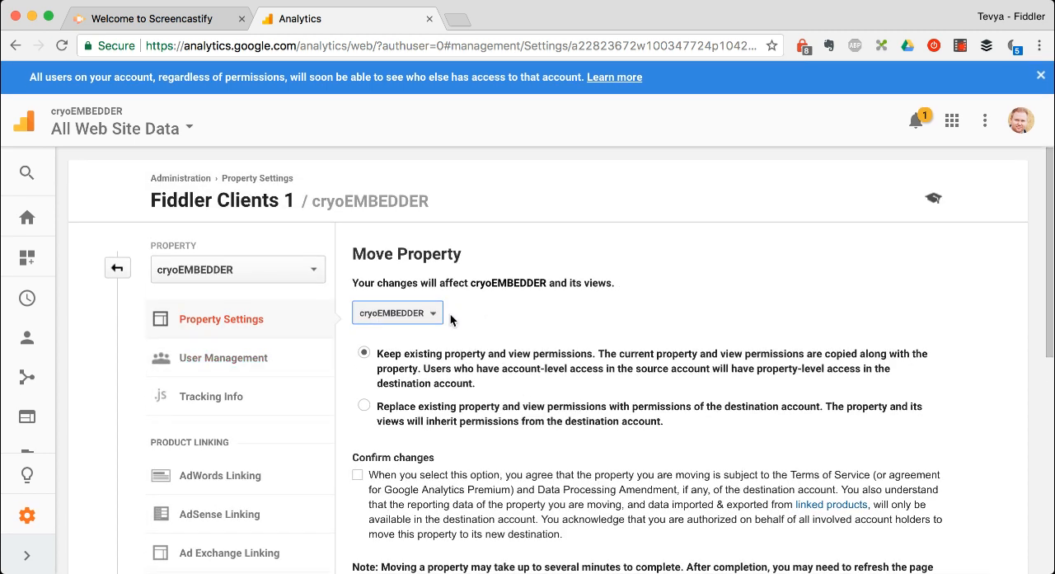
mouse_move(543, 408)
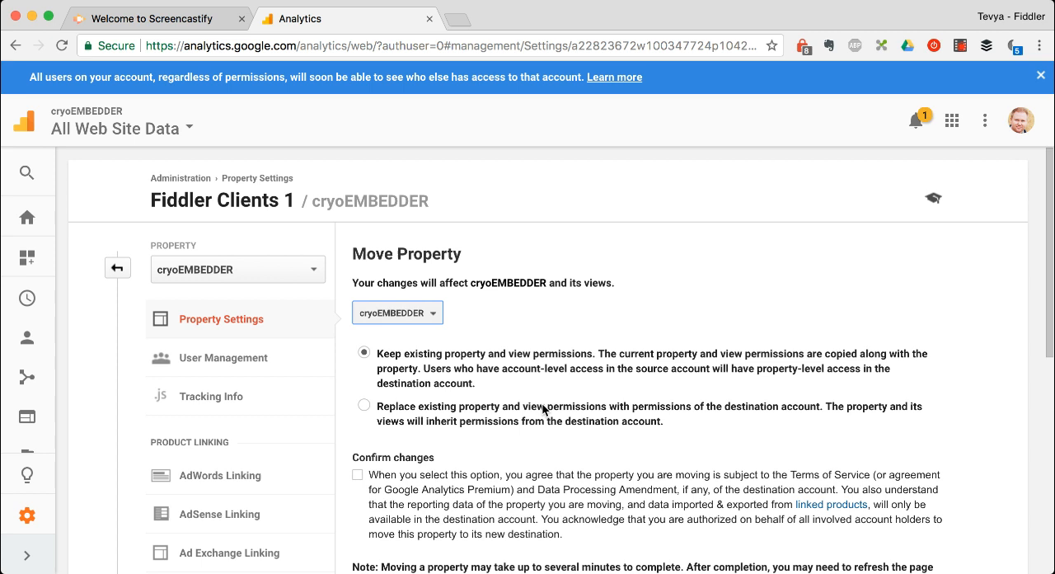
scroll("down", 3)
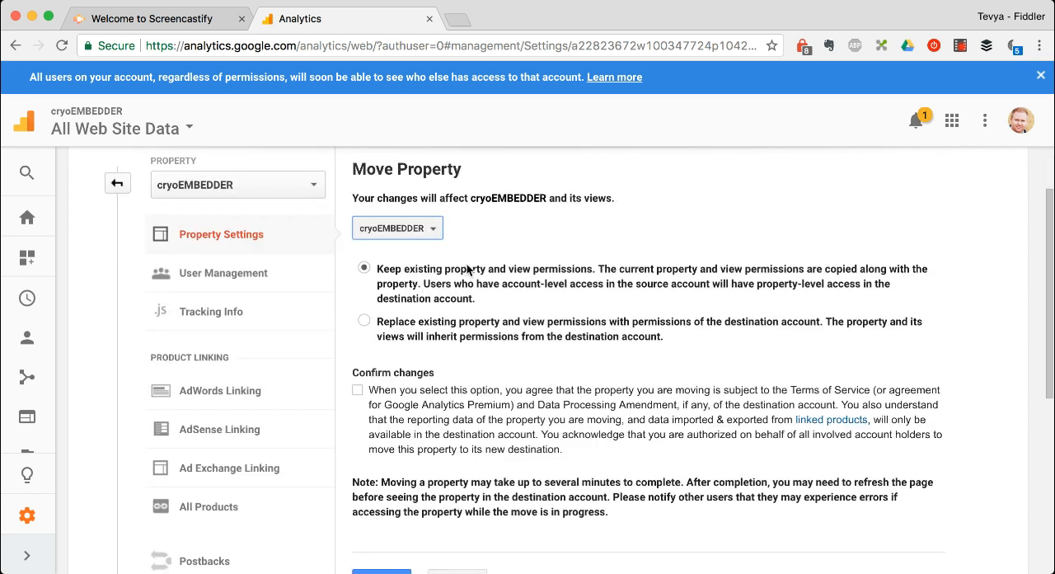
scroll("down", 3)
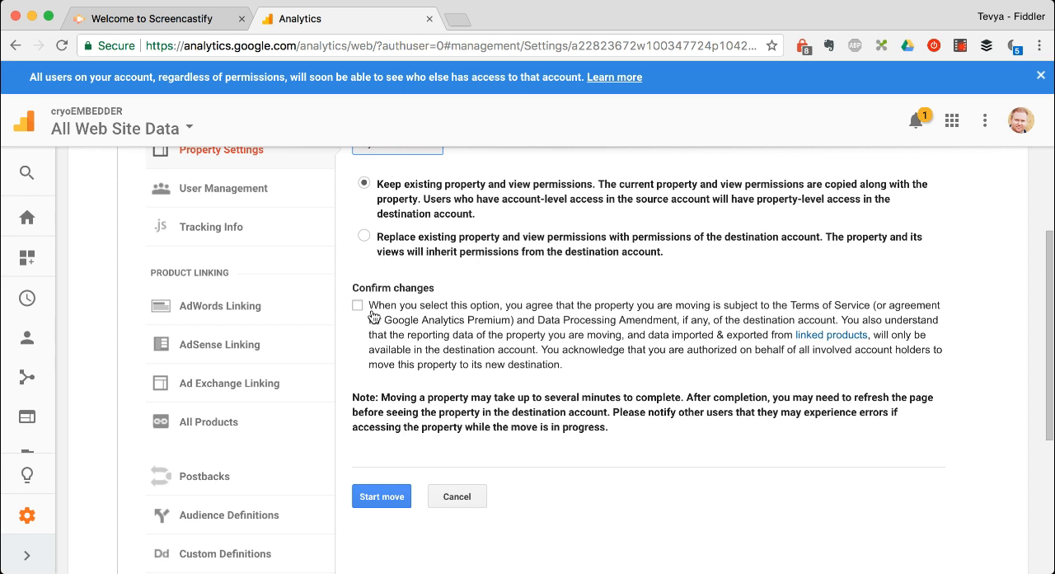
left_click(358, 303)
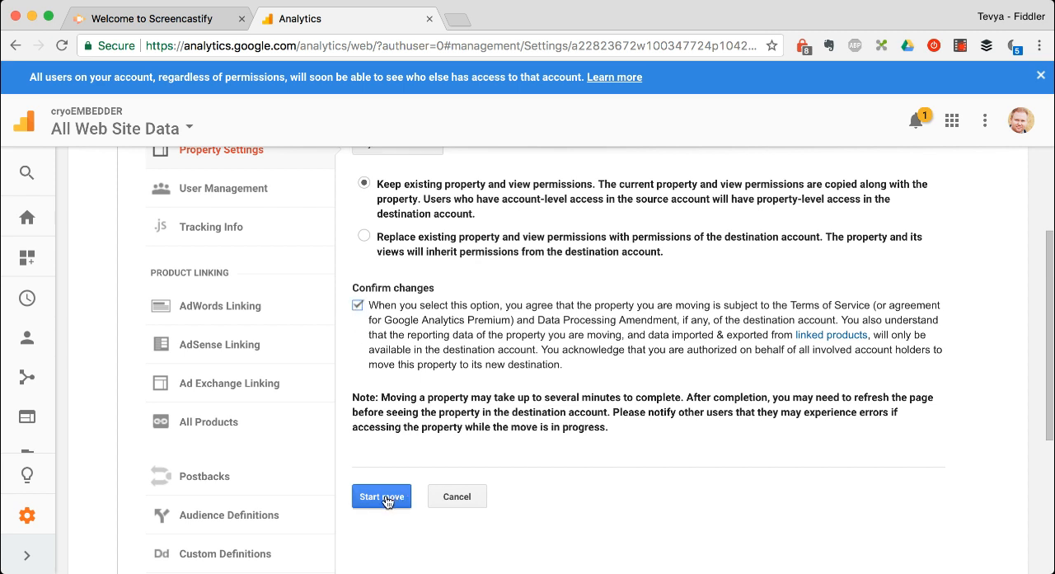
- Start the move, confirm despite the sharing-settings warning and go to the accounts home page
left_click(381, 494)
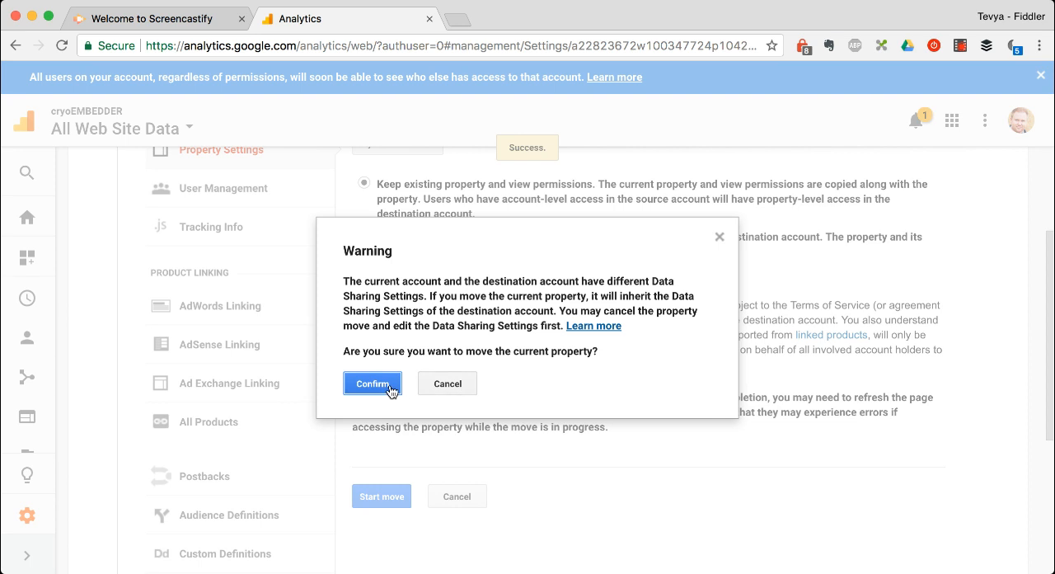
left_click(372, 382)
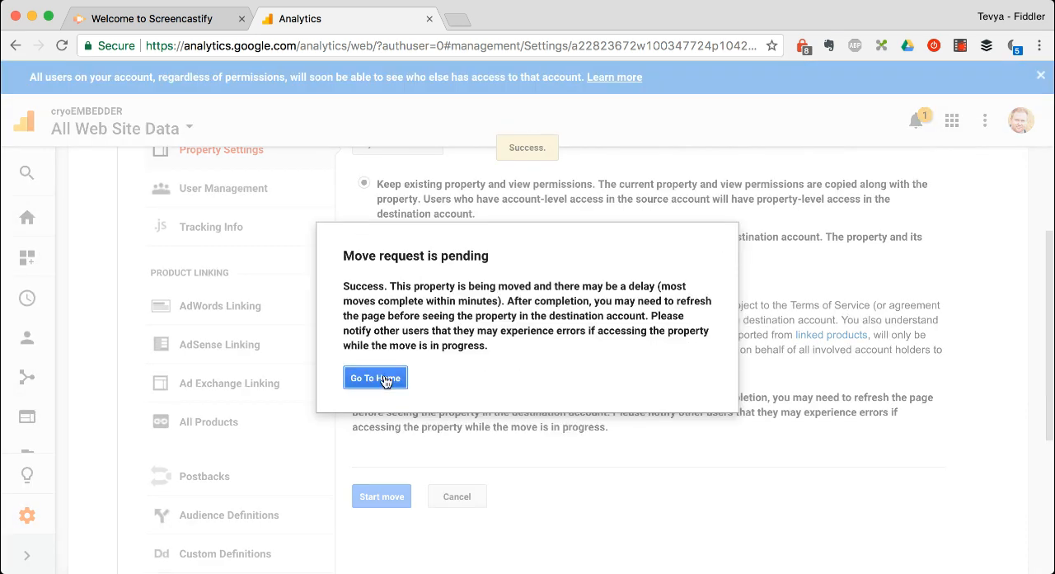
left_click(376, 377)
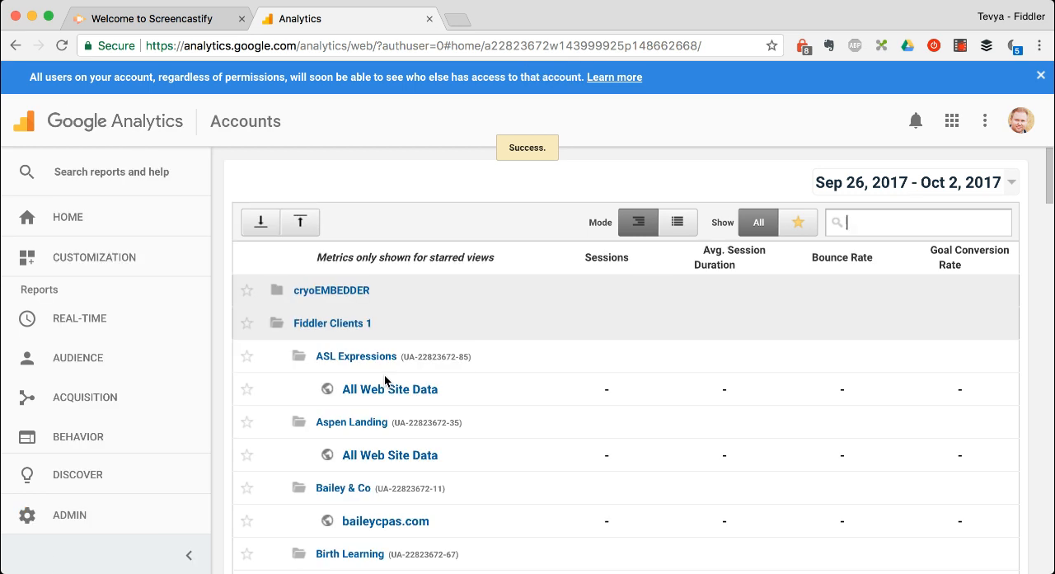
mouse_move(475, 314)
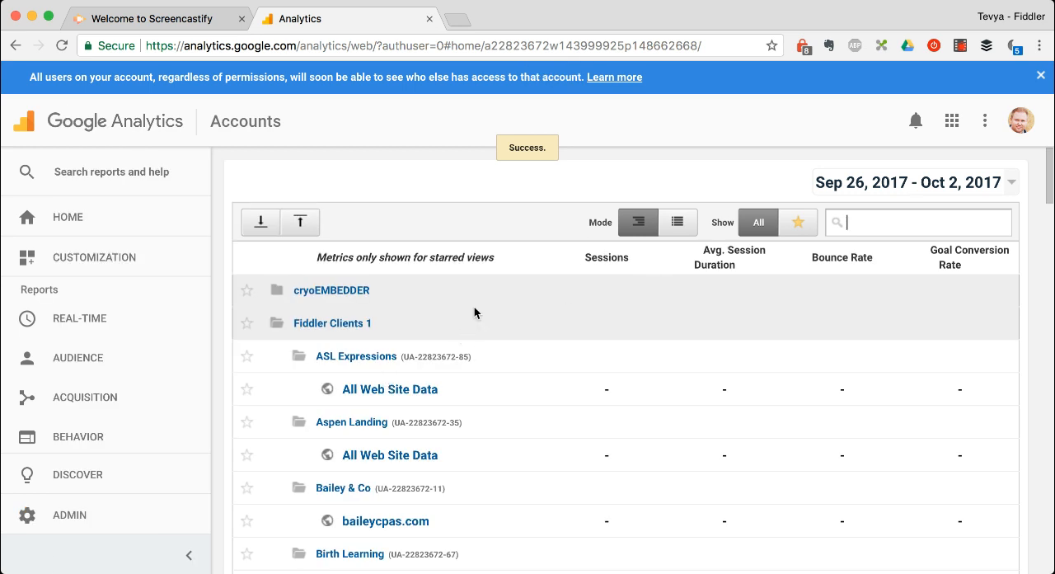
- Expand the cryoEMBEDDER account in the home list, then enter Admin for Fiddler Clients 1
left_click(331, 290)
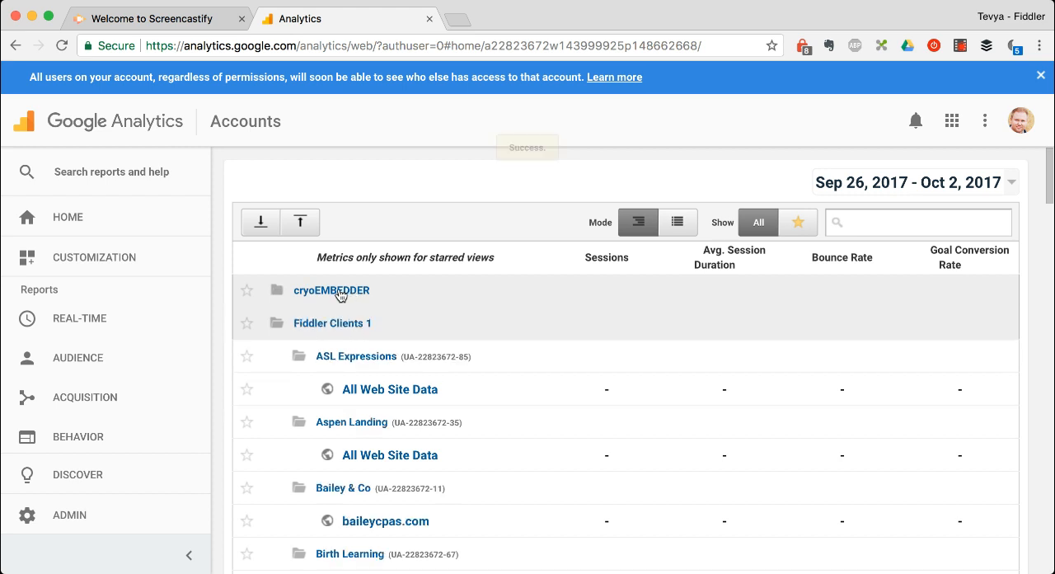
left_click(332, 290)
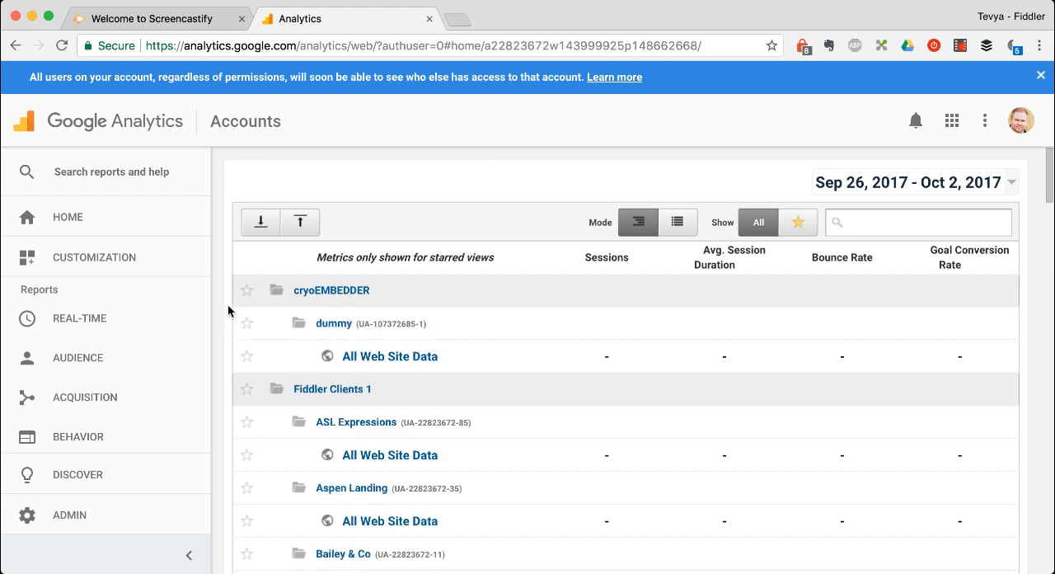
mouse_move(66, 217)
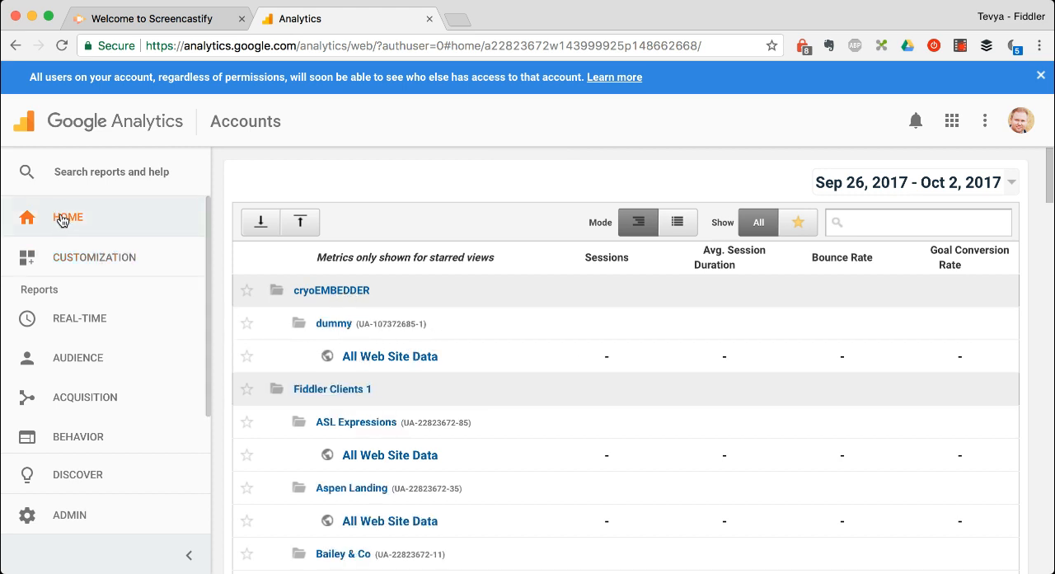
mouse_move(781, 79)
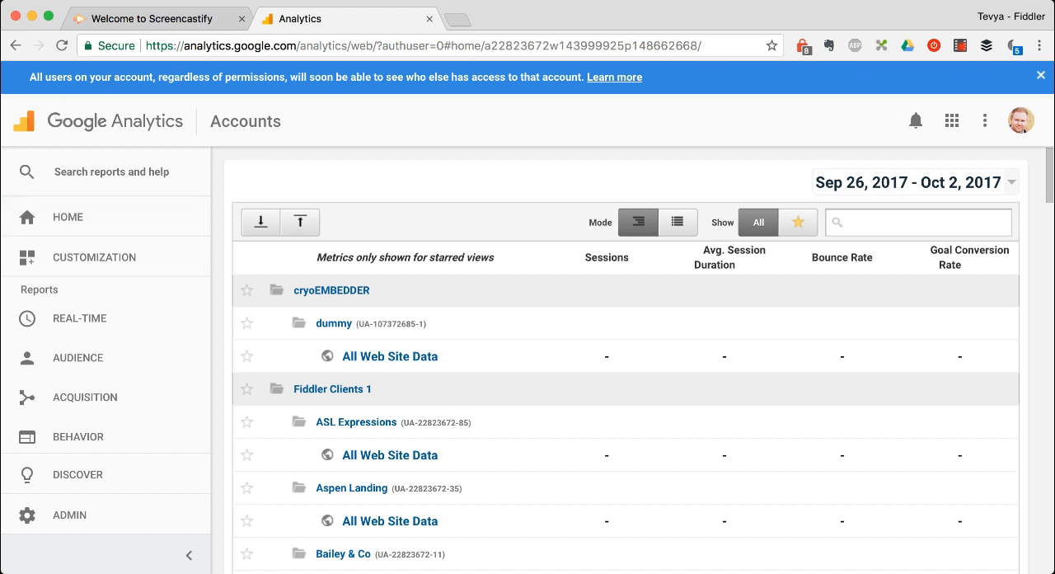
left_click(1040, 75)
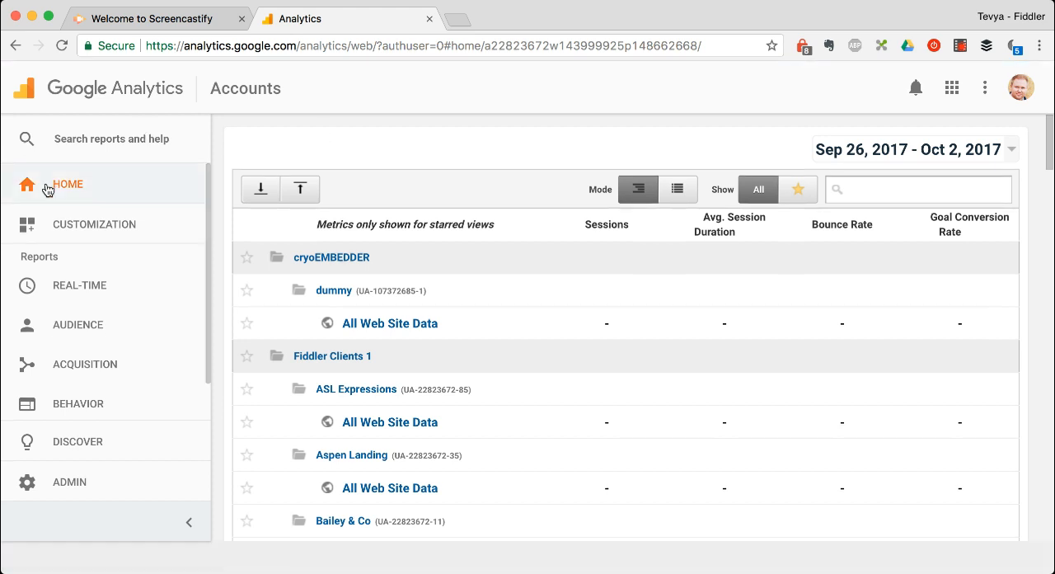
left_click(389, 422)
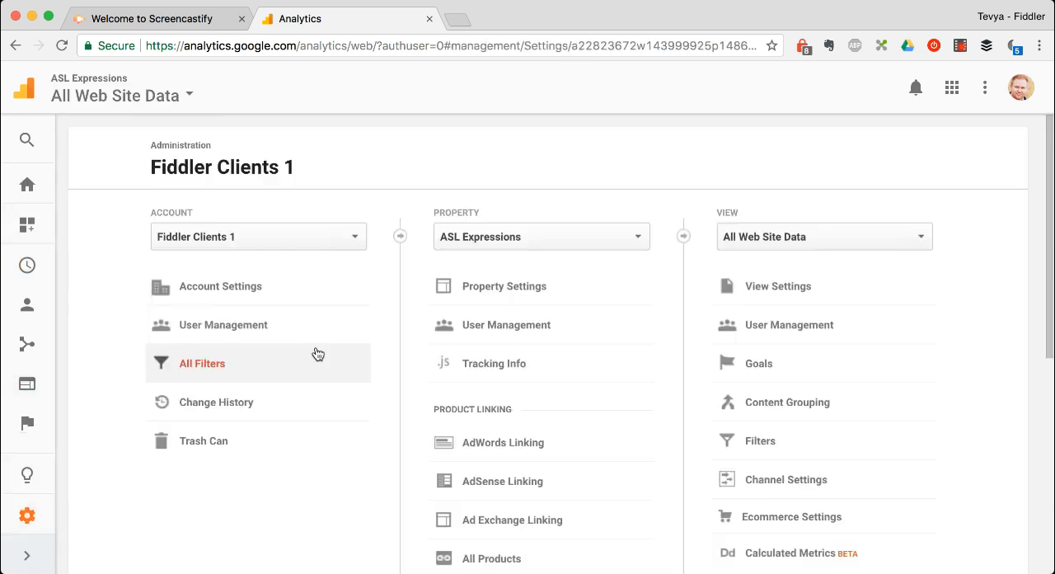
- In the cryoEMBEDDER account, move the dummy property to the trash can and confirm deletion
left_click(257, 237)
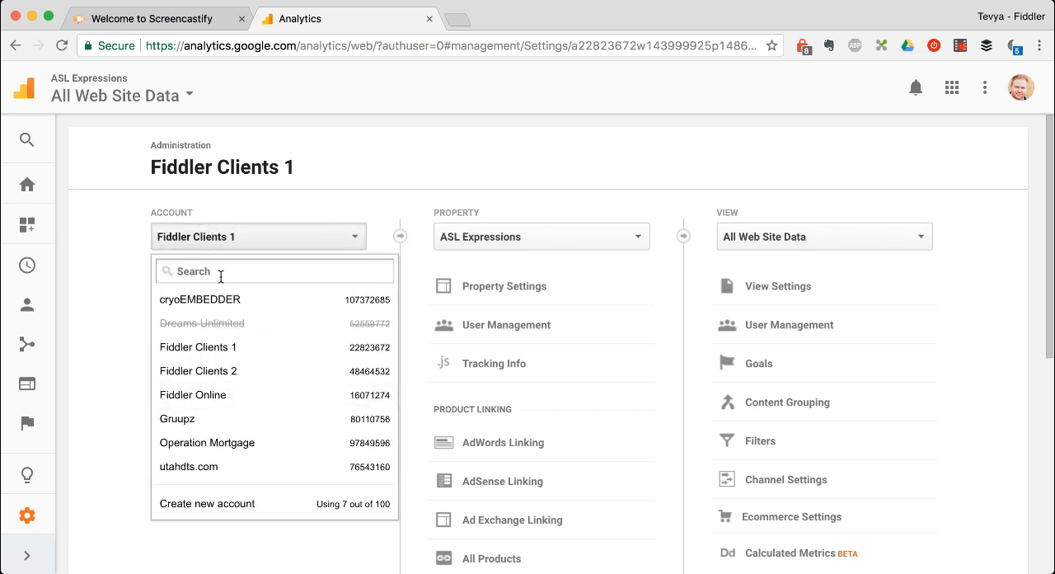
left_click(199, 300)
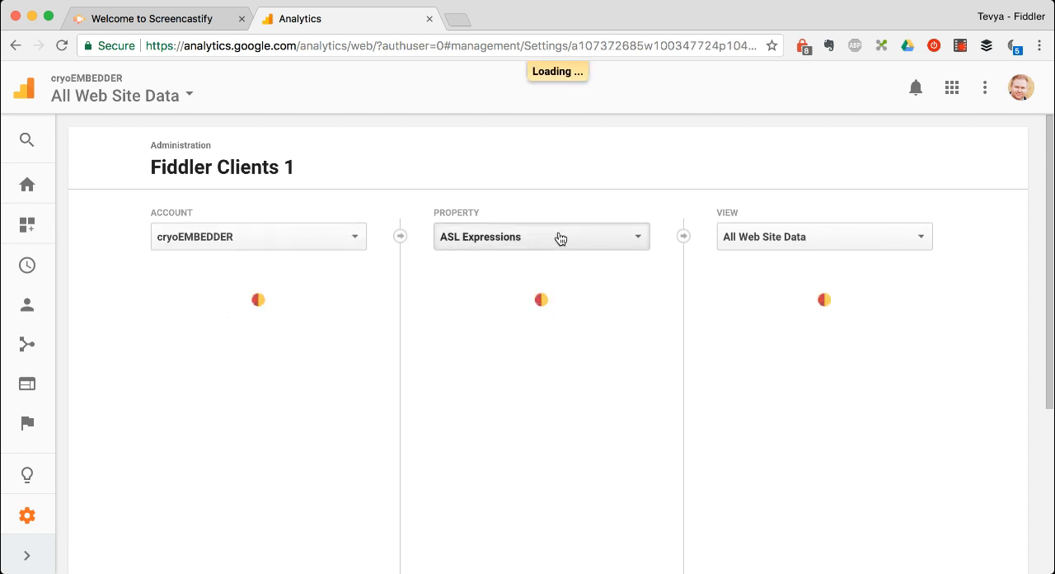
left_click(540, 237)
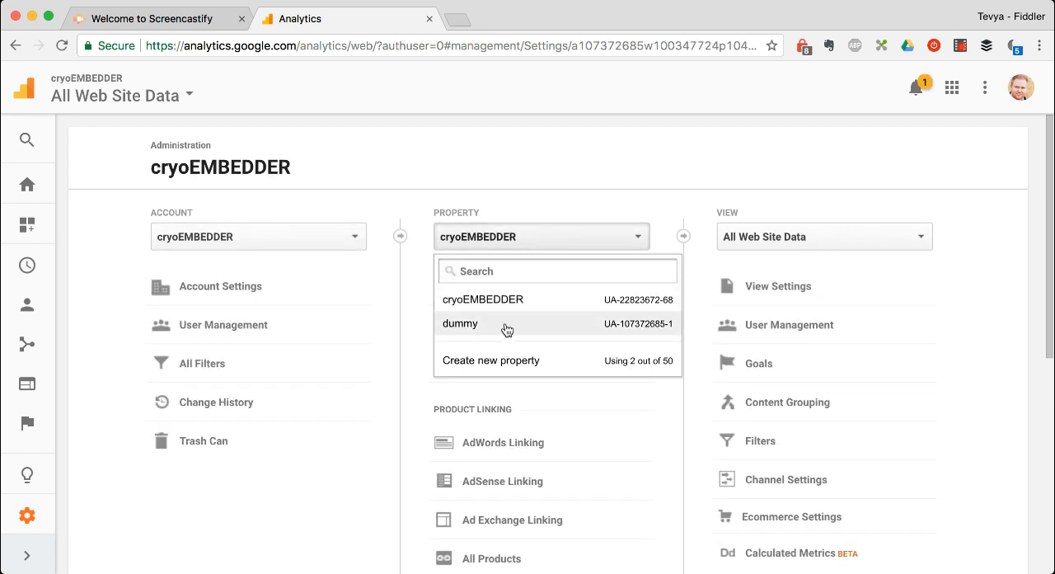
mouse_move(497, 330)
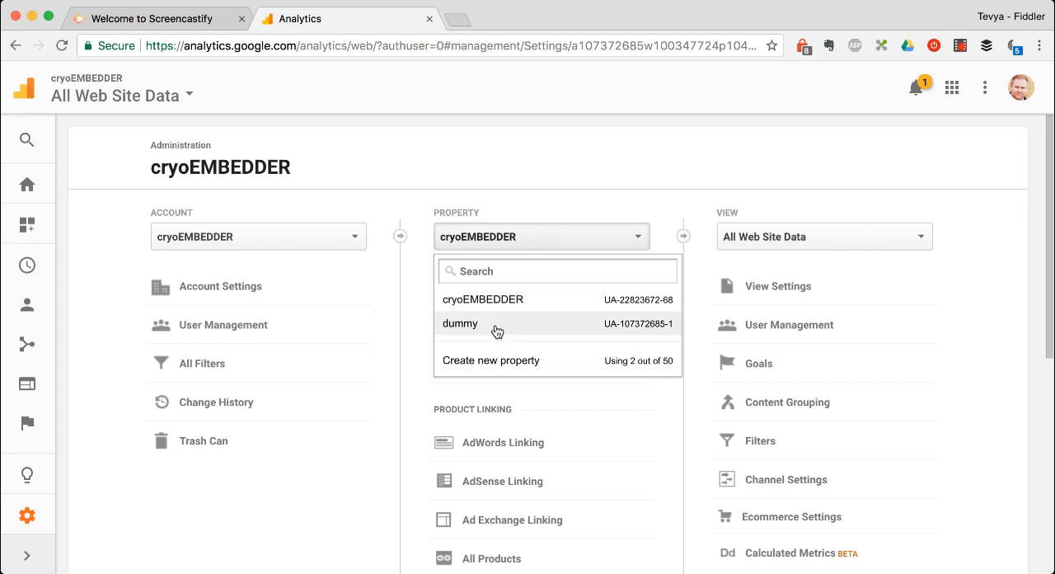
left_click(460, 323)
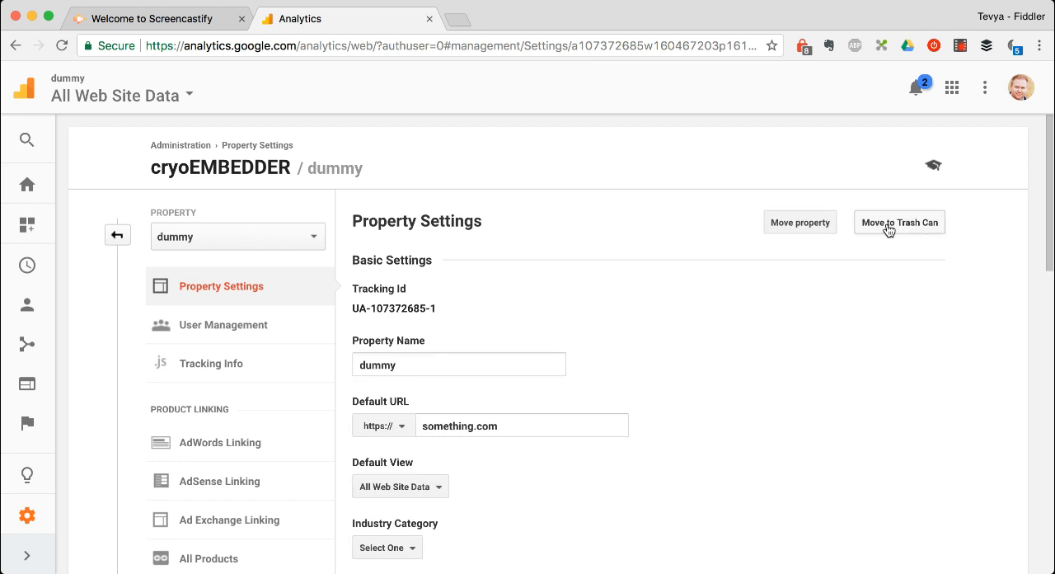
left_click(898, 220)
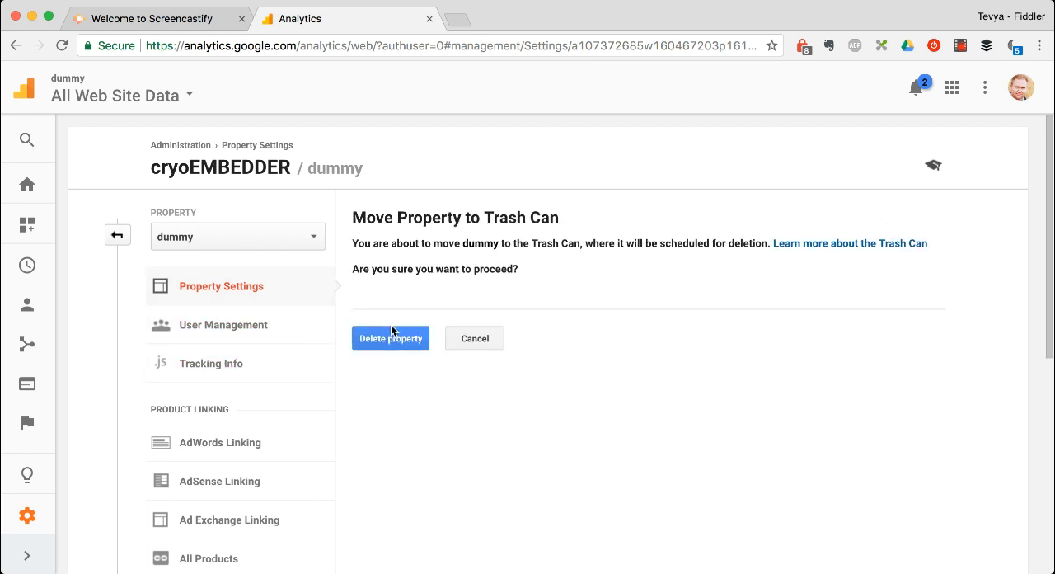
left_click(389, 338)
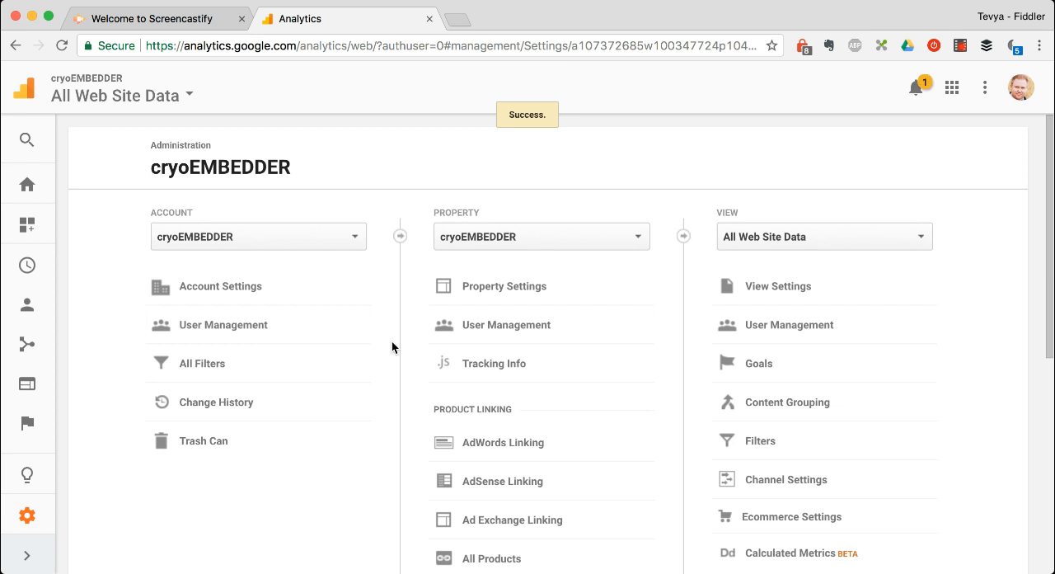
mouse_move(223, 324)
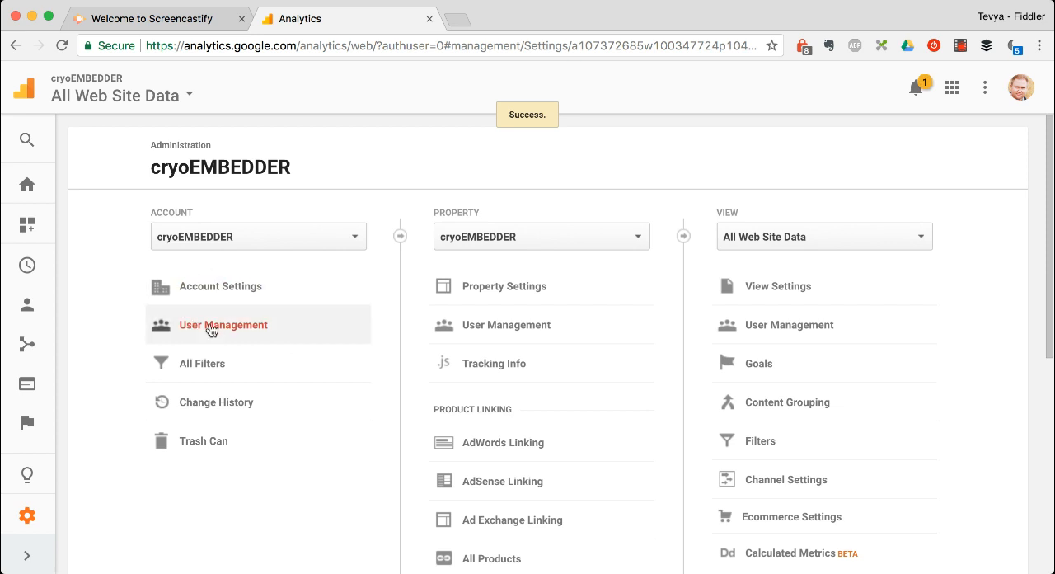
- In cryoEMBEDDER user management, give the first new user Manage Users, Edit, Collaborate, Read & Analyze
left_click(222, 325)
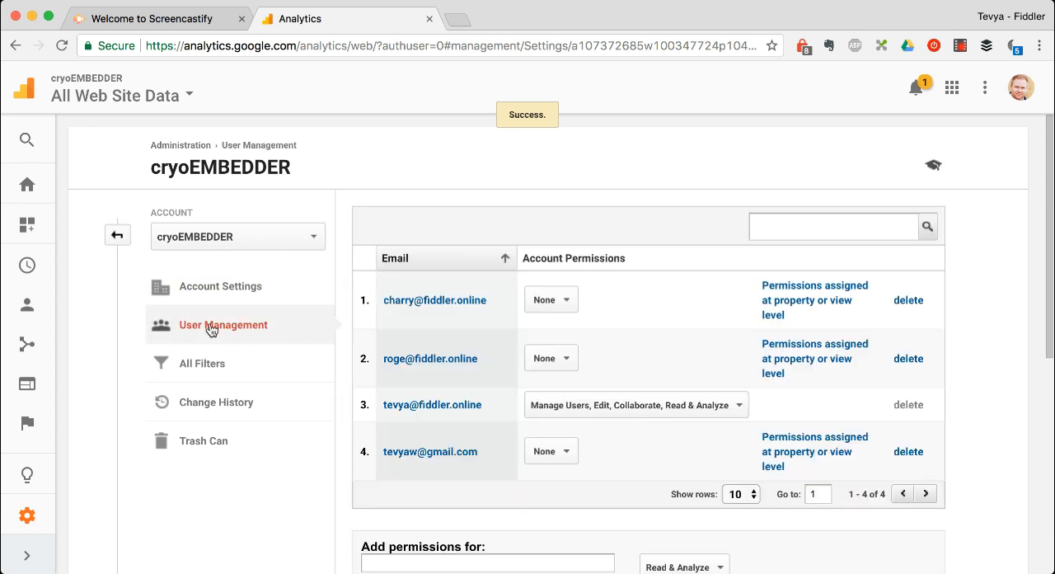
mouse_move(669, 346)
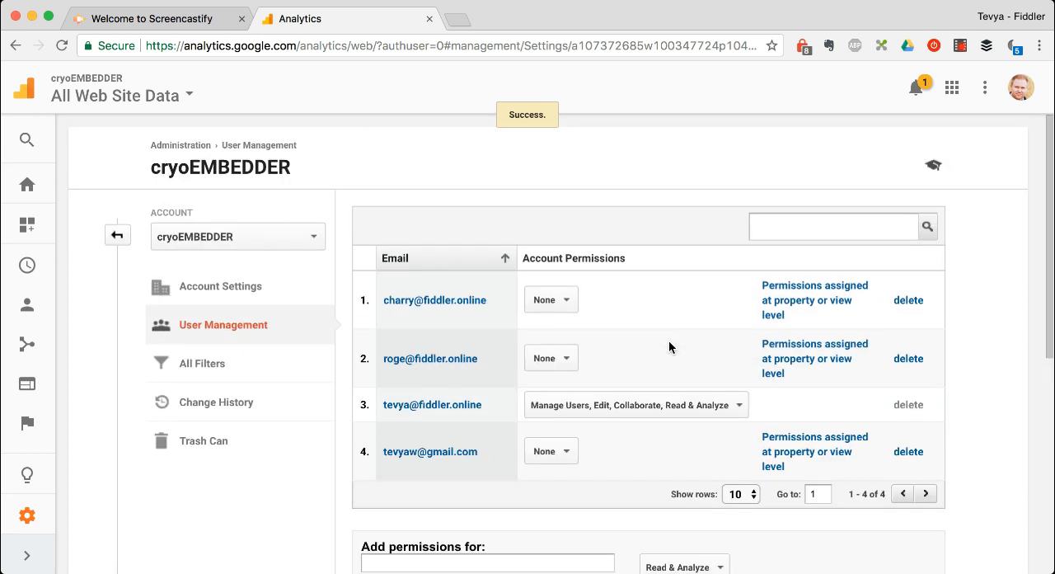
left_click(832, 226)
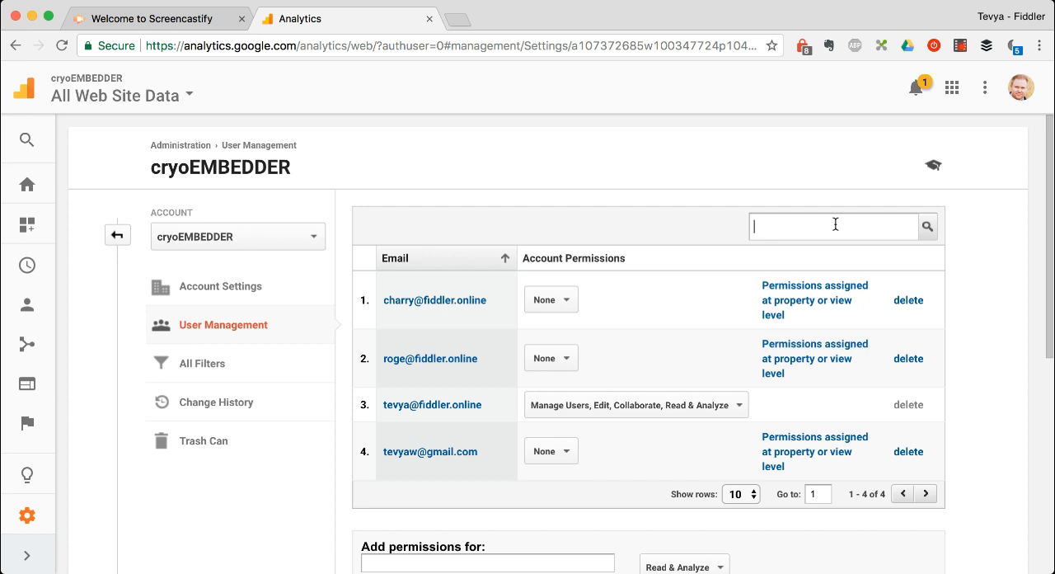
scroll("down", 3)
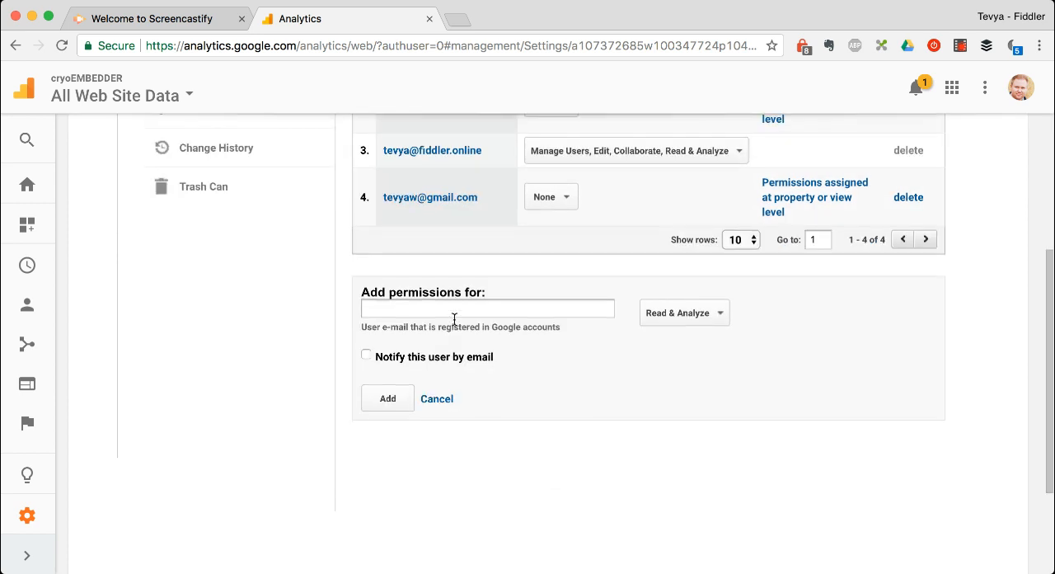
left_click(682, 312)
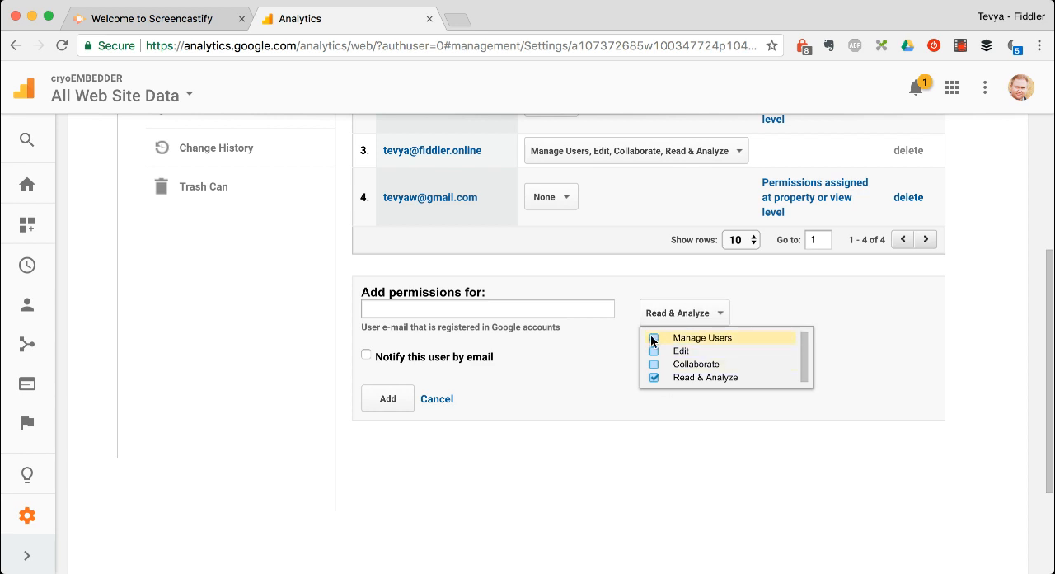
left_click(653, 336)
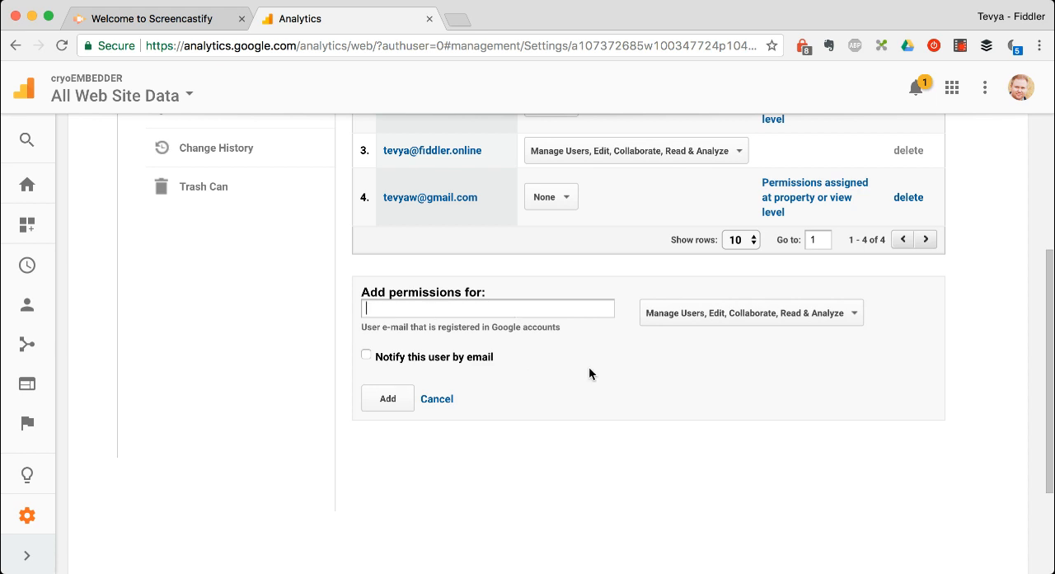
scroll("up", 3)
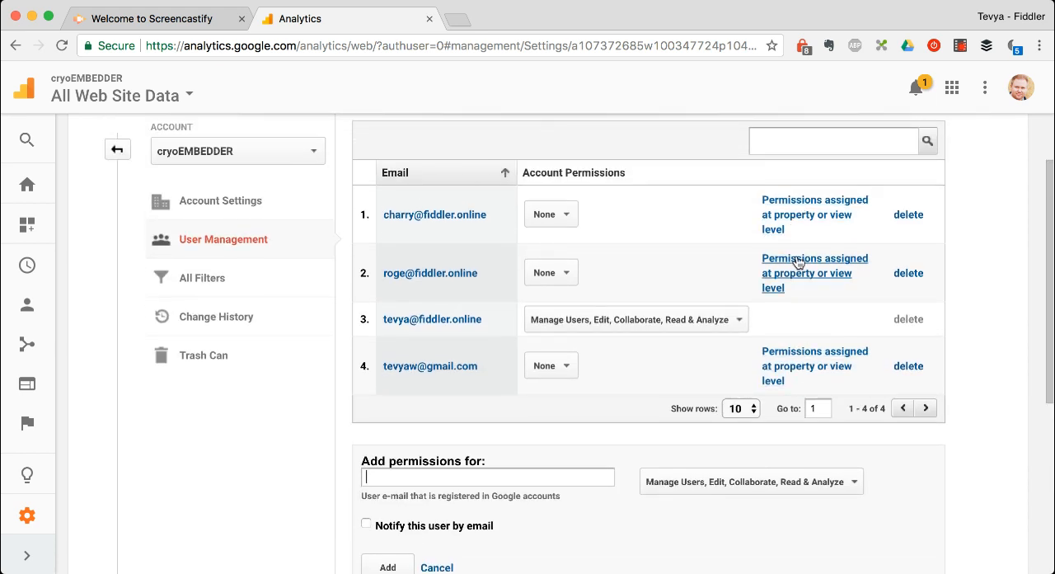
left_click(551, 272)
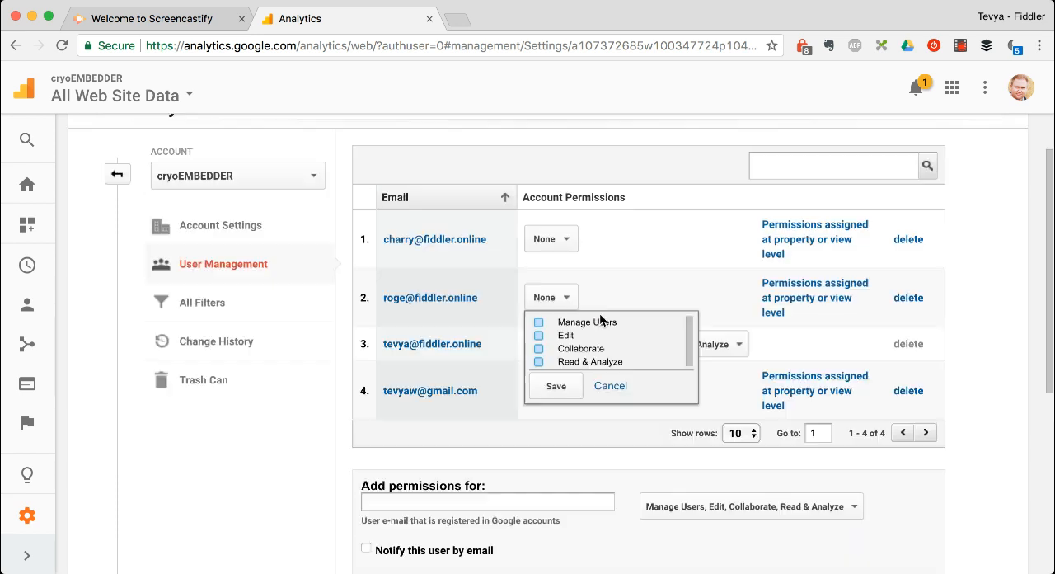
left_click(554, 386)
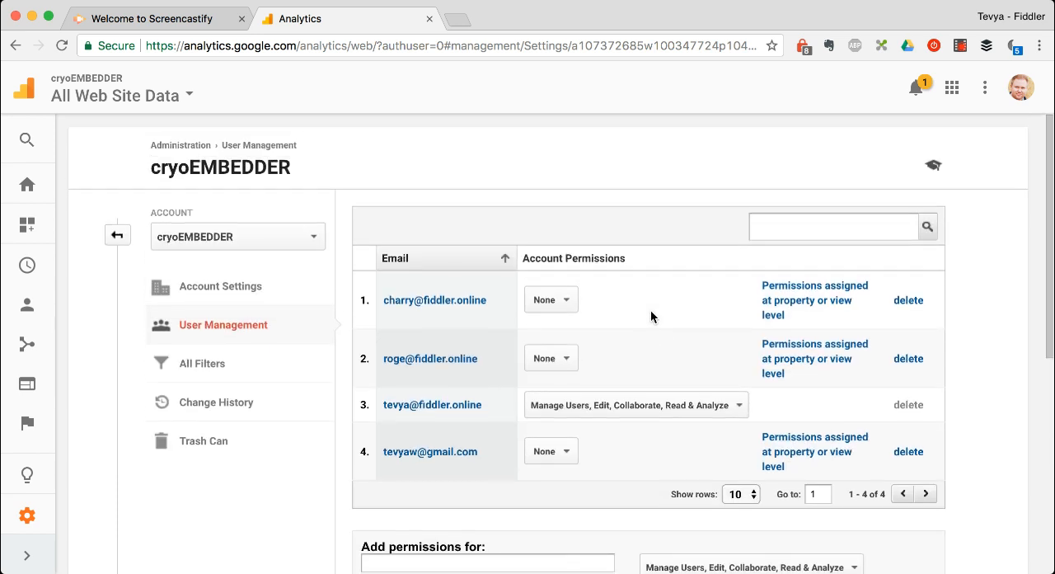
- Give the second new user the same full permissions and notify them by email
scroll("down", 3)
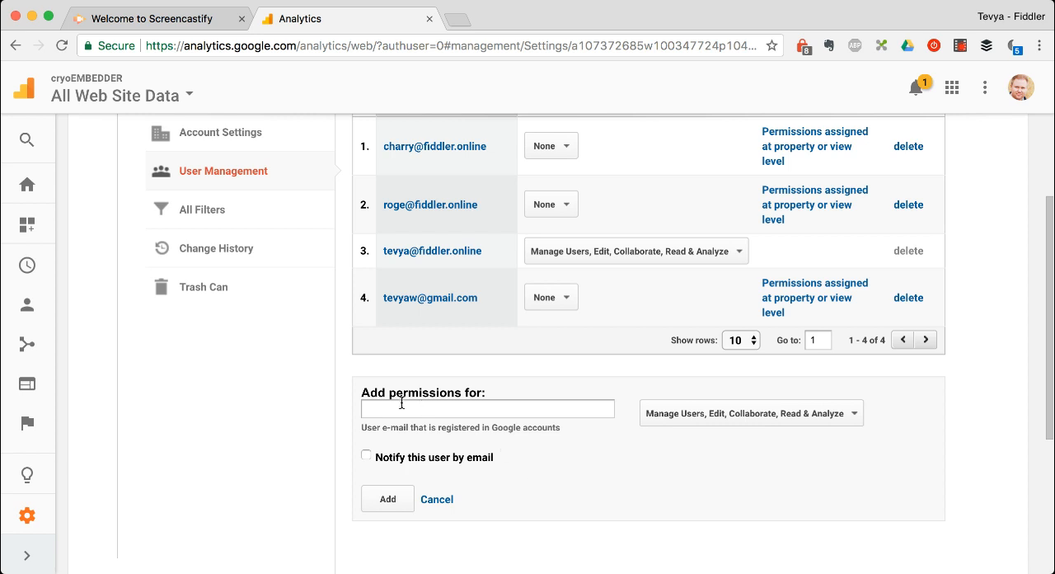
scroll("up", 3)
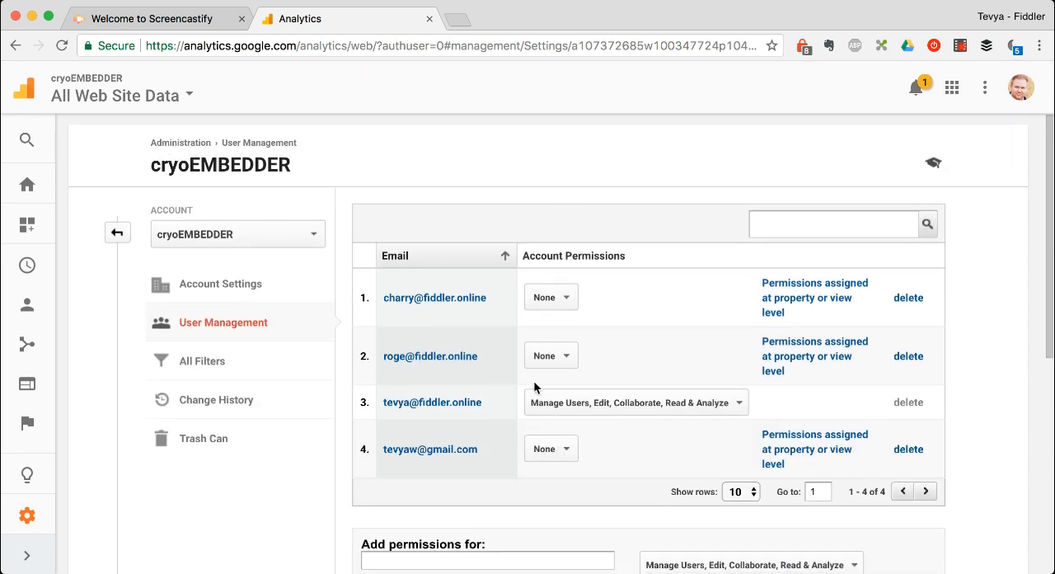
scroll("down", 3)
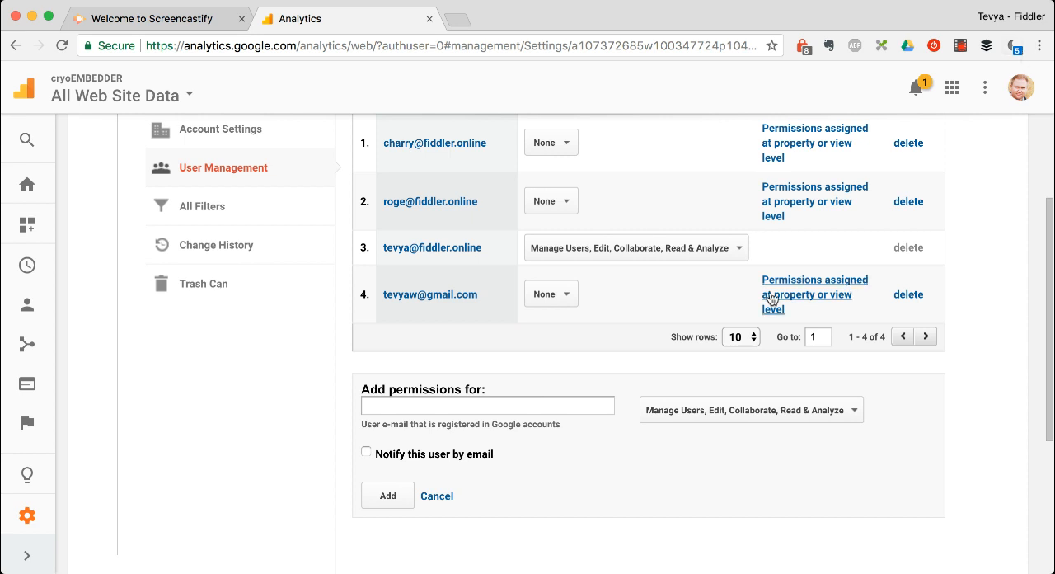
scroll("up", 3)
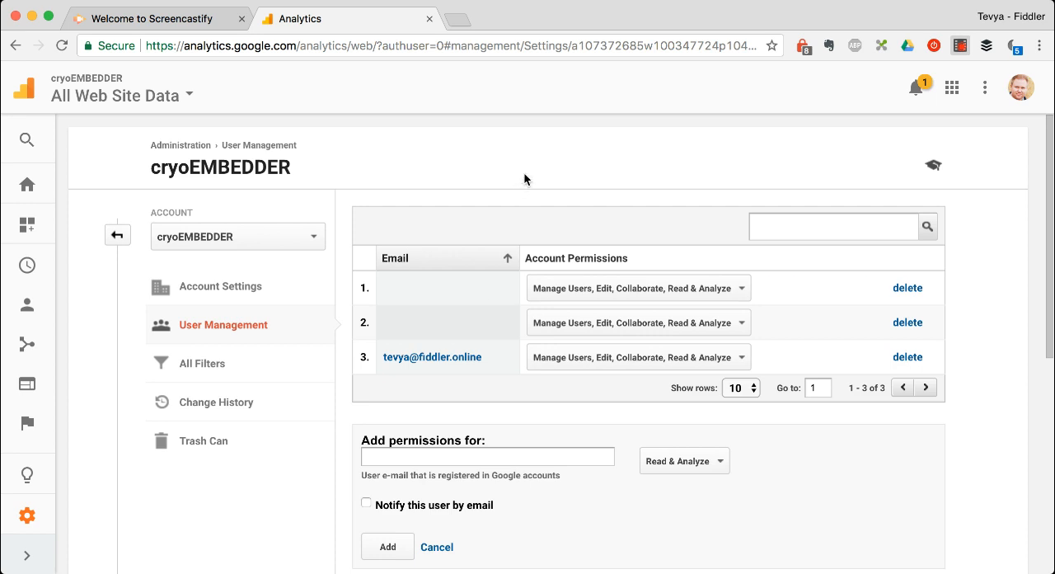
mouse_move(399, 290)
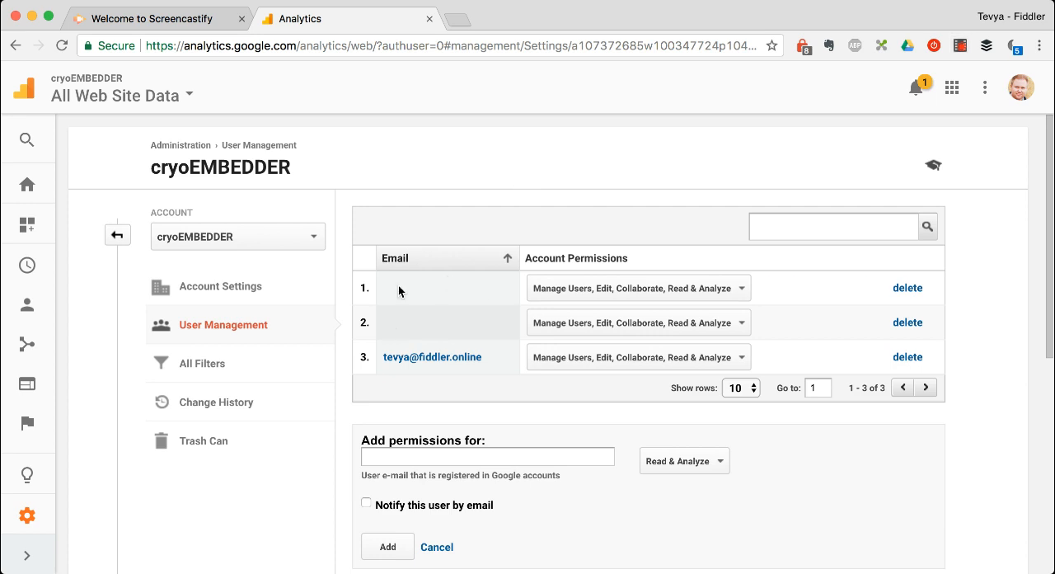
mouse_move(455, 317)
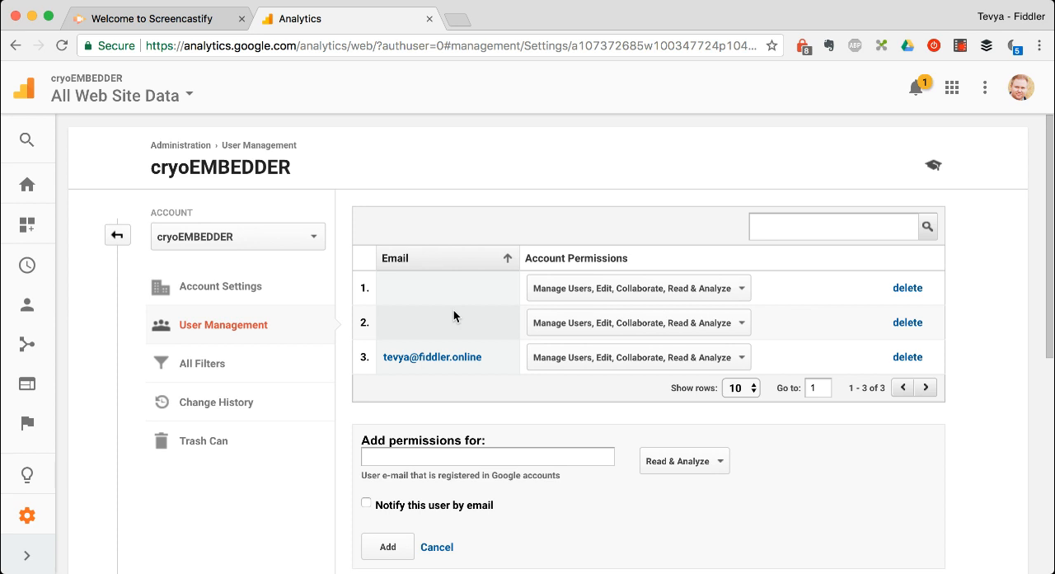
mouse_move(796, 317)
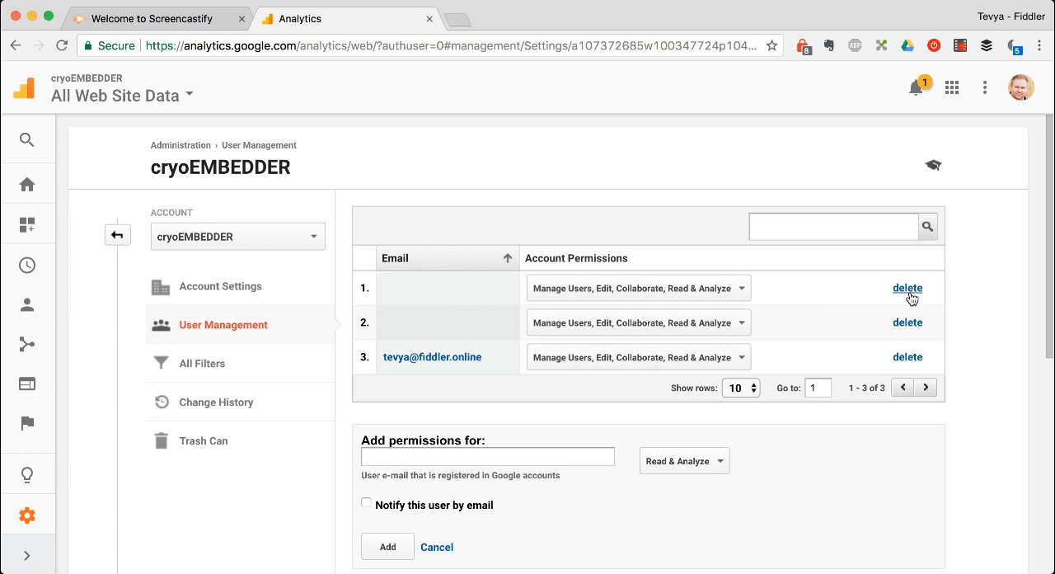
mouse_move(443, 442)
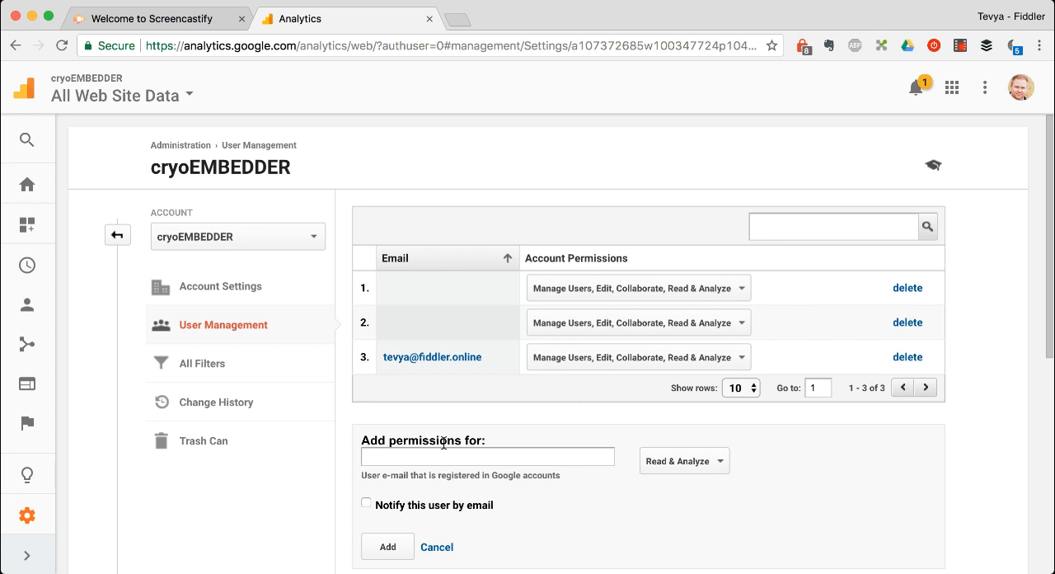
mouse_move(450, 284)
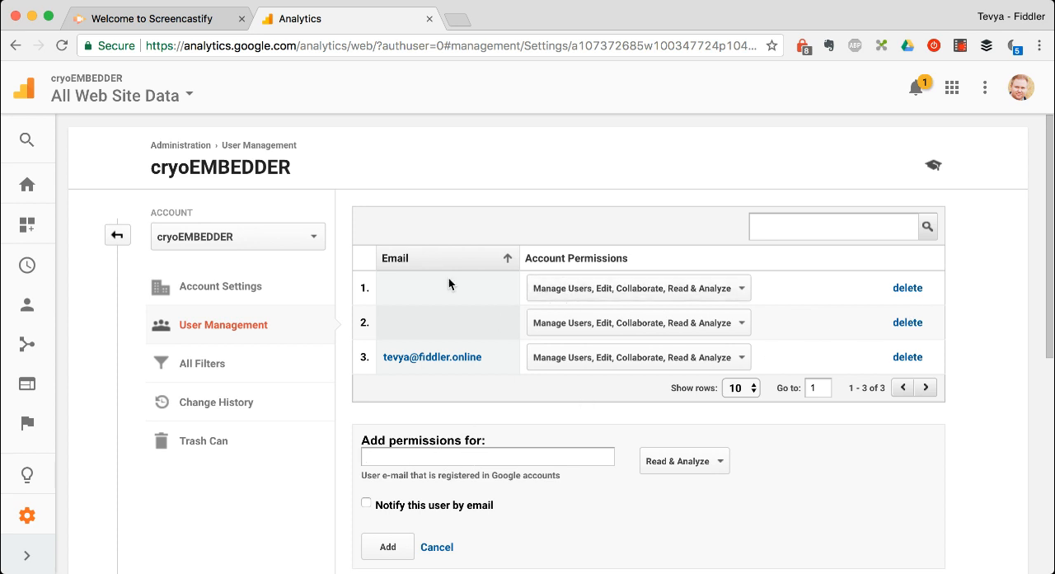
mouse_move(531, 503)
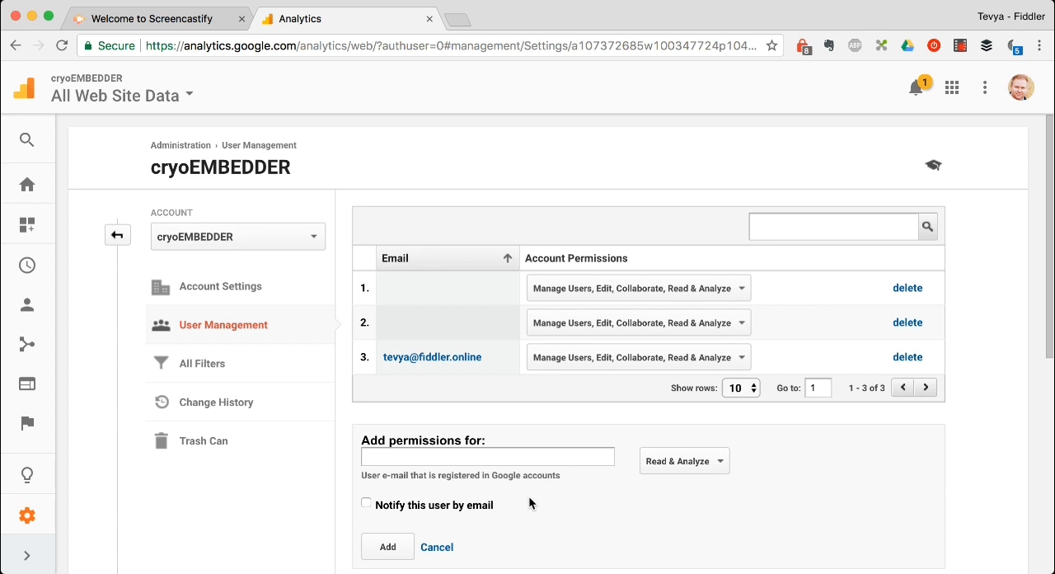
left_click(682, 459)
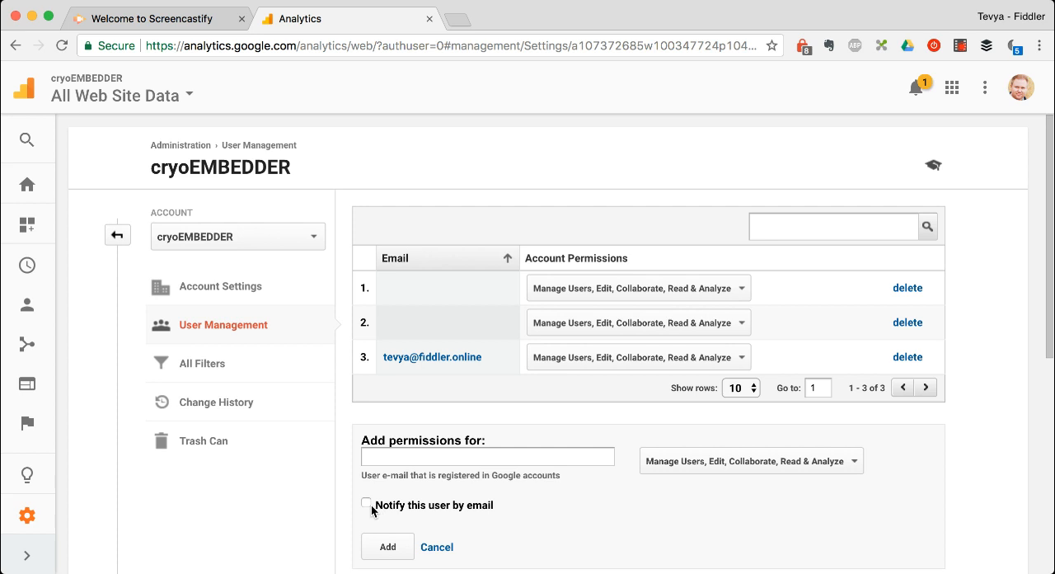
left_click(365, 503)
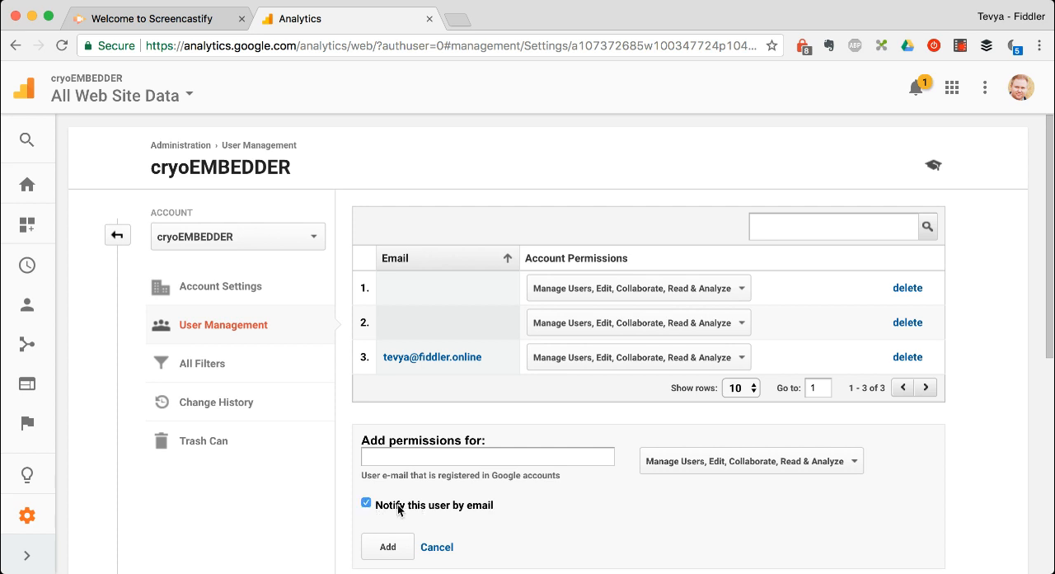
left_click(366, 503)
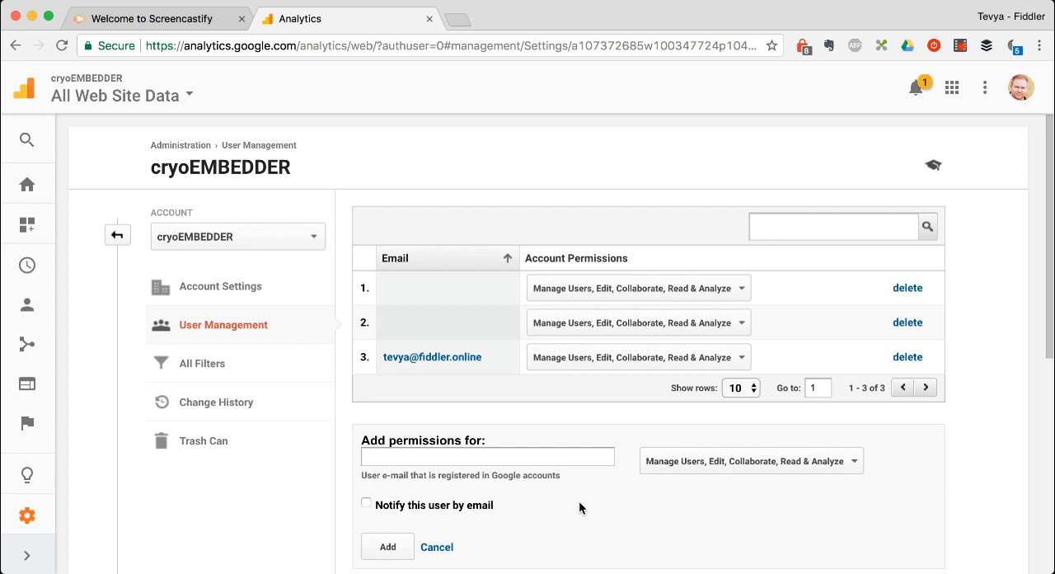
mouse_move(485, 276)
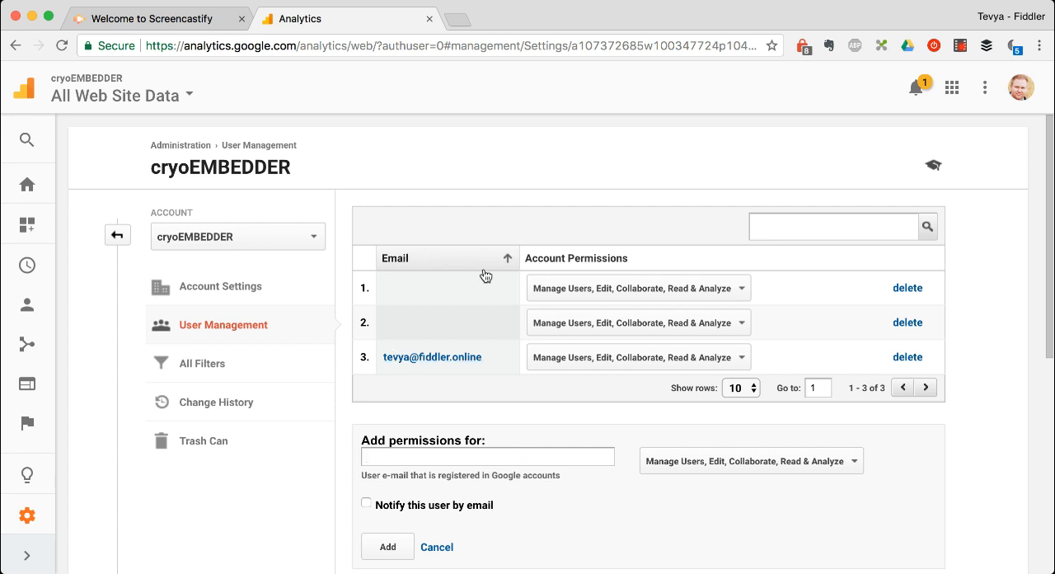
mouse_move(544, 422)
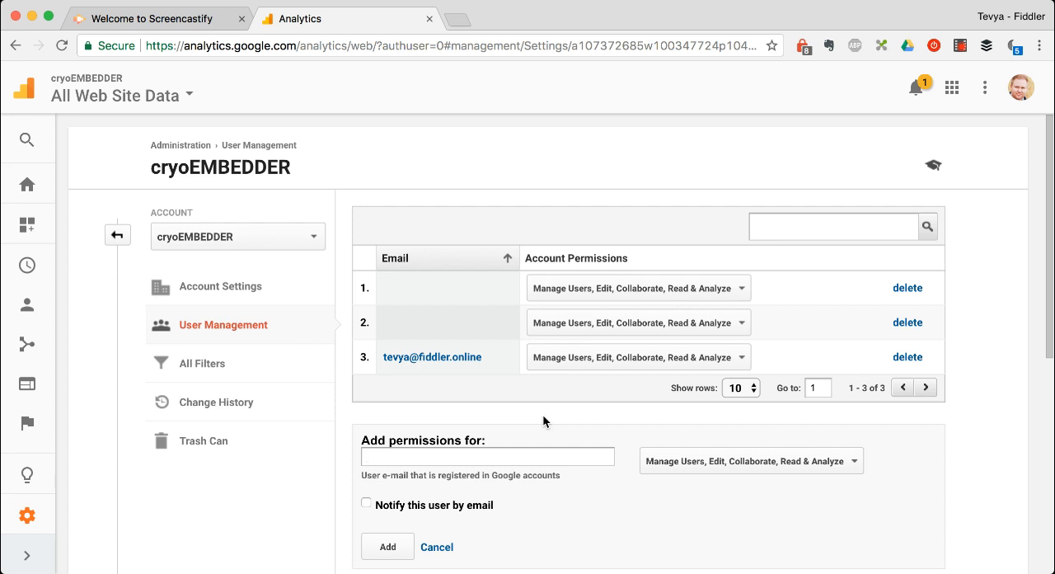
mouse_move(834, 362)
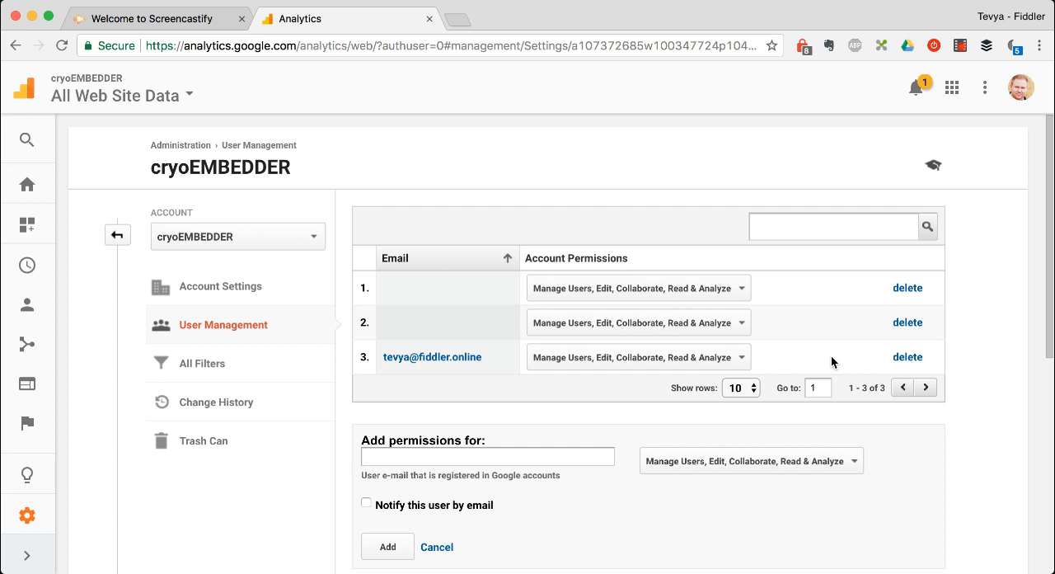
mouse_move(789, 396)
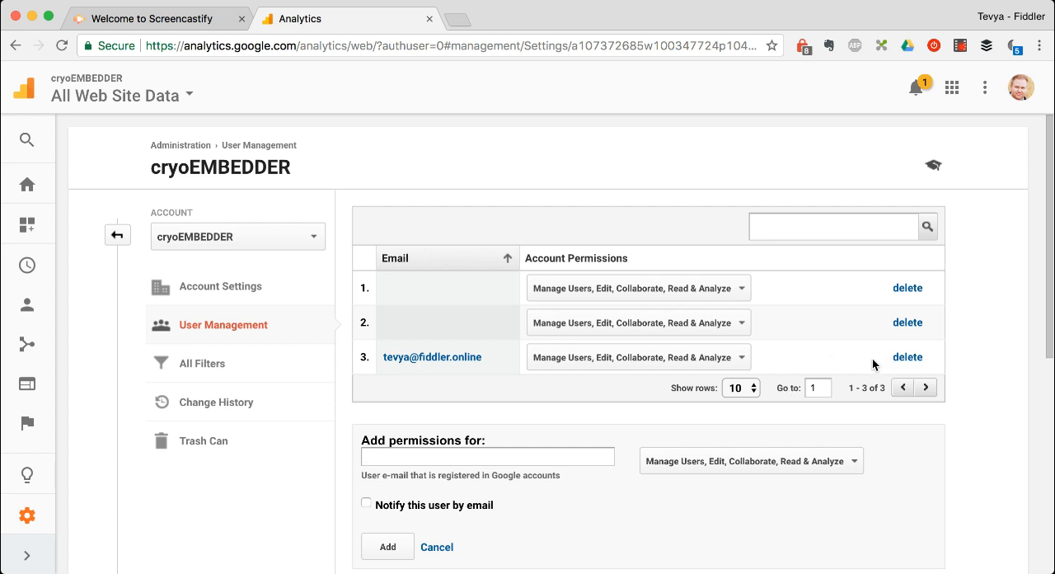
mouse_move(906, 356)
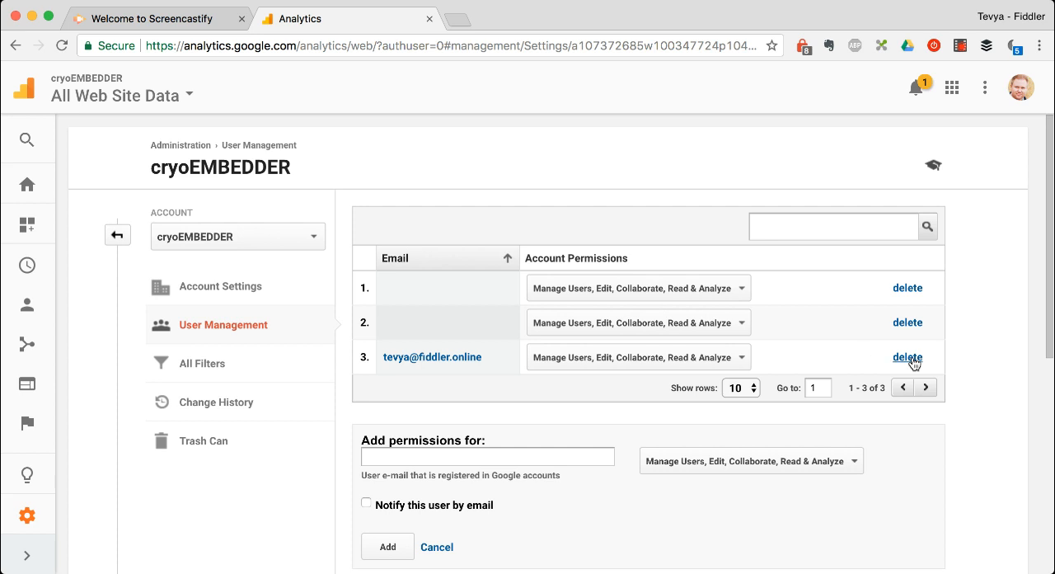
mouse_move(844, 356)
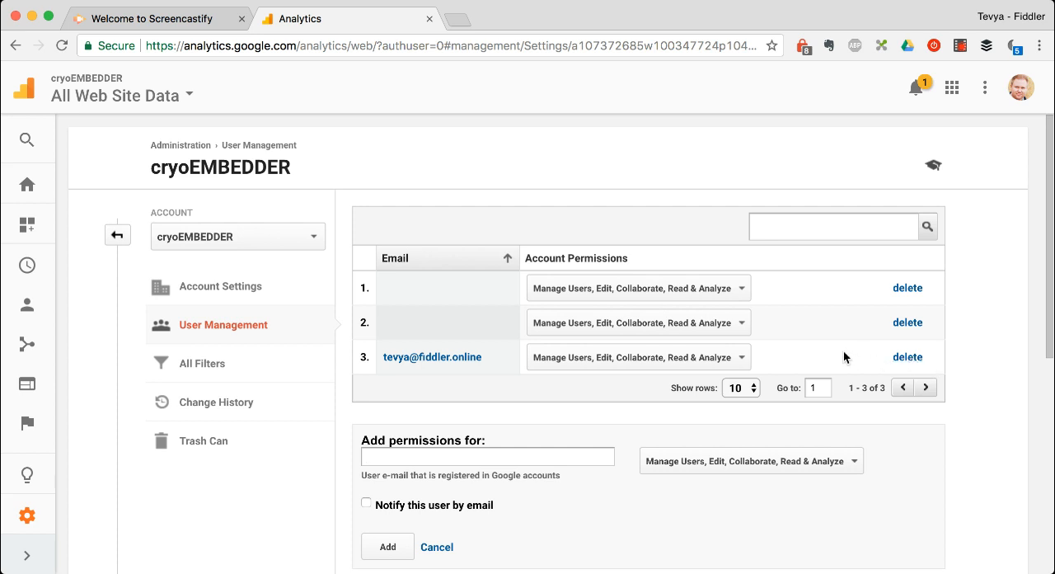
mouse_move(885, 357)
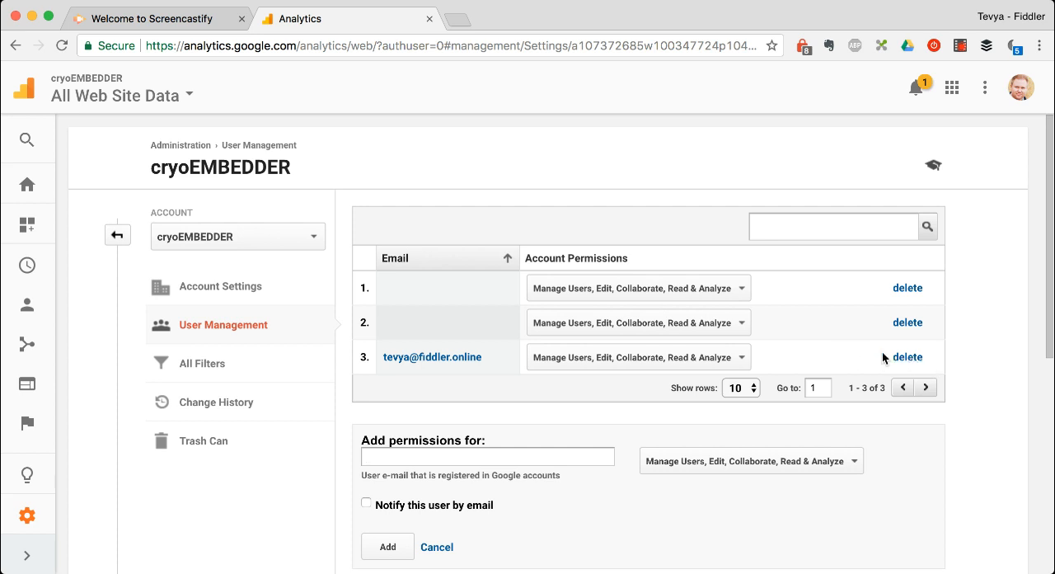
mouse_move(474, 275)
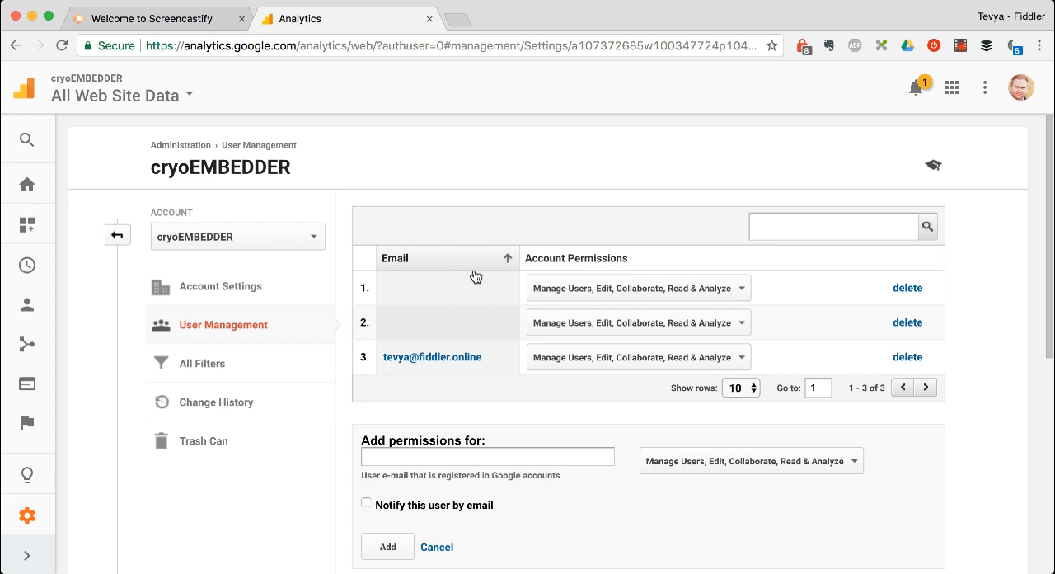
mouse_move(906, 361)
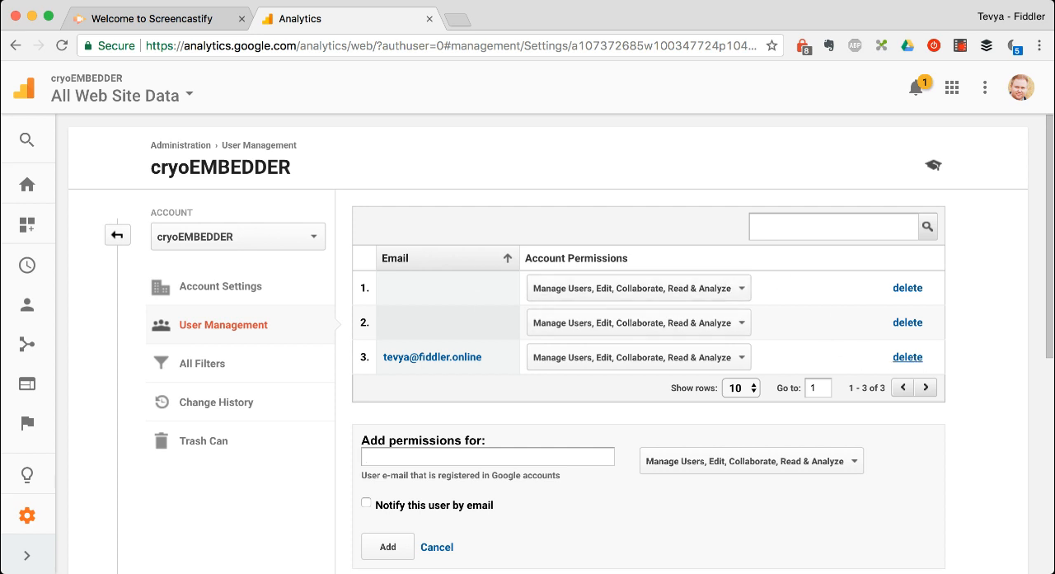
left_click(907, 356)
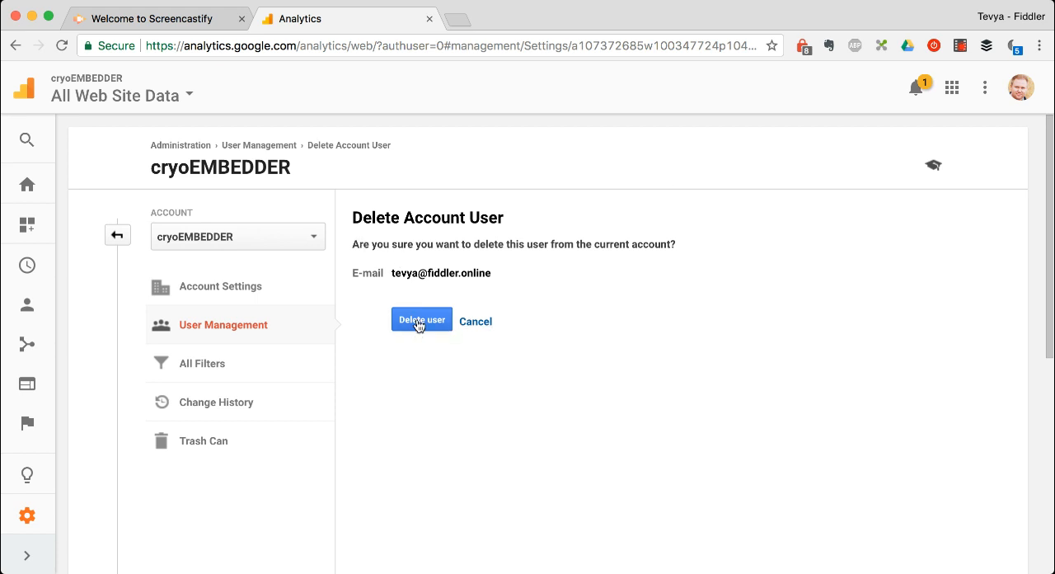
left_click(422, 320)
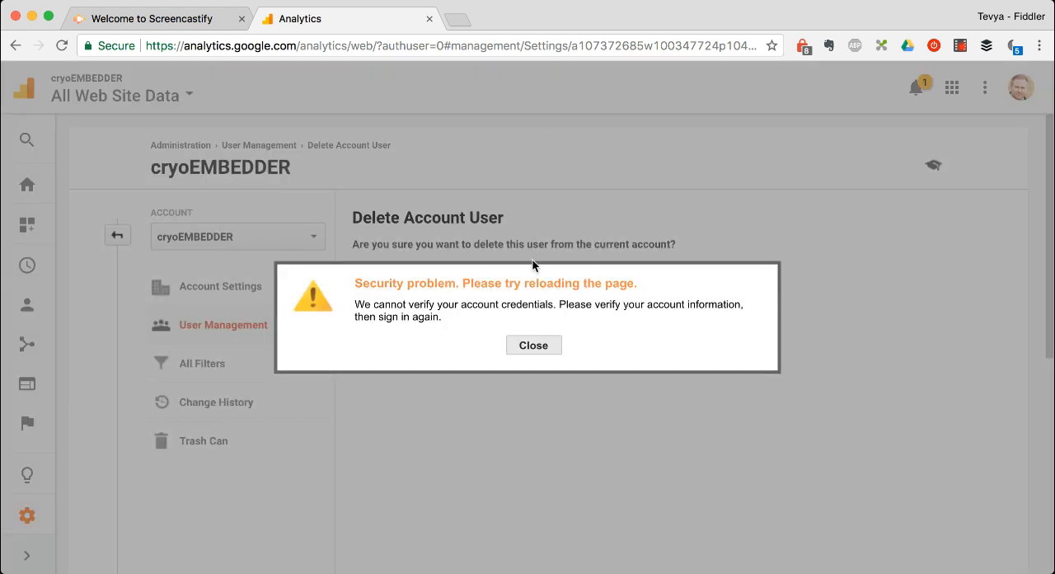
mouse_move(360, 294)
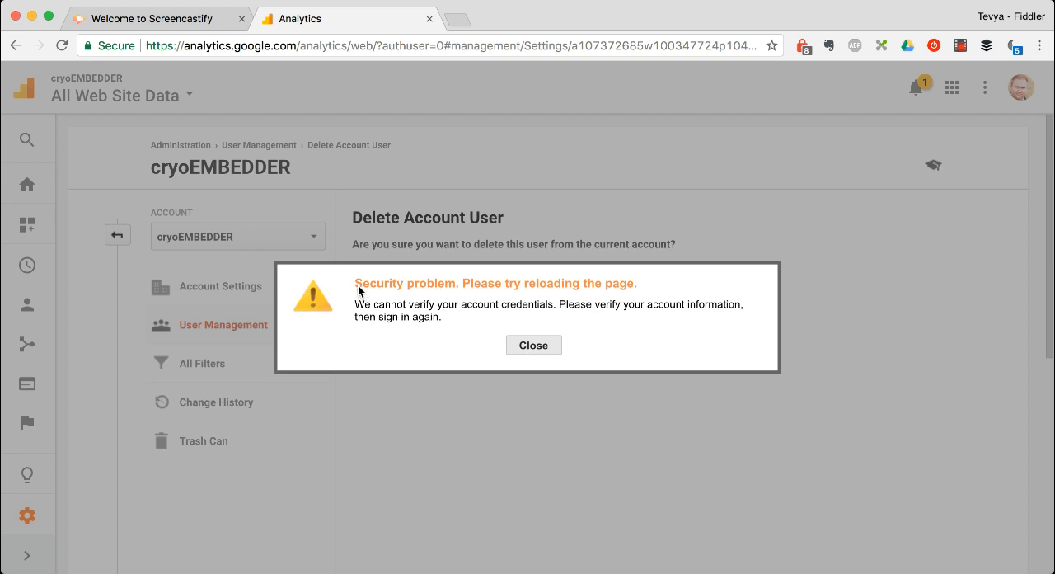
mouse_move(448, 323)
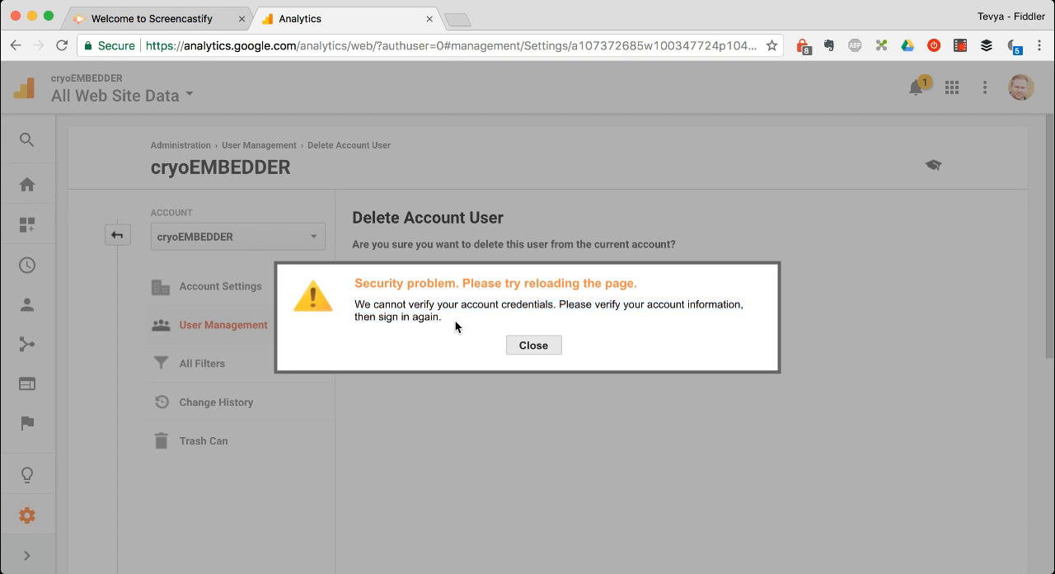
mouse_move(172, 154)
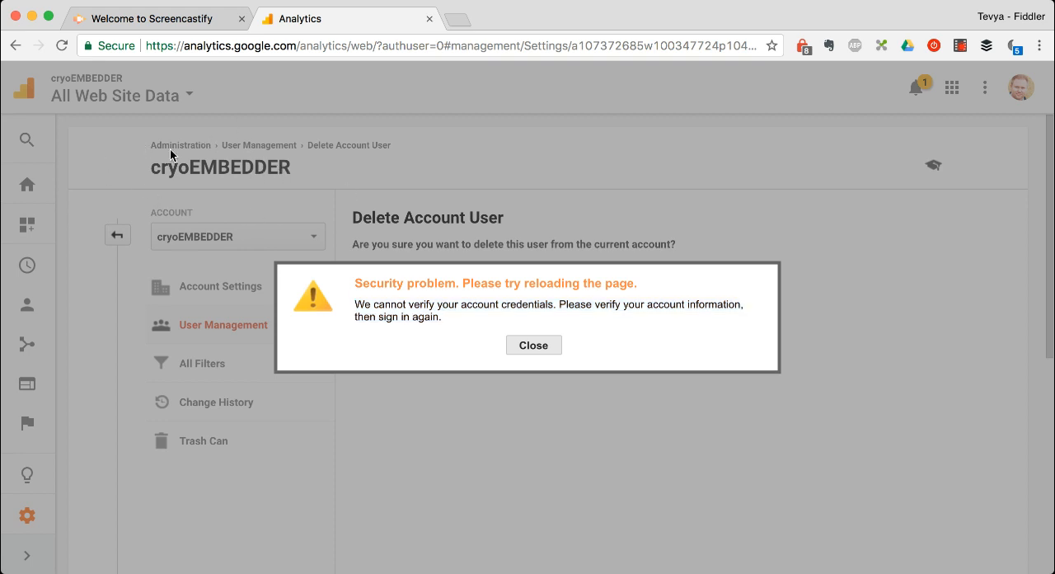
mouse_move(636, 379)
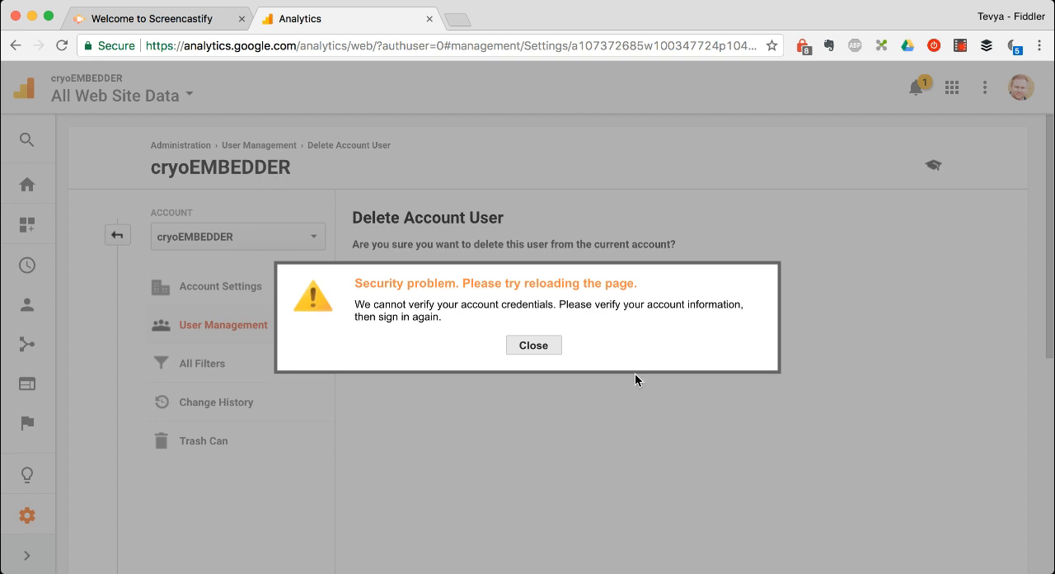
mouse_move(534, 344)
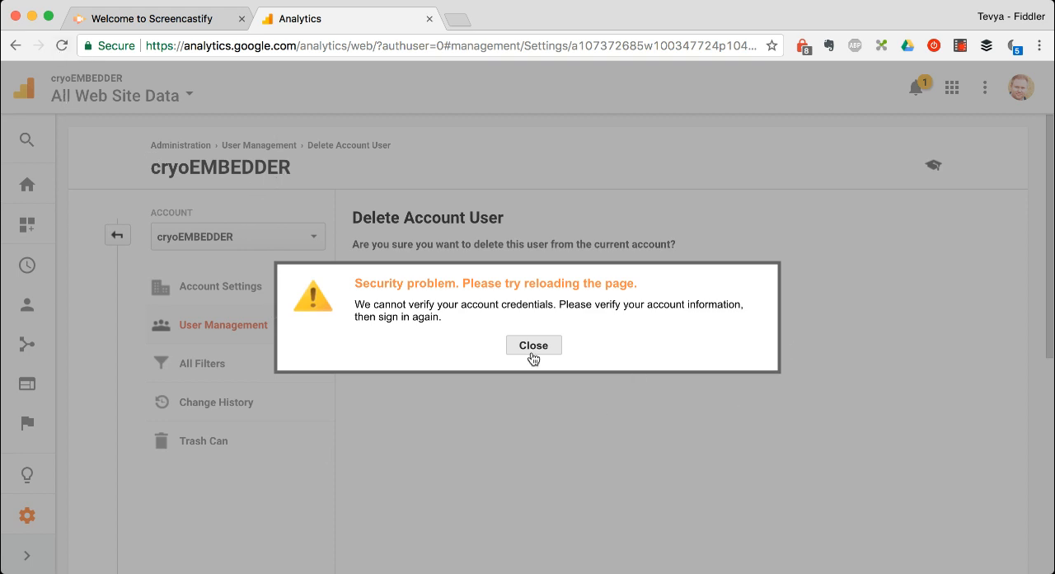
left_click(534, 344)
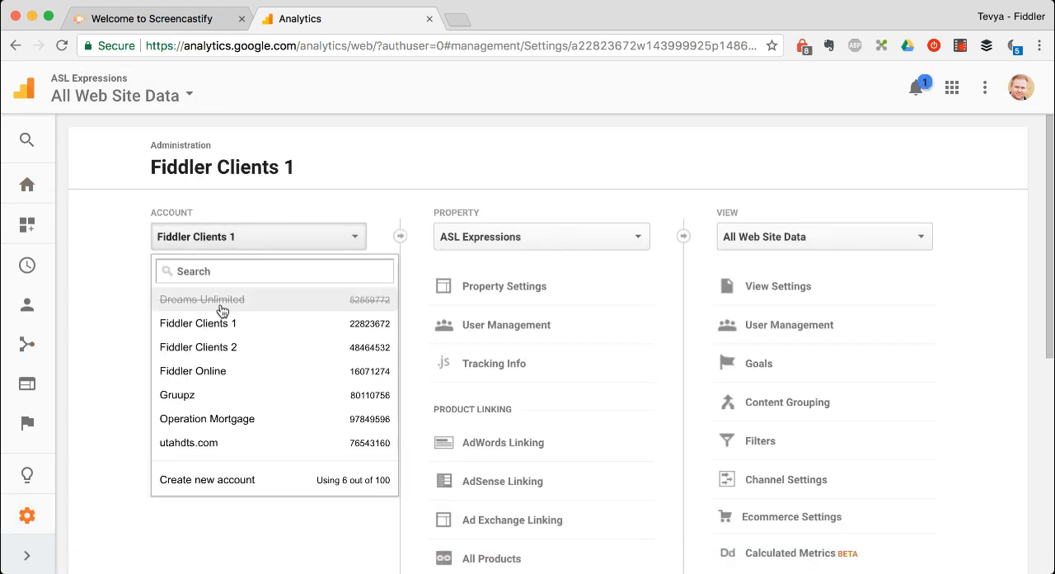
mouse_move(213, 485)
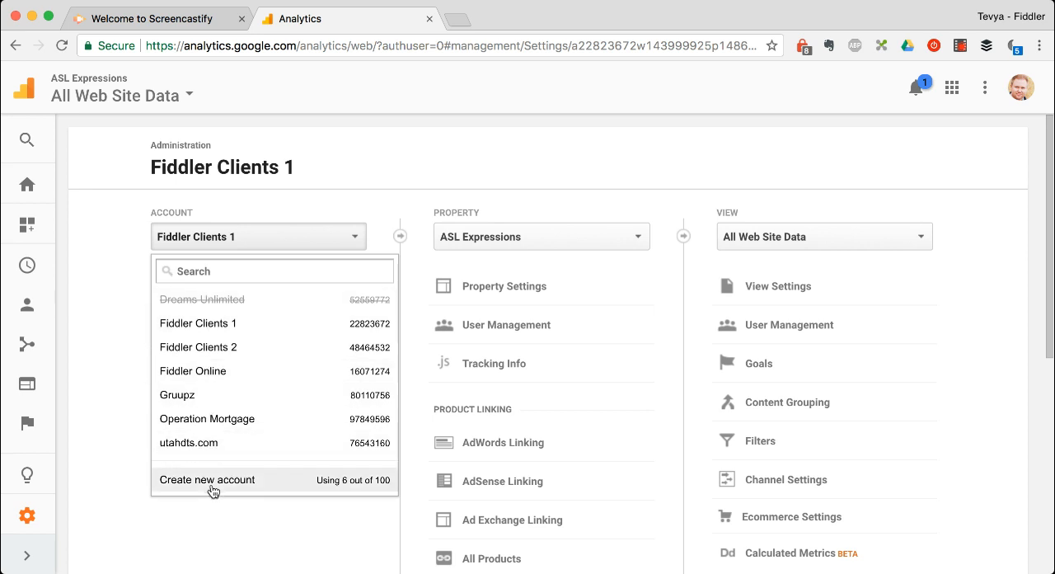
mouse_move(143, 438)
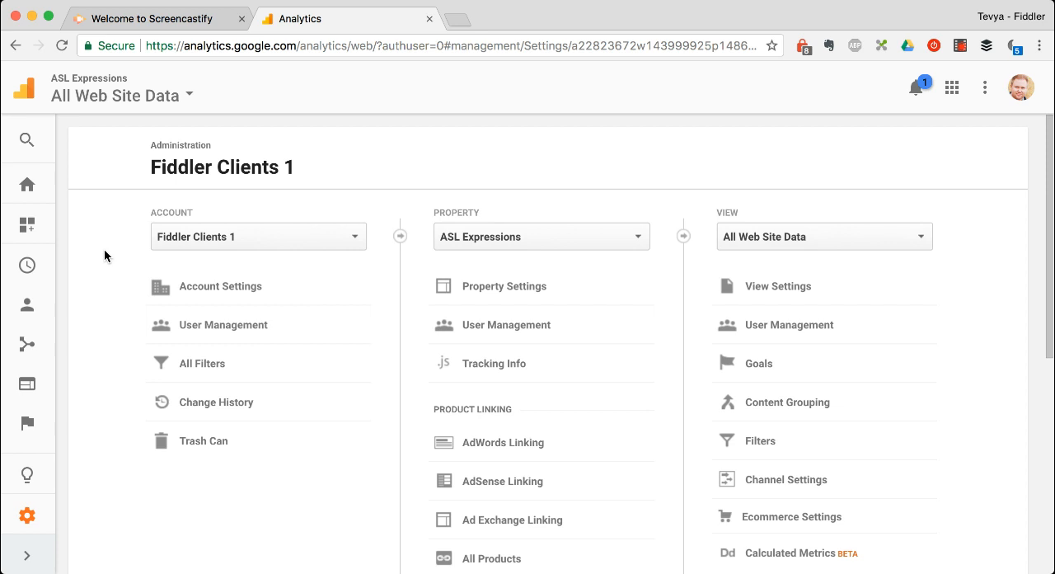
mouse_move(325, 263)
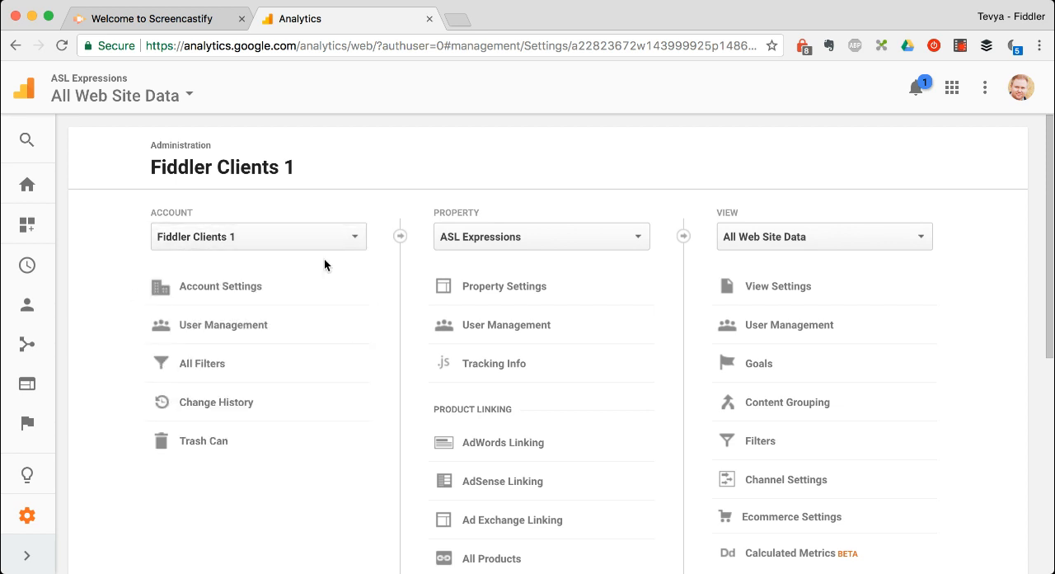
mouse_move(494, 175)
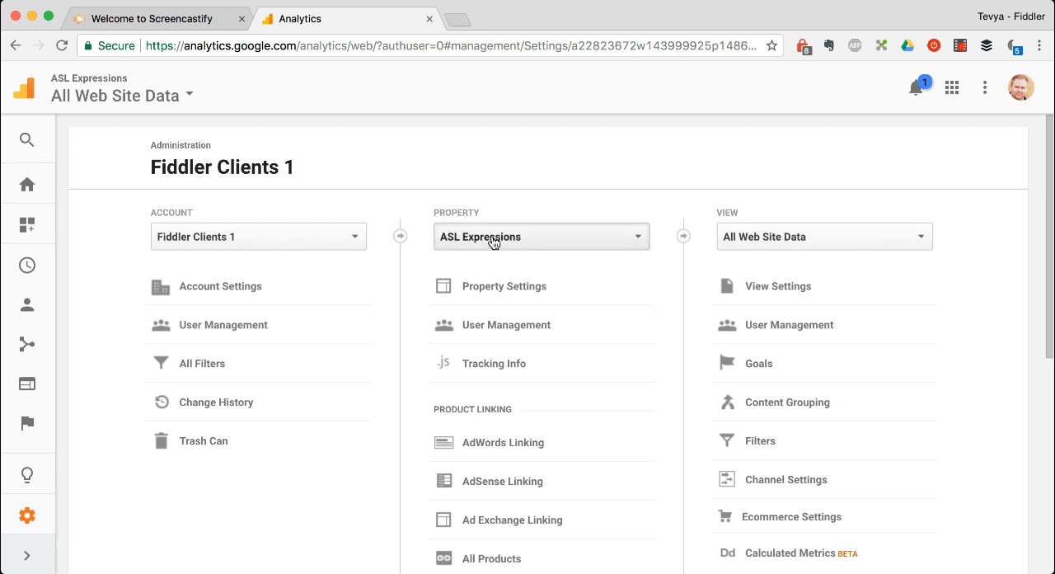
mouse_move(318, 260)
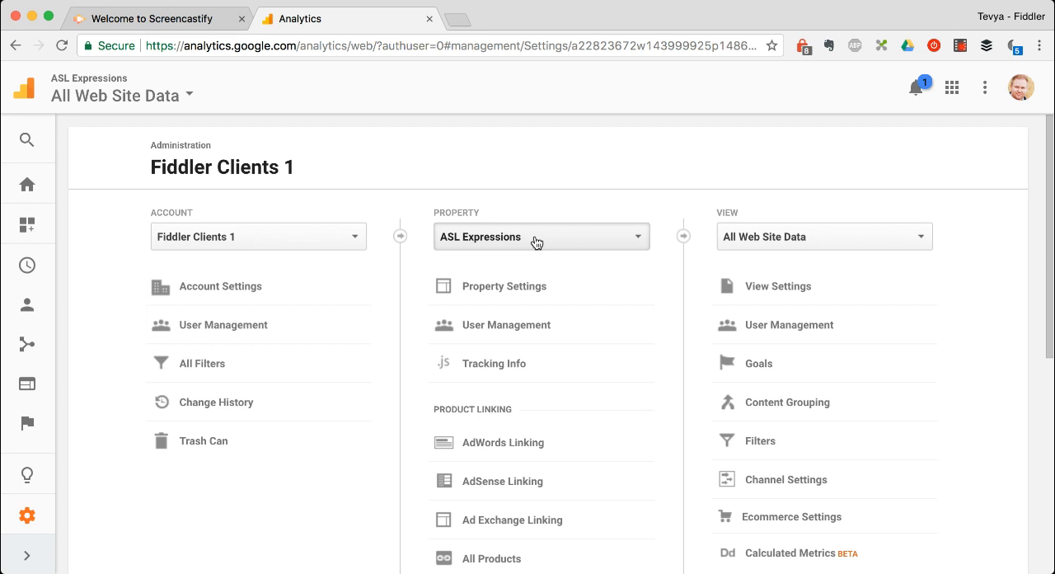
mouse_move(228, 305)
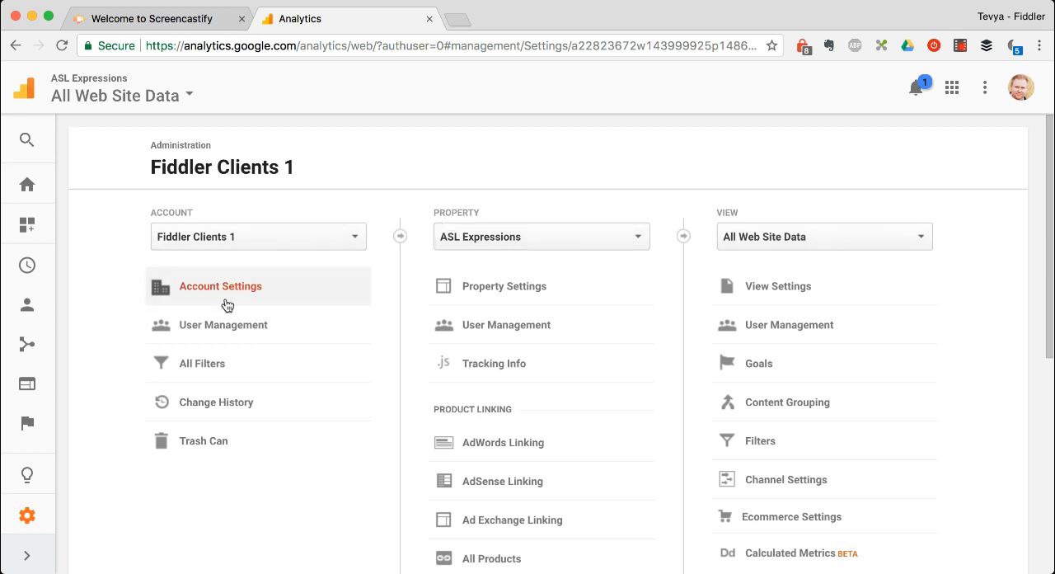
mouse_move(544, 270)
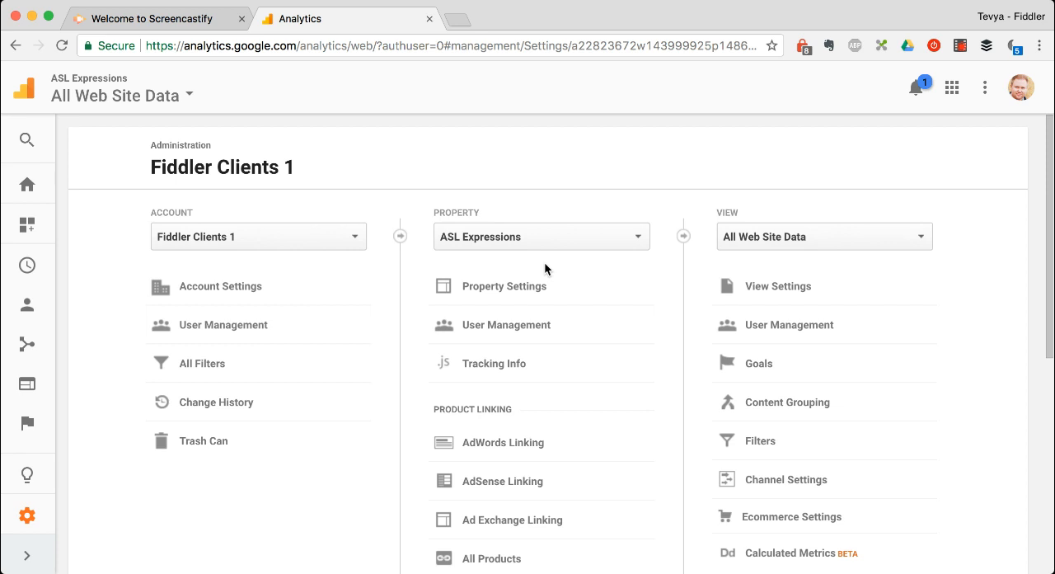
mouse_move(442, 213)
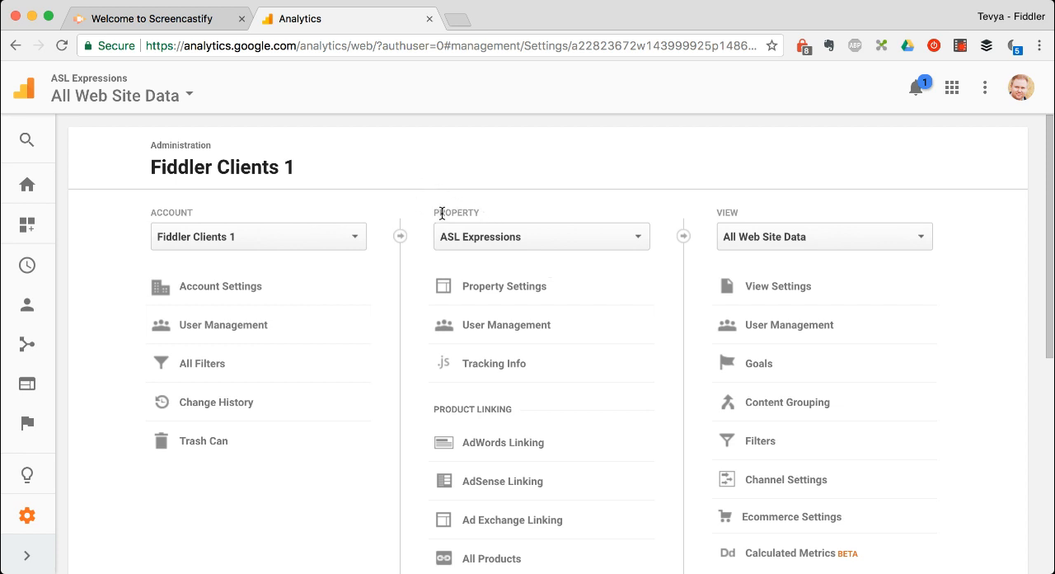
mouse_move(481, 212)
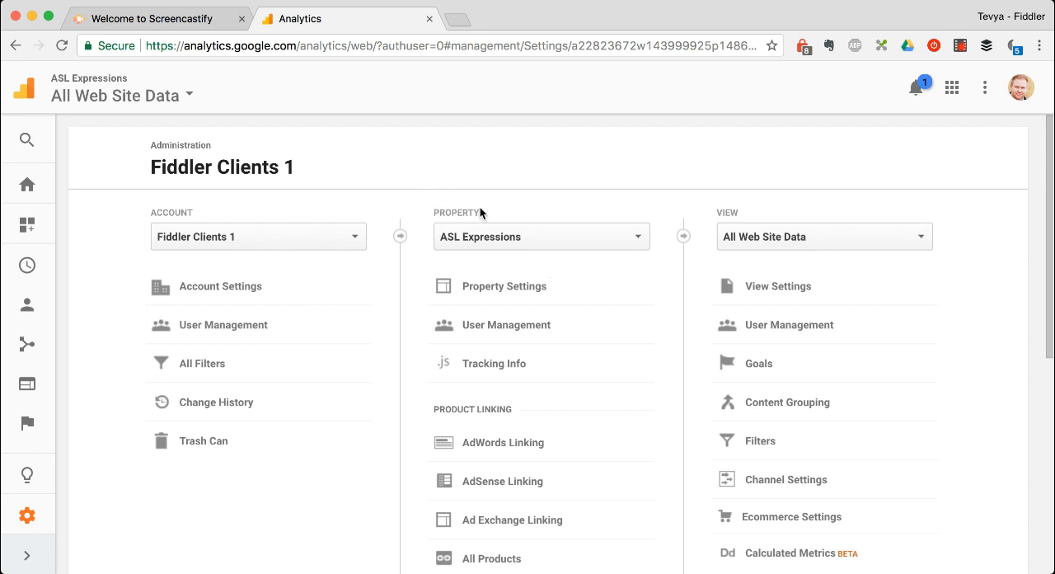
mouse_move(161, 211)
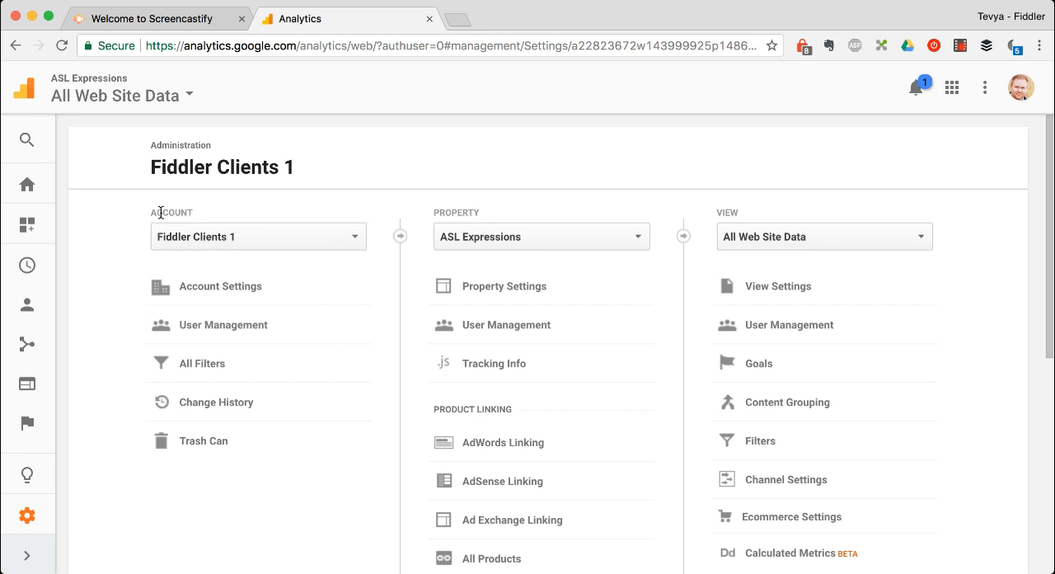
mouse_move(488, 213)
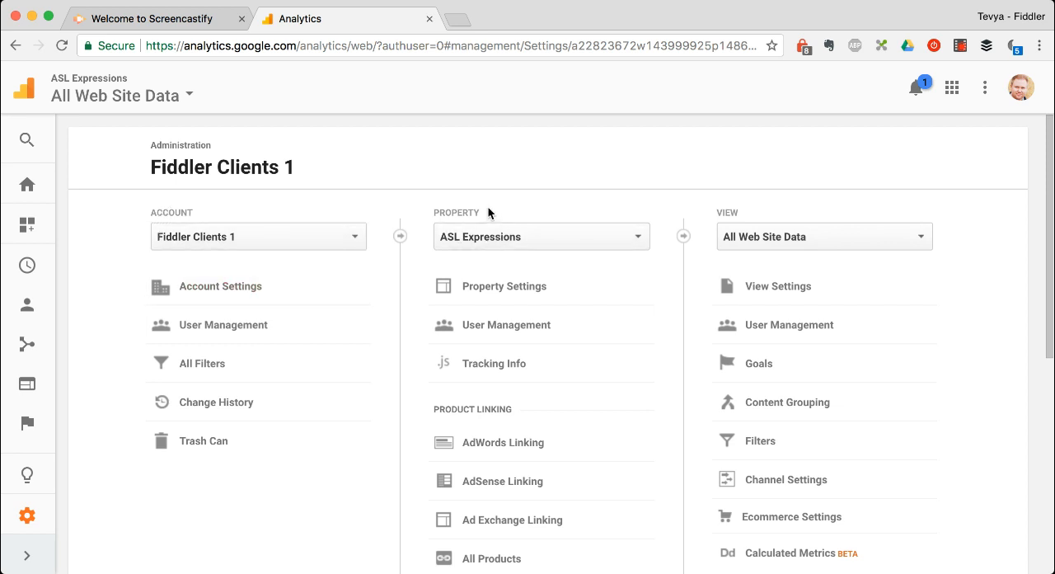
mouse_move(223, 325)
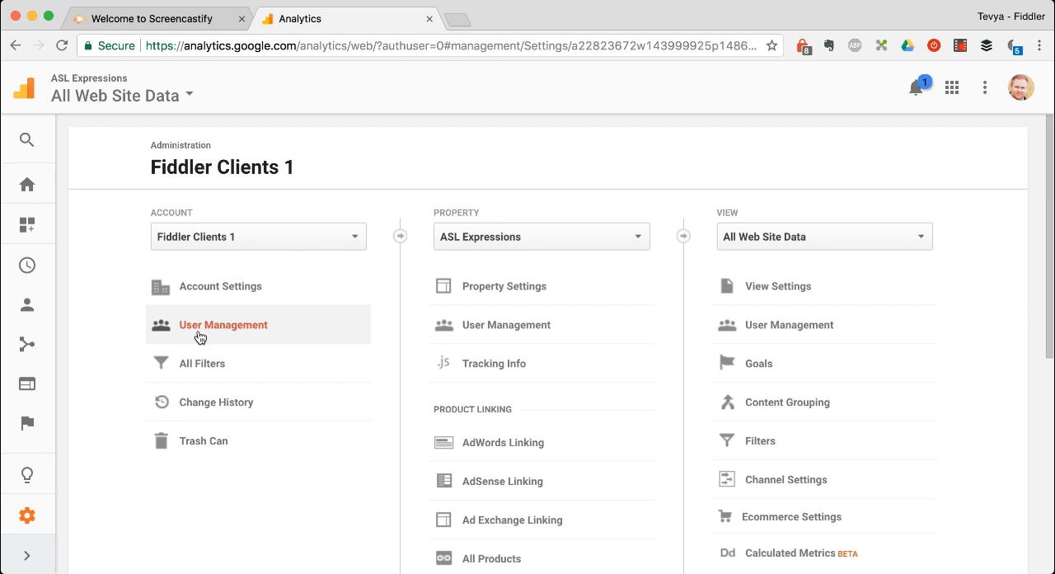
mouse_move(445, 160)
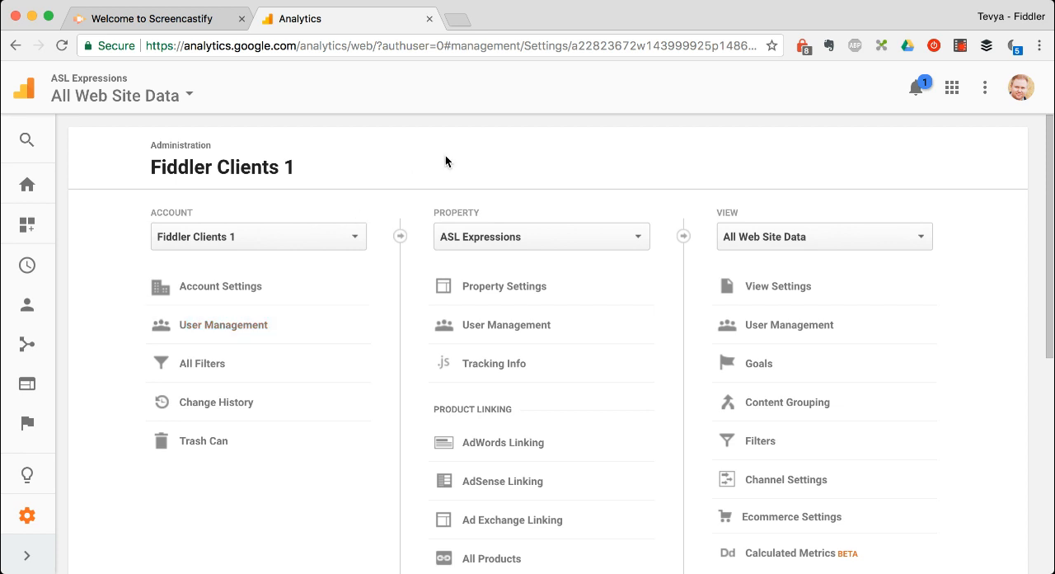
mouse_move(959, 46)
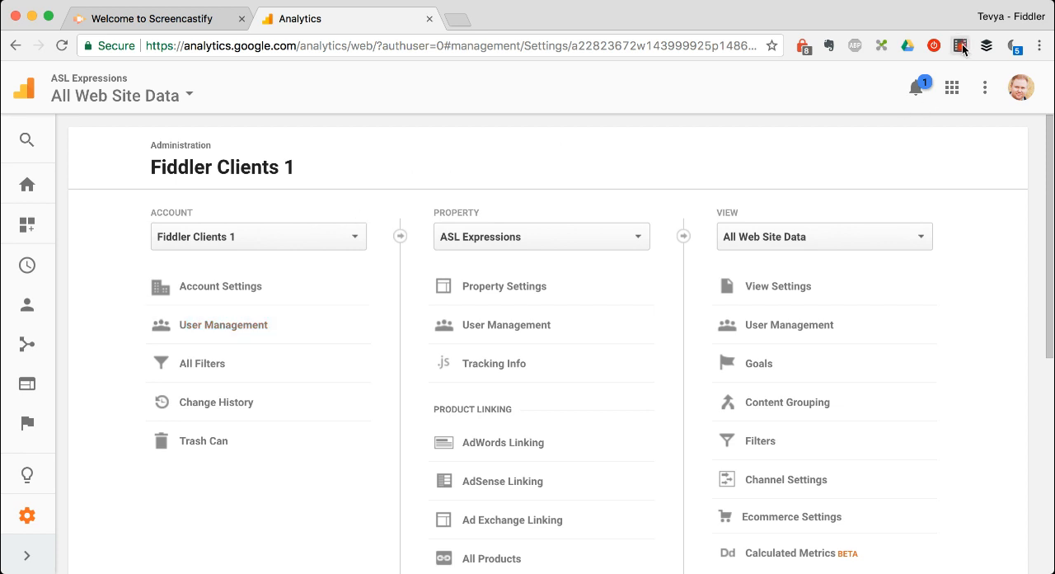